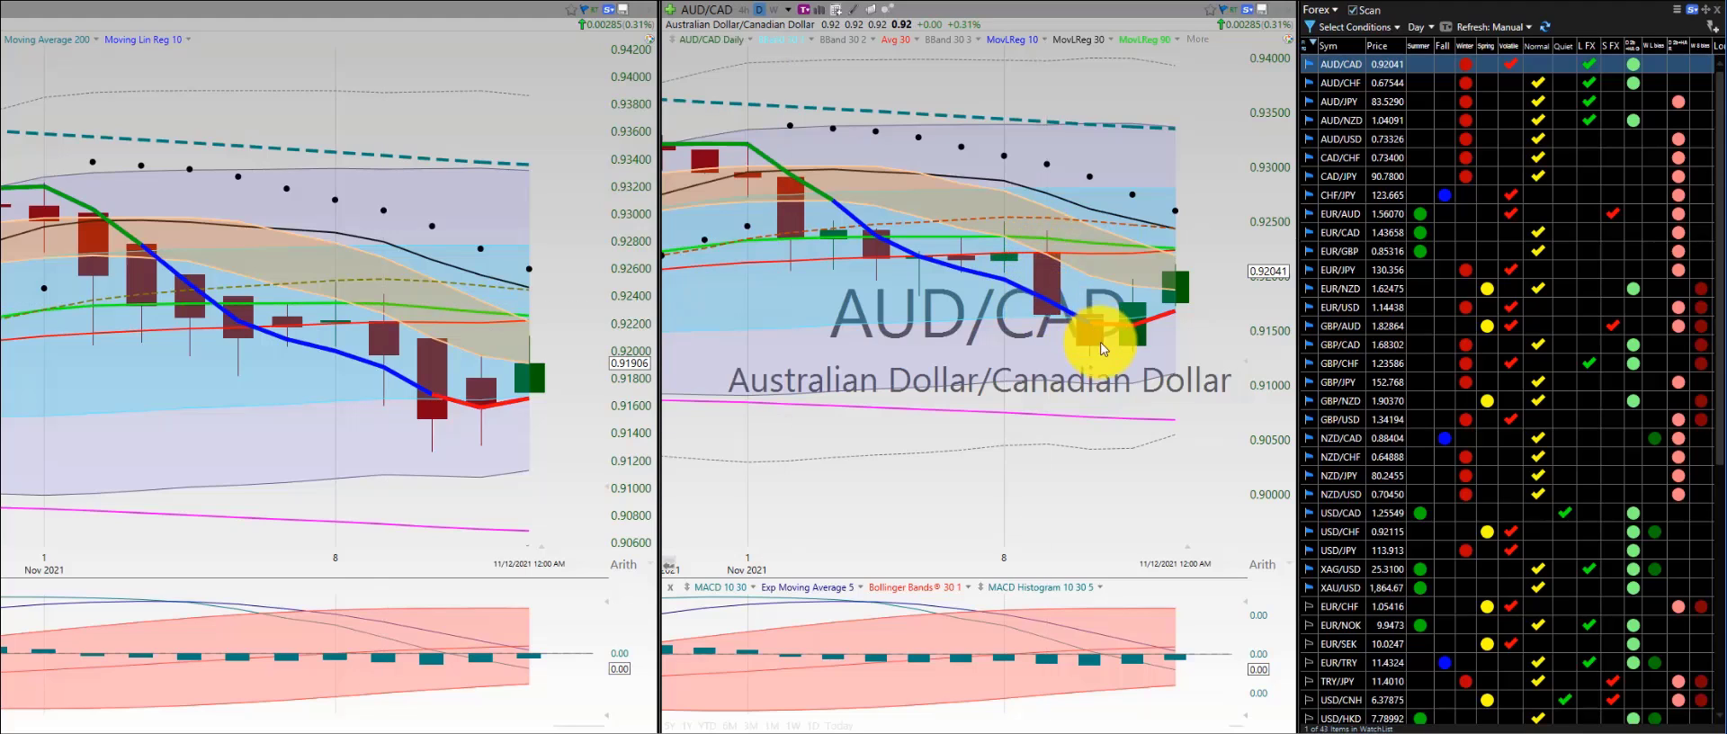
pyautogui.moveTo(1085, 335)
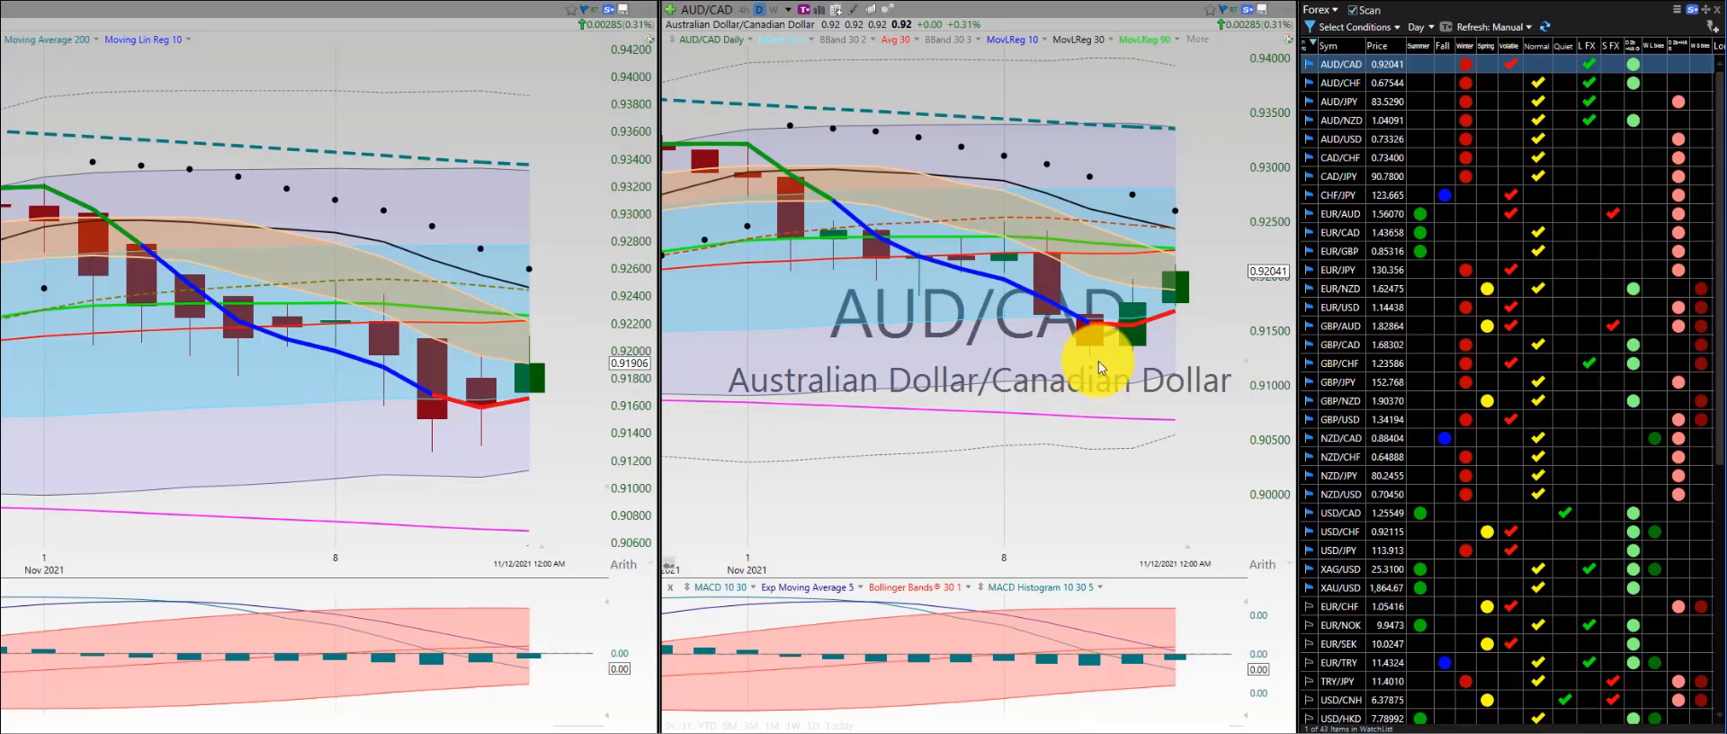
# Load the AUD/CHF daily chart from the Forex watchlist for review
pyautogui.click(1339, 82)
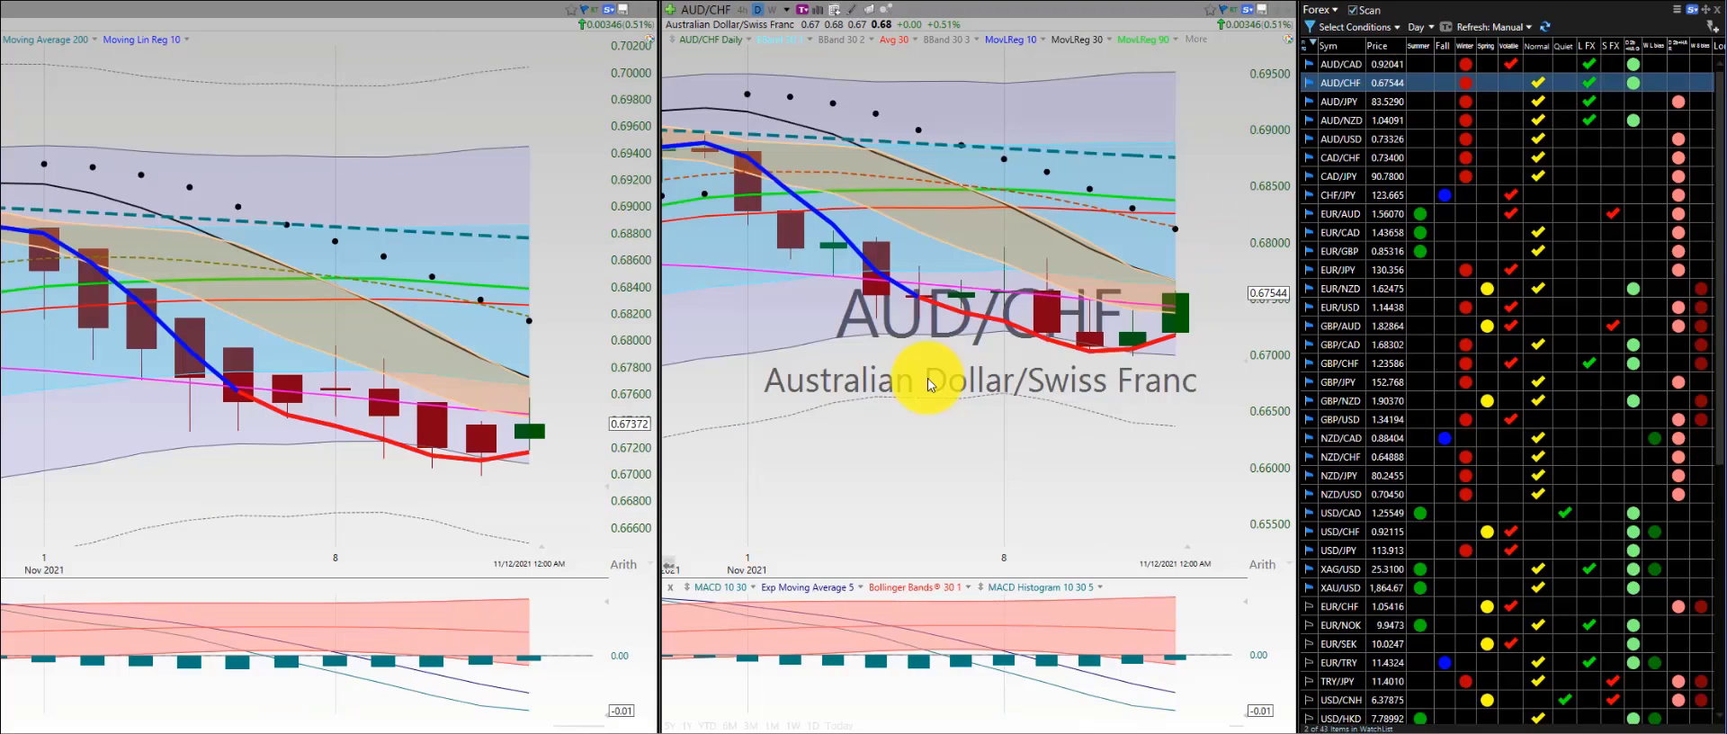
pyautogui.moveTo(934, 351)
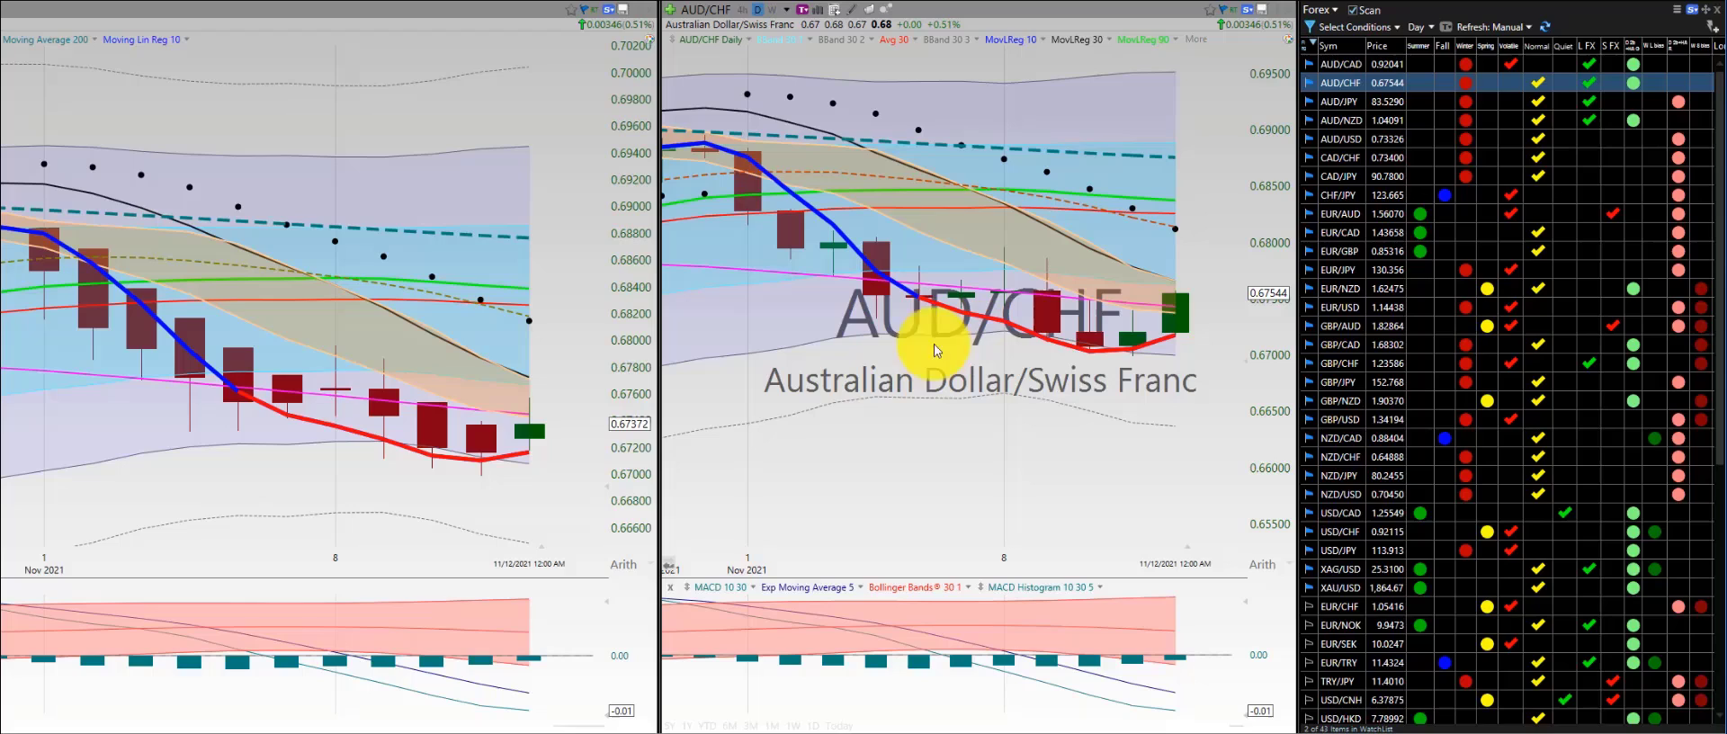
pyautogui.moveTo(331, 409)
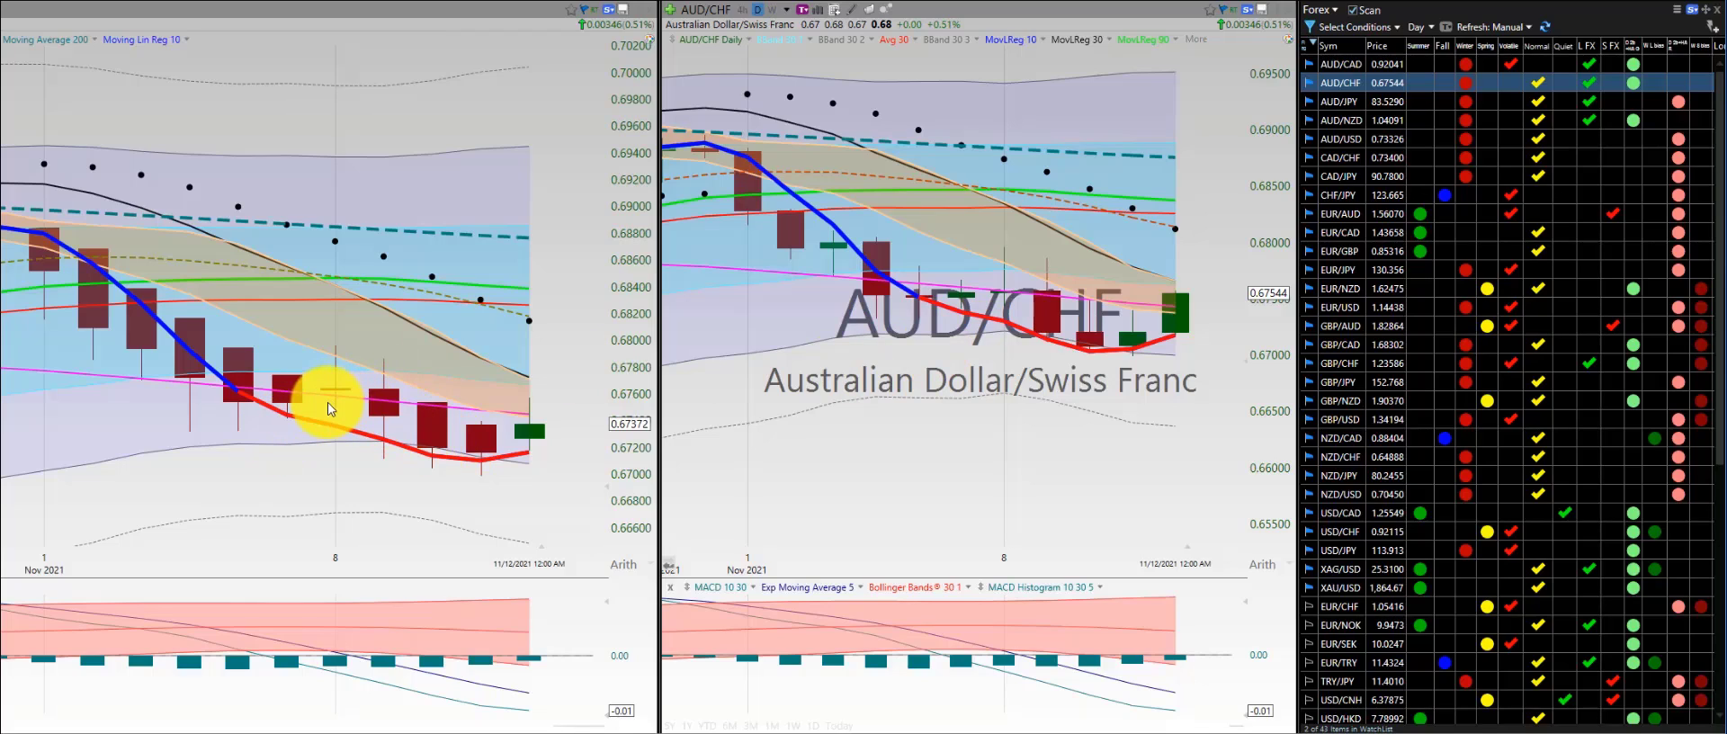
pyautogui.moveTo(358, 441)
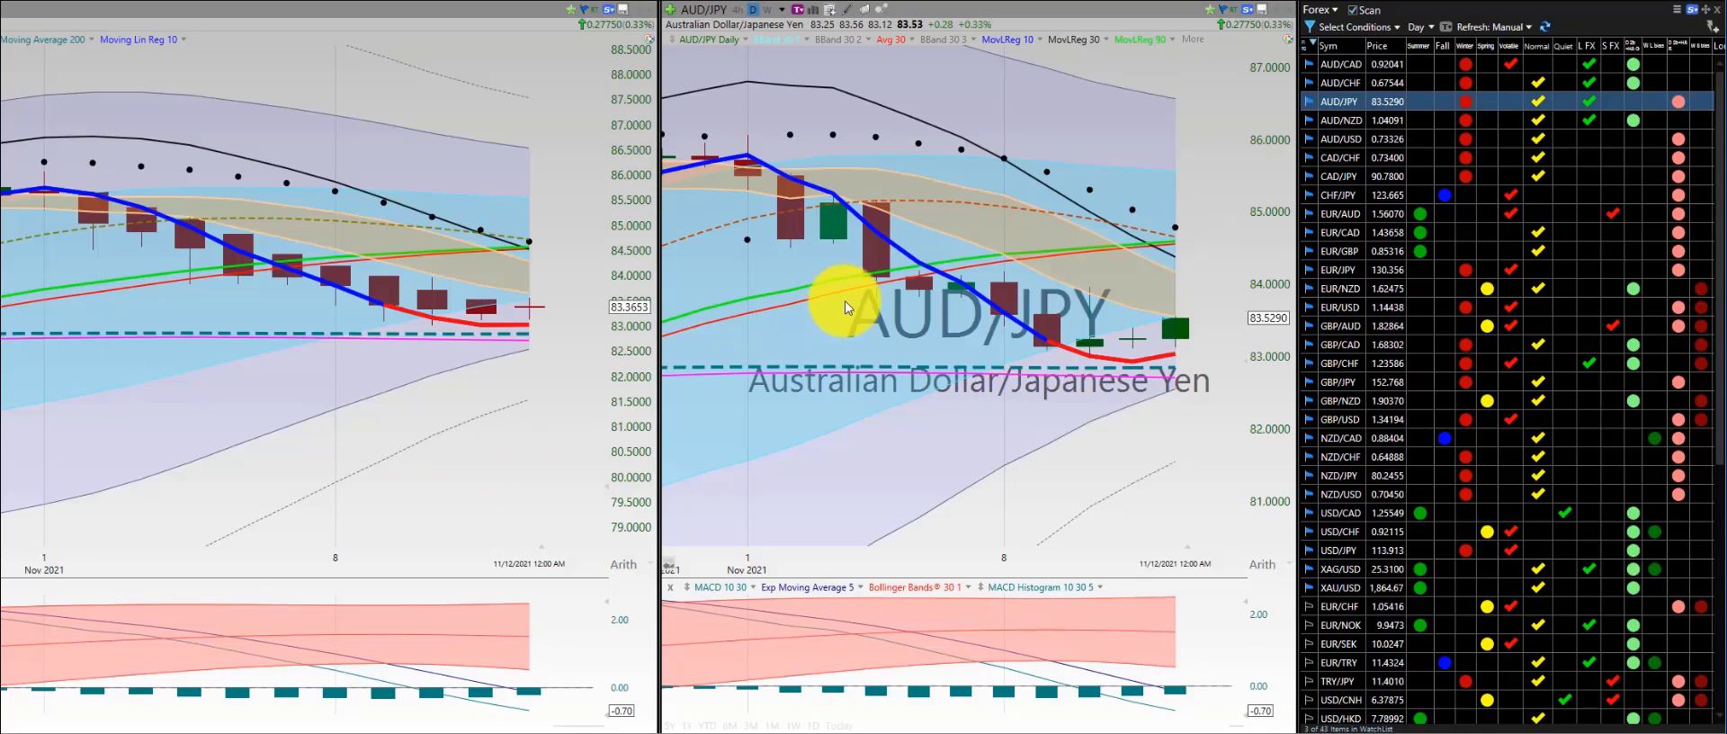
pyautogui.moveTo(996, 336)
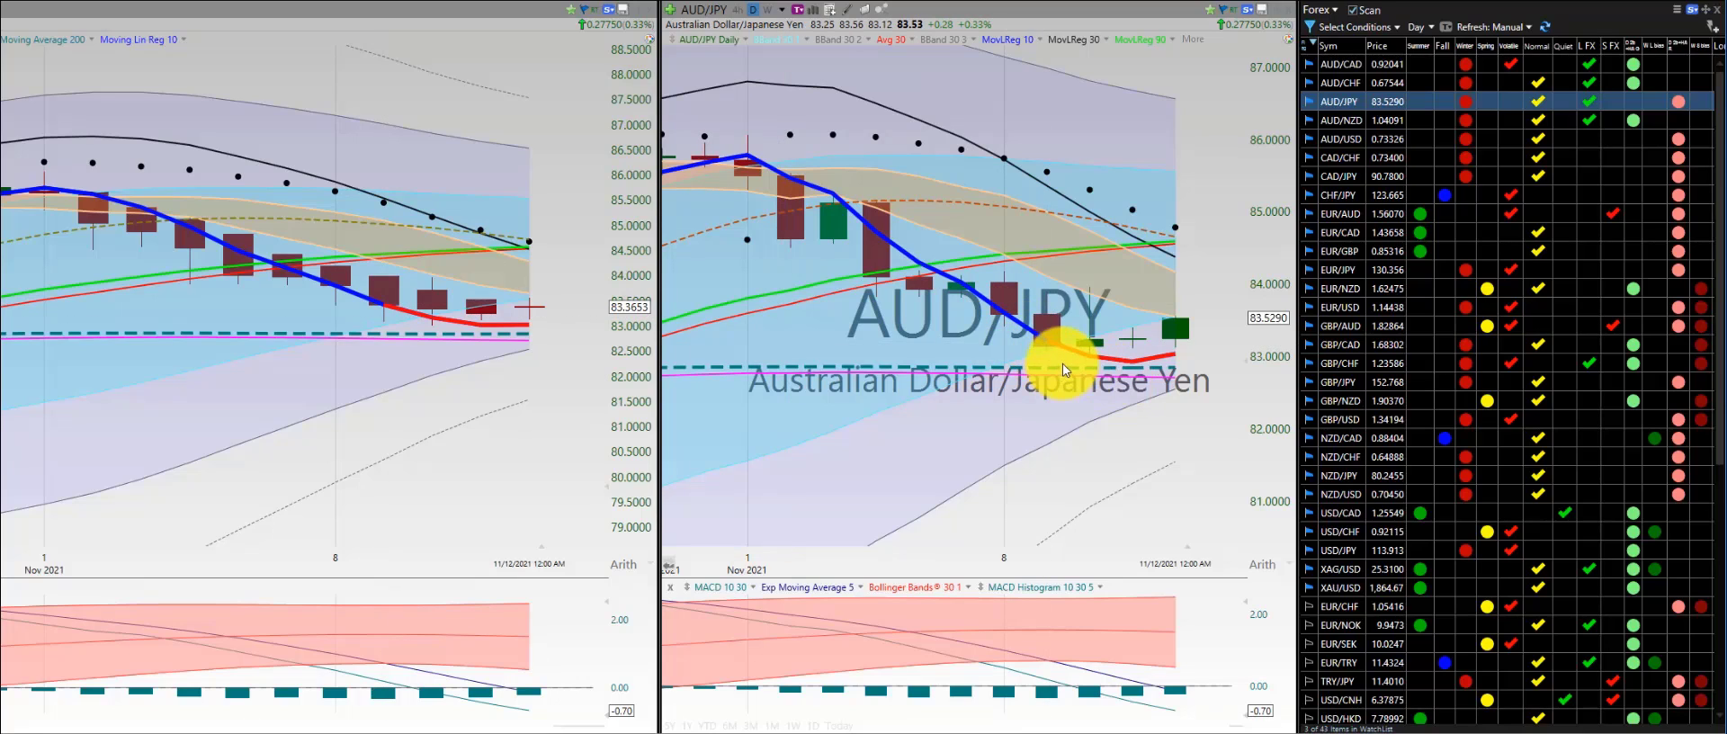
pyautogui.moveTo(1173, 331)
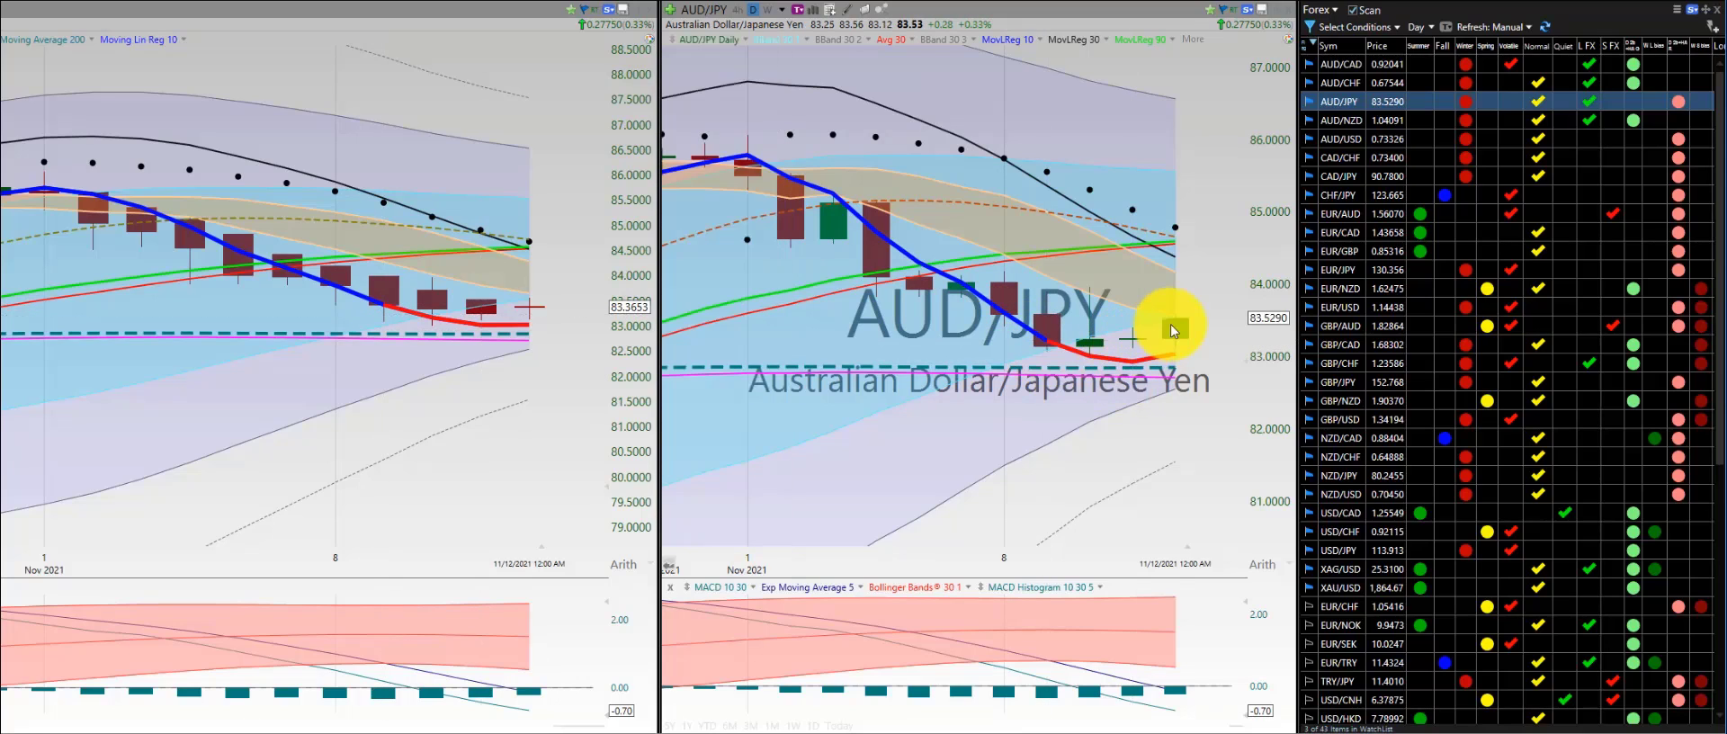
pyautogui.moveTo(1167, 327)
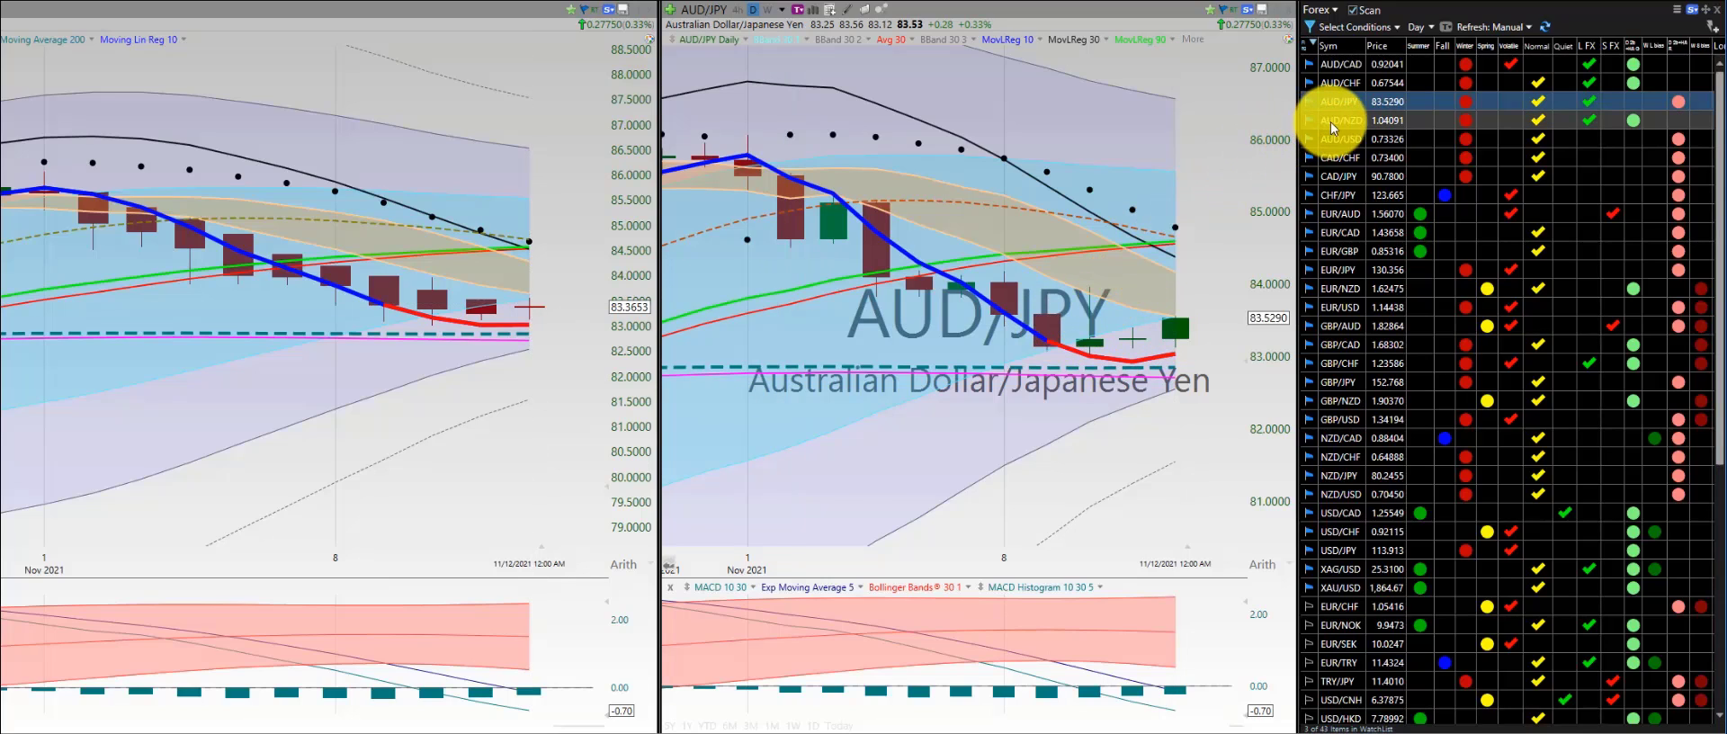
# Load the AUD/NZD daily chart, then switch the charts to CAD/CHF
pyautogui.click(1342, 120)
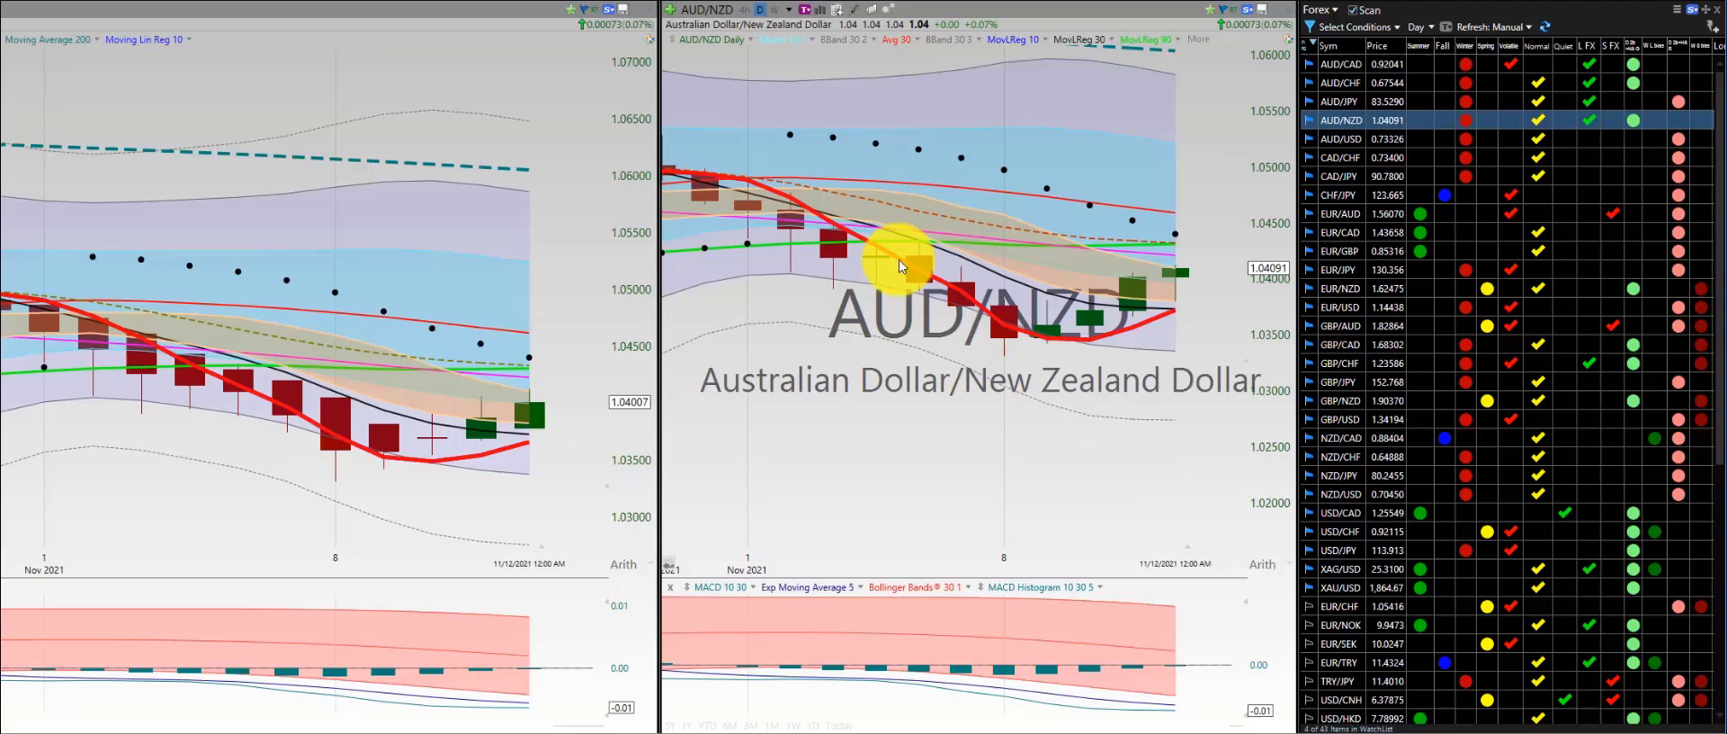
pyautogui.moveTo(1141, 272)
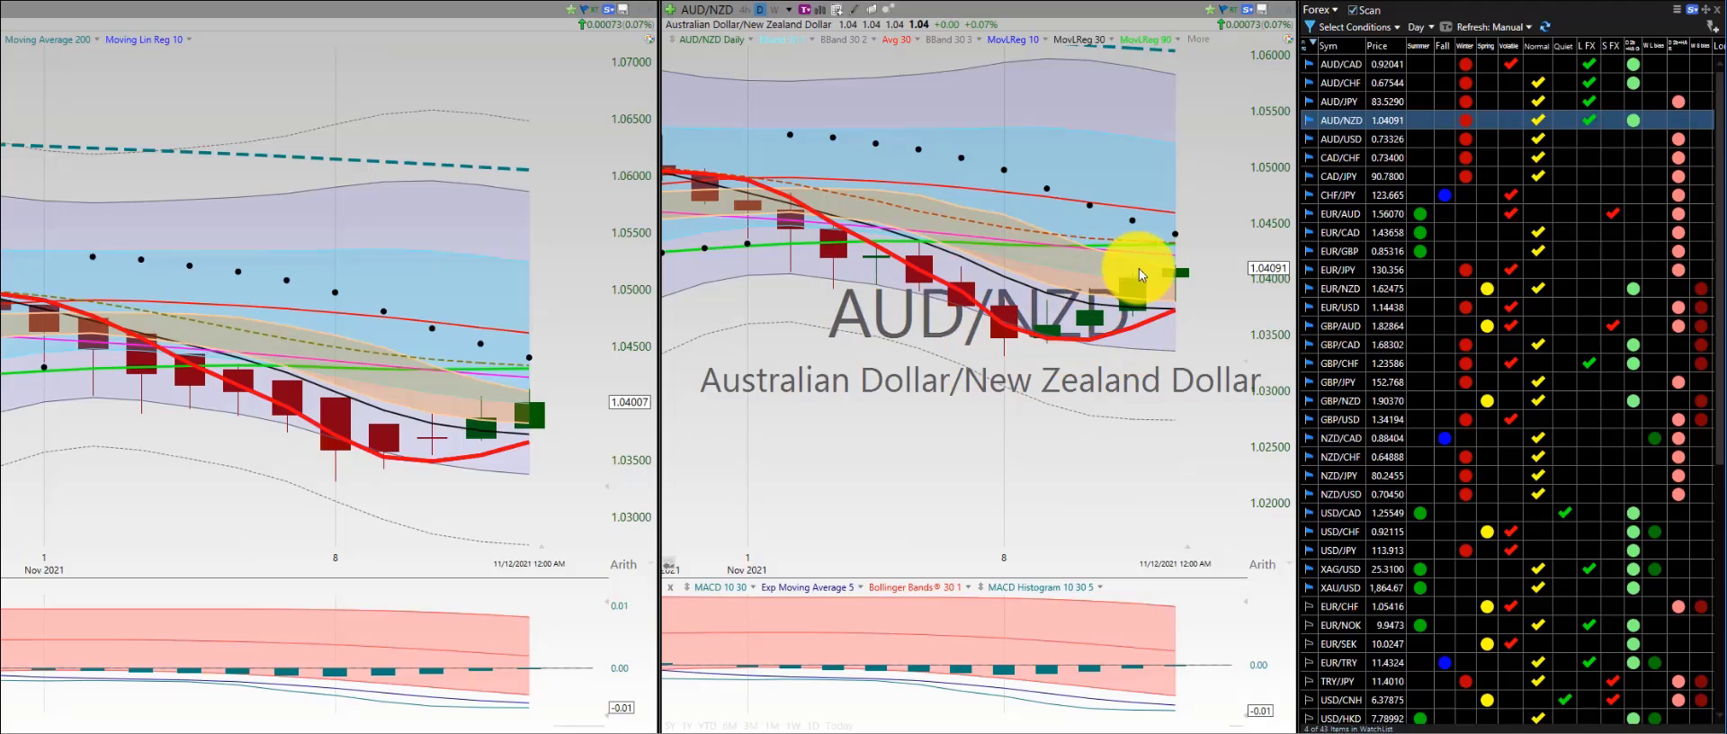
pyautogui.moveTo(1002, 315)
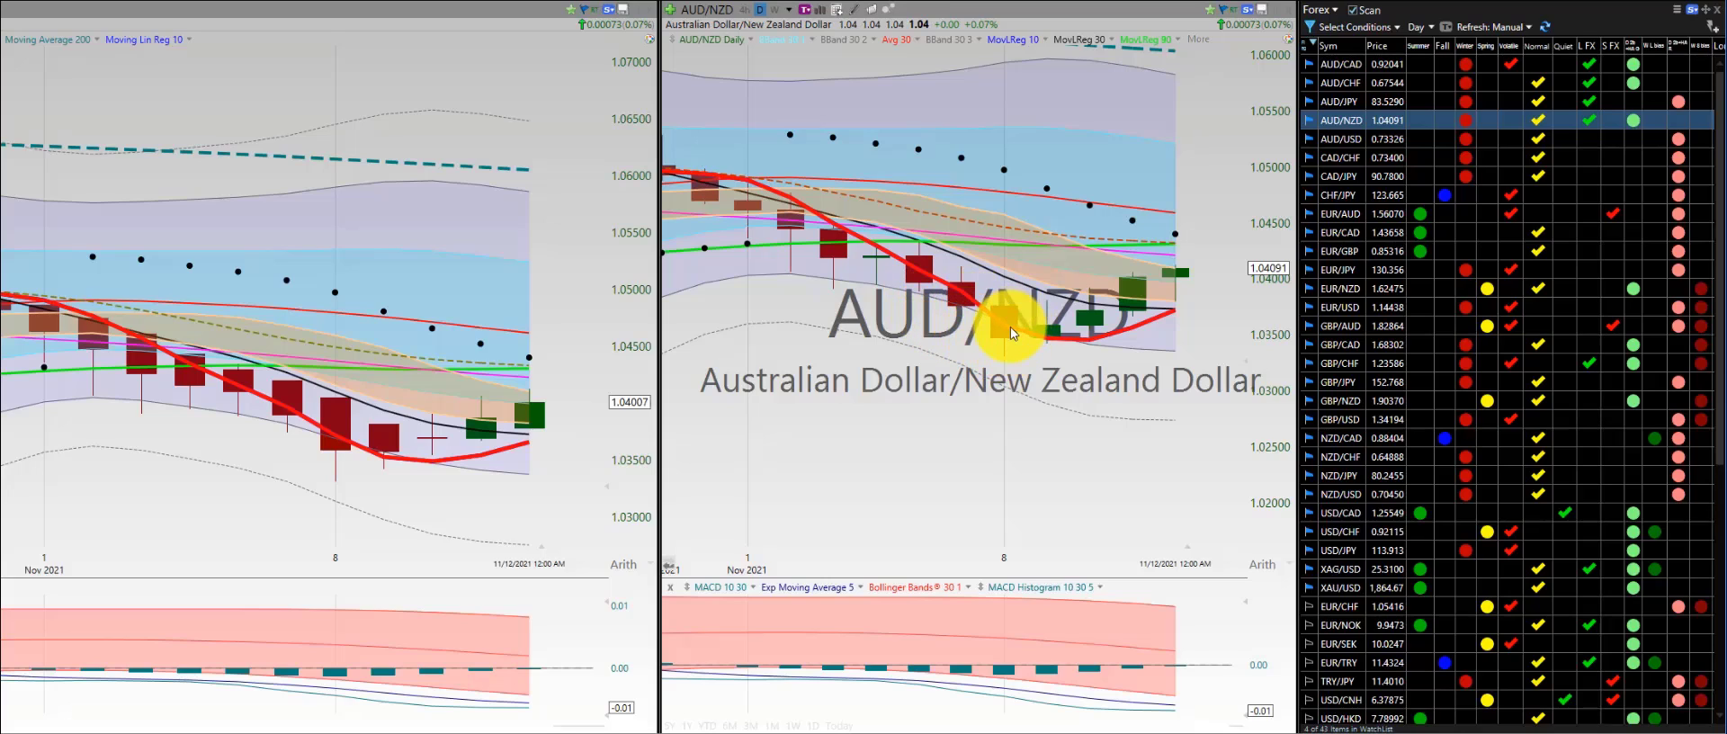
pyautogui.moveTo(1079, 321)
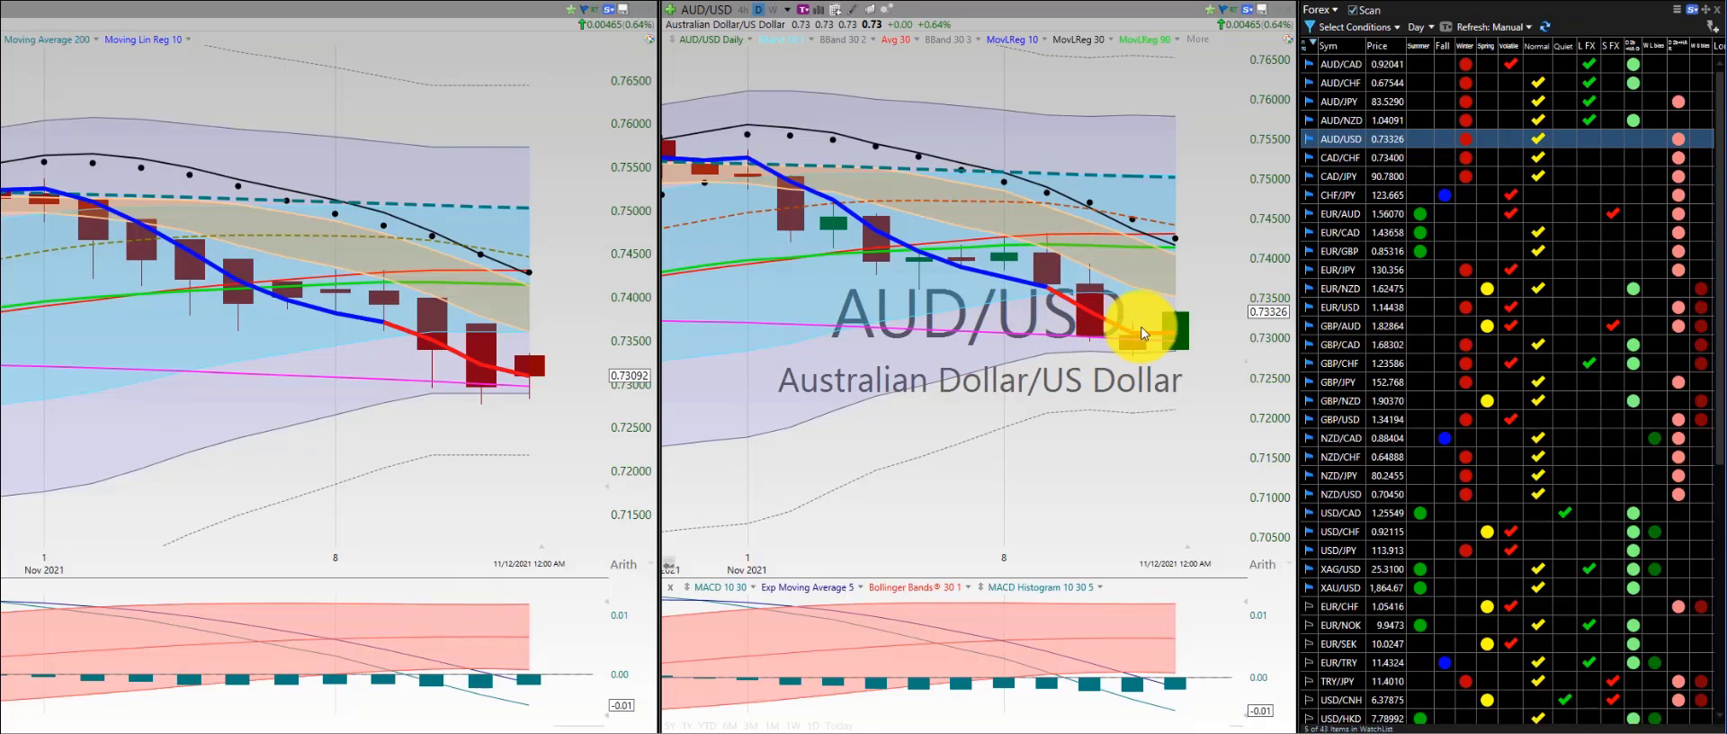
pyautogui.click(1342, 156)
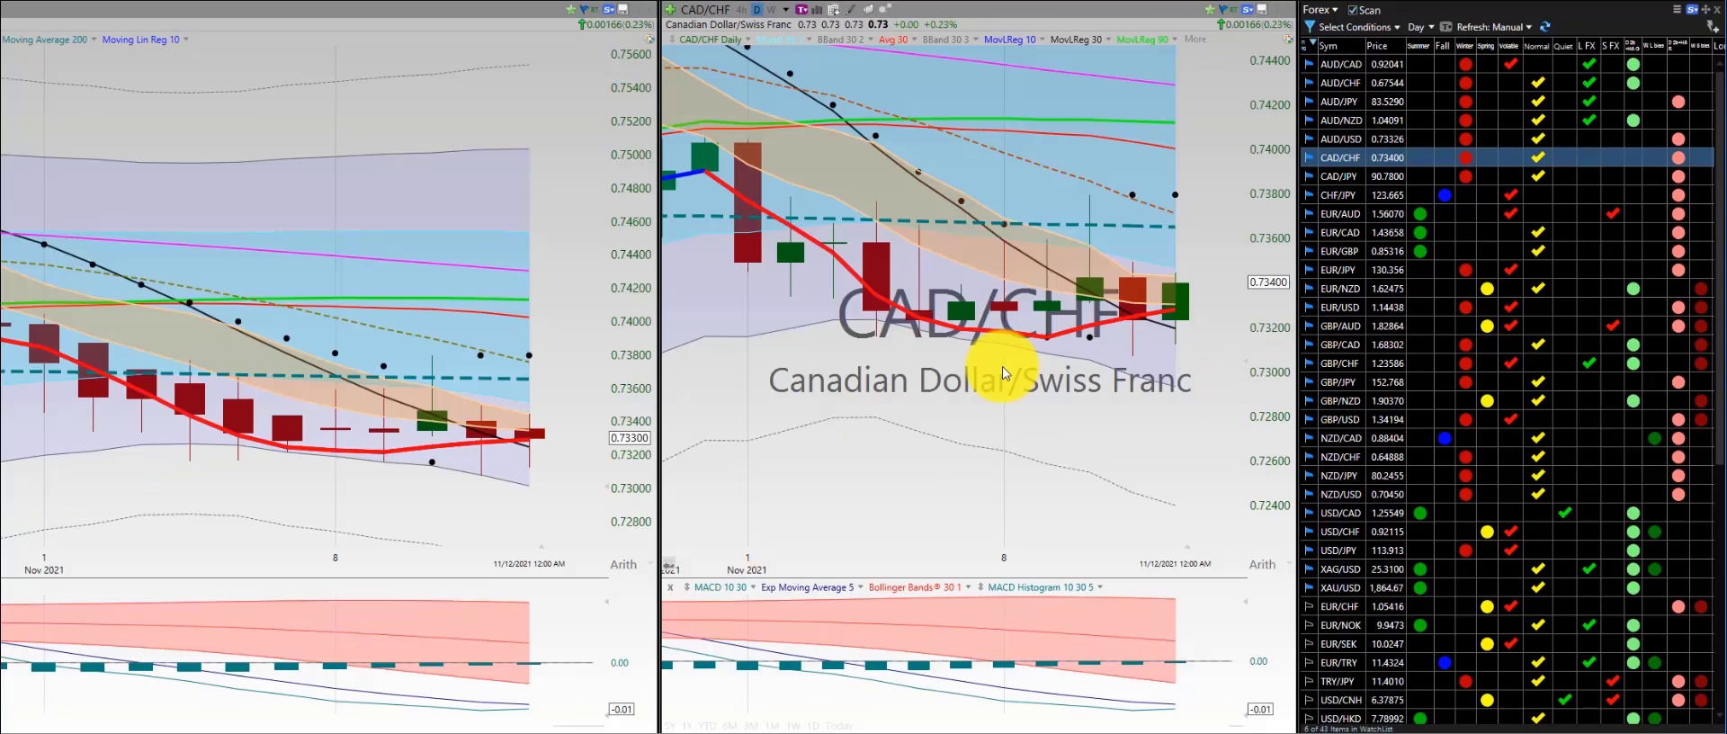
pyautogui.moveTo(1023, 325)
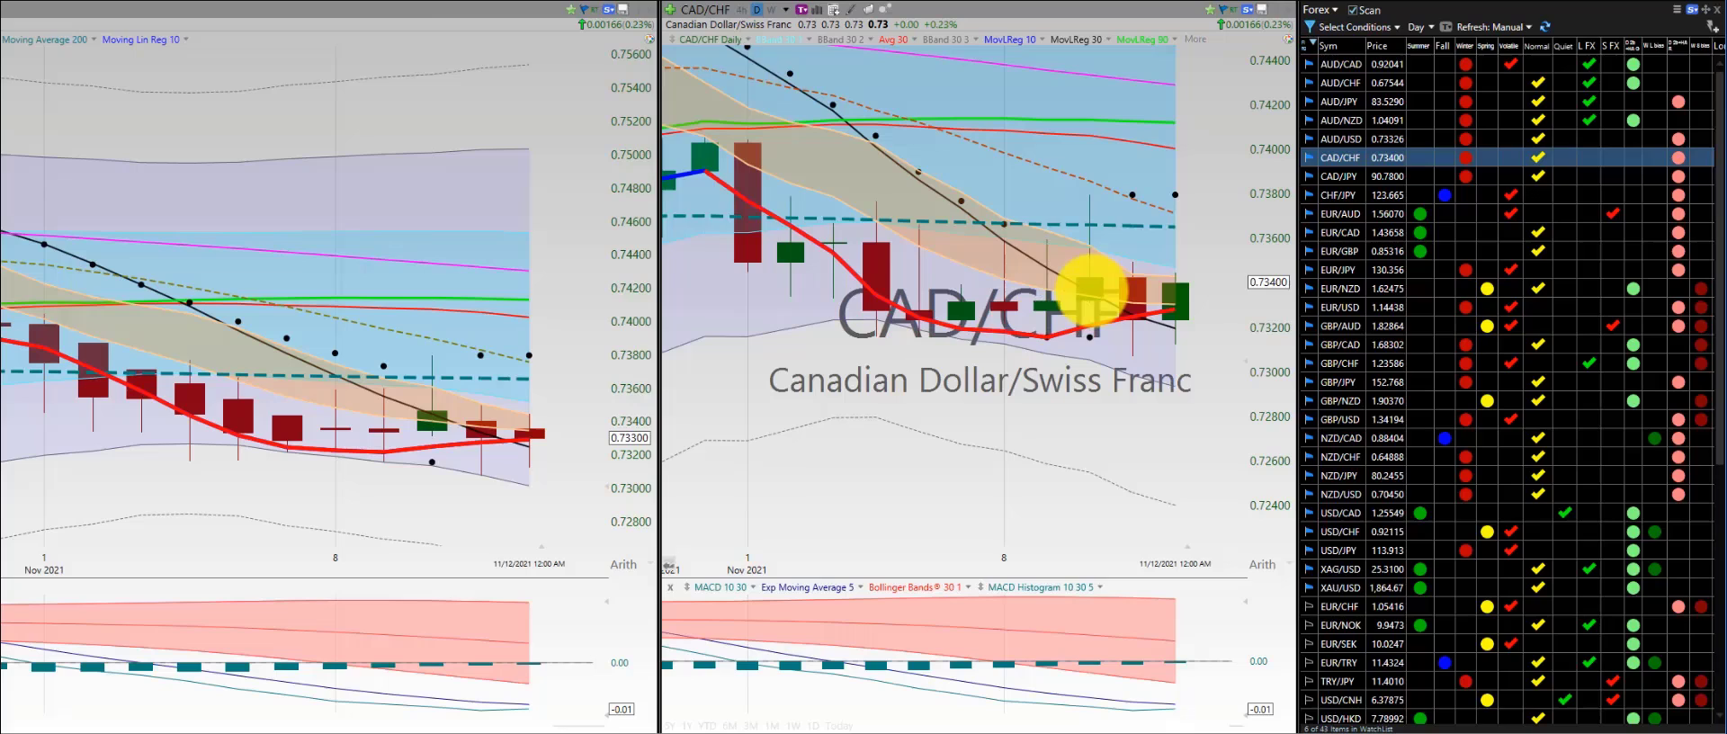
pyautogui.moveTo(1283, 292)
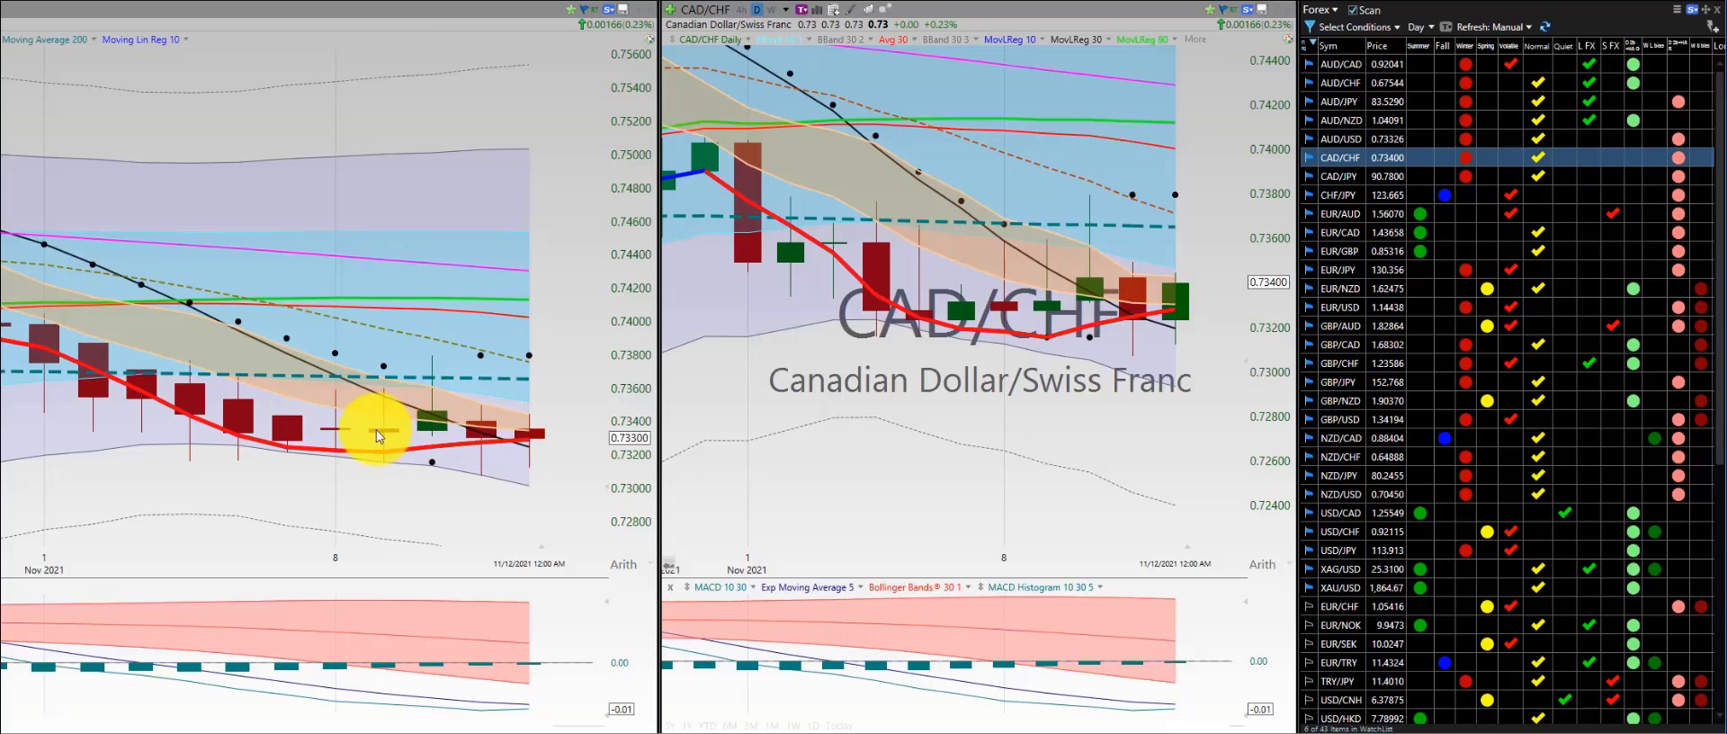
# Review the CAD/JPY daily chart, then load CHF/JPY
pyautogui.click(1344, 177)
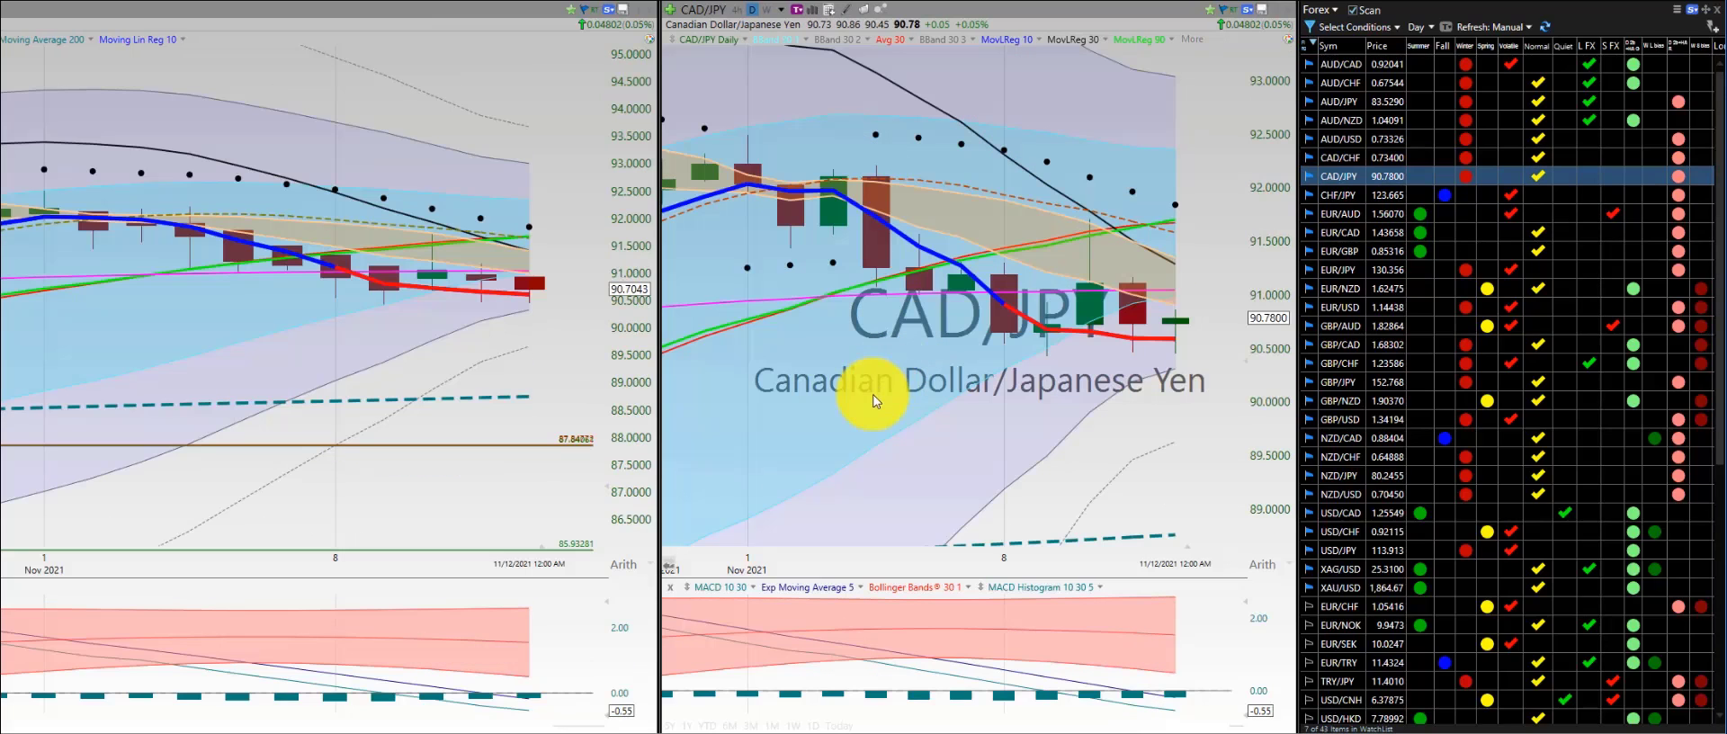
pyautogui.moveTo(880, 338)
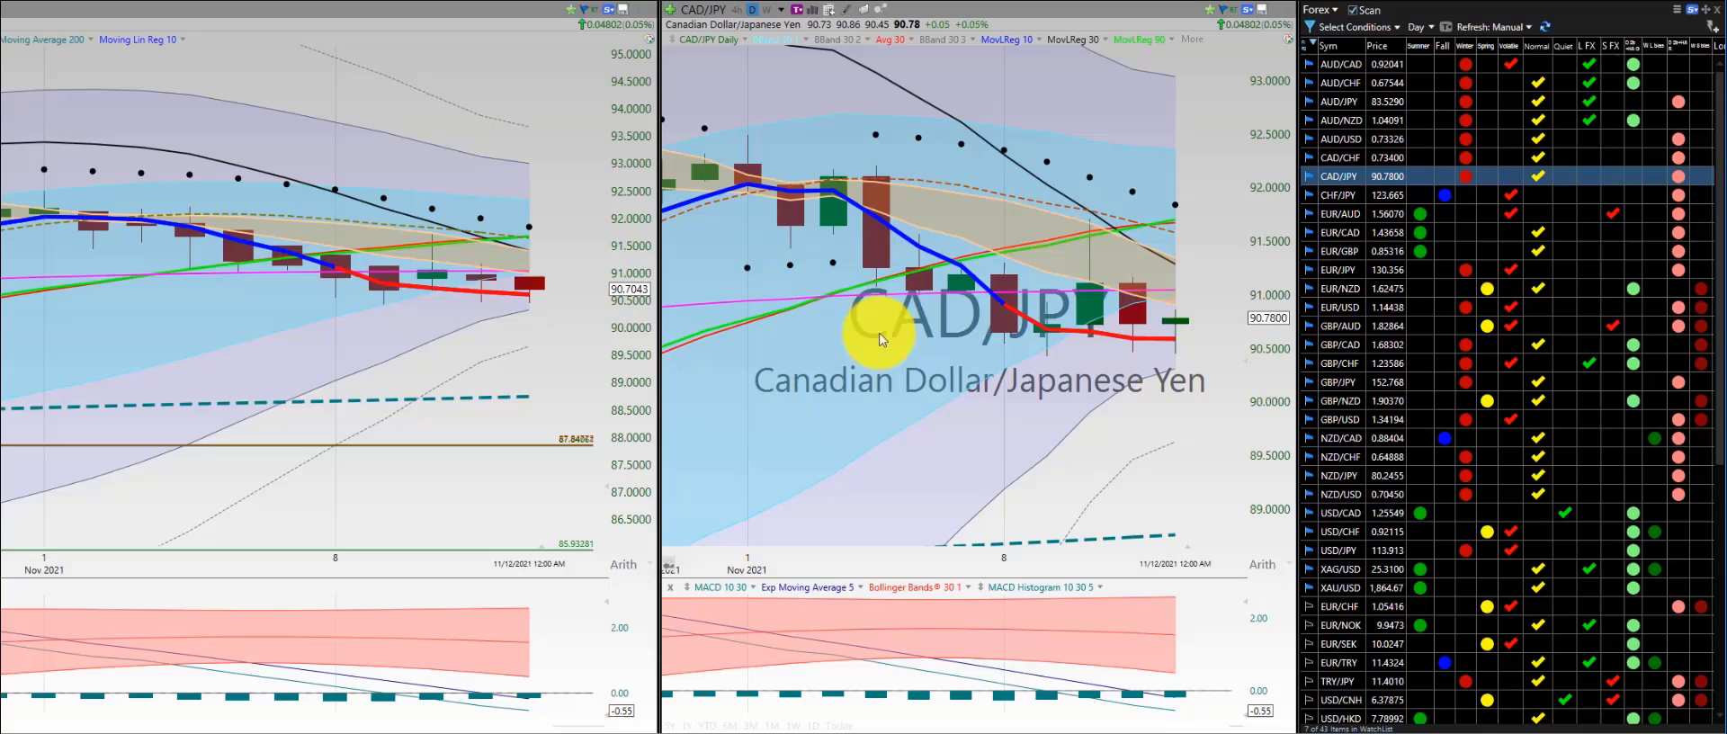
pyautogui.moveTo(908, 297)
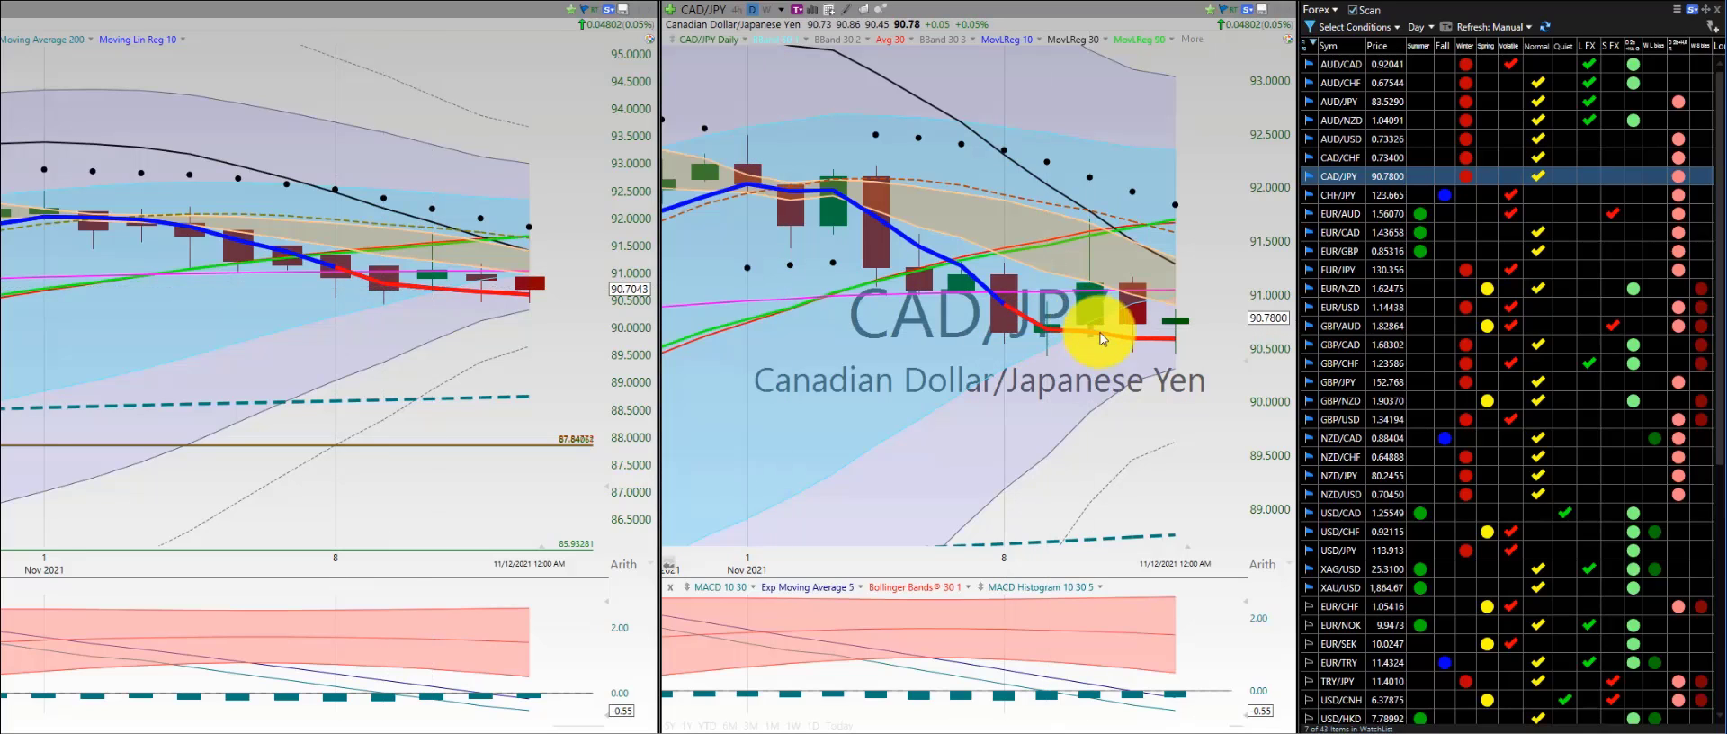
pyautogui.click(1342, 194)
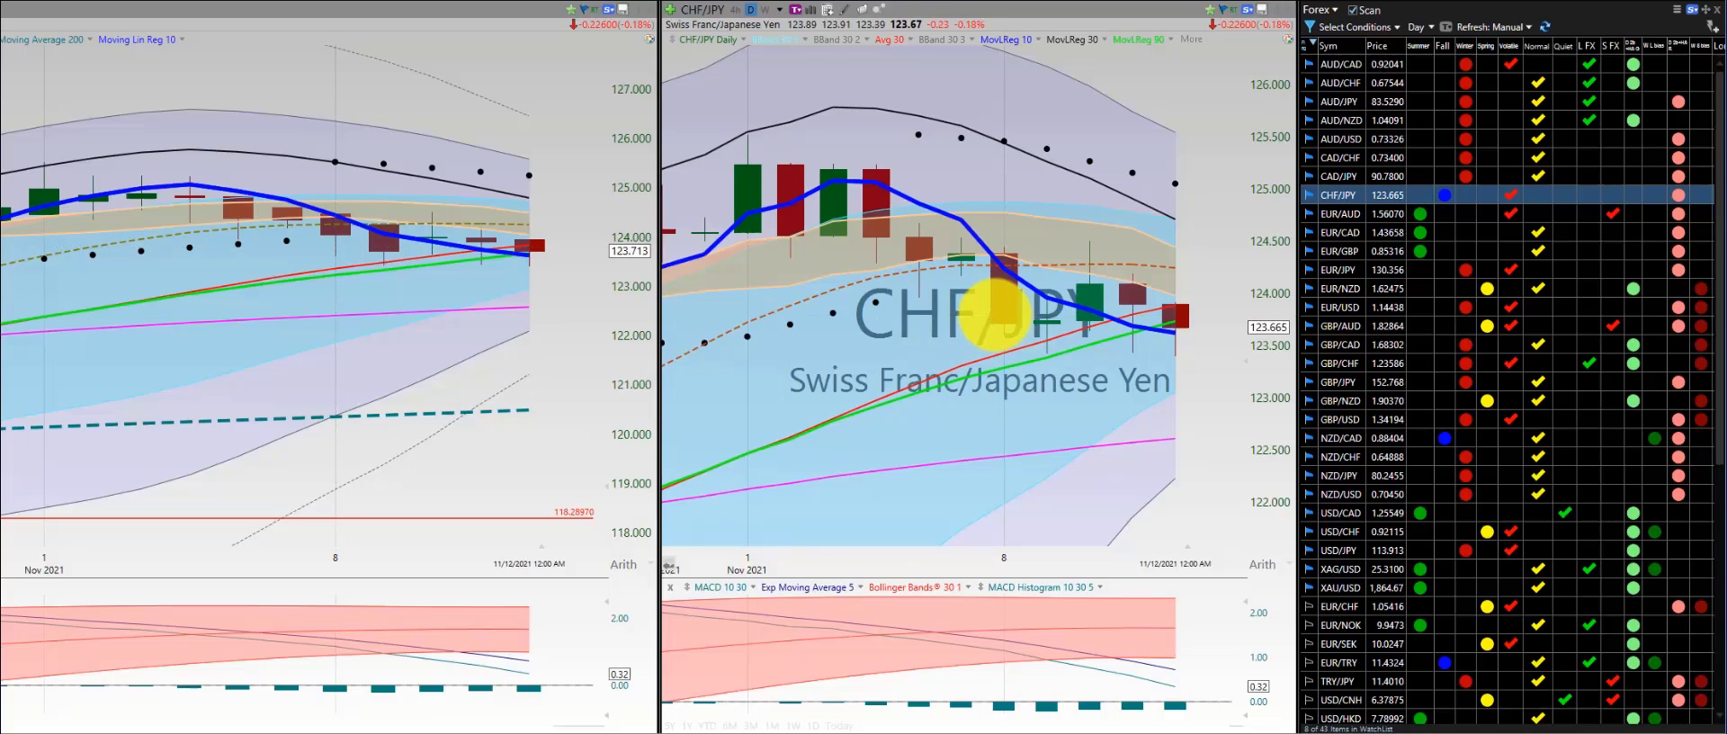
pyautogui.moveTo(1023, 333)
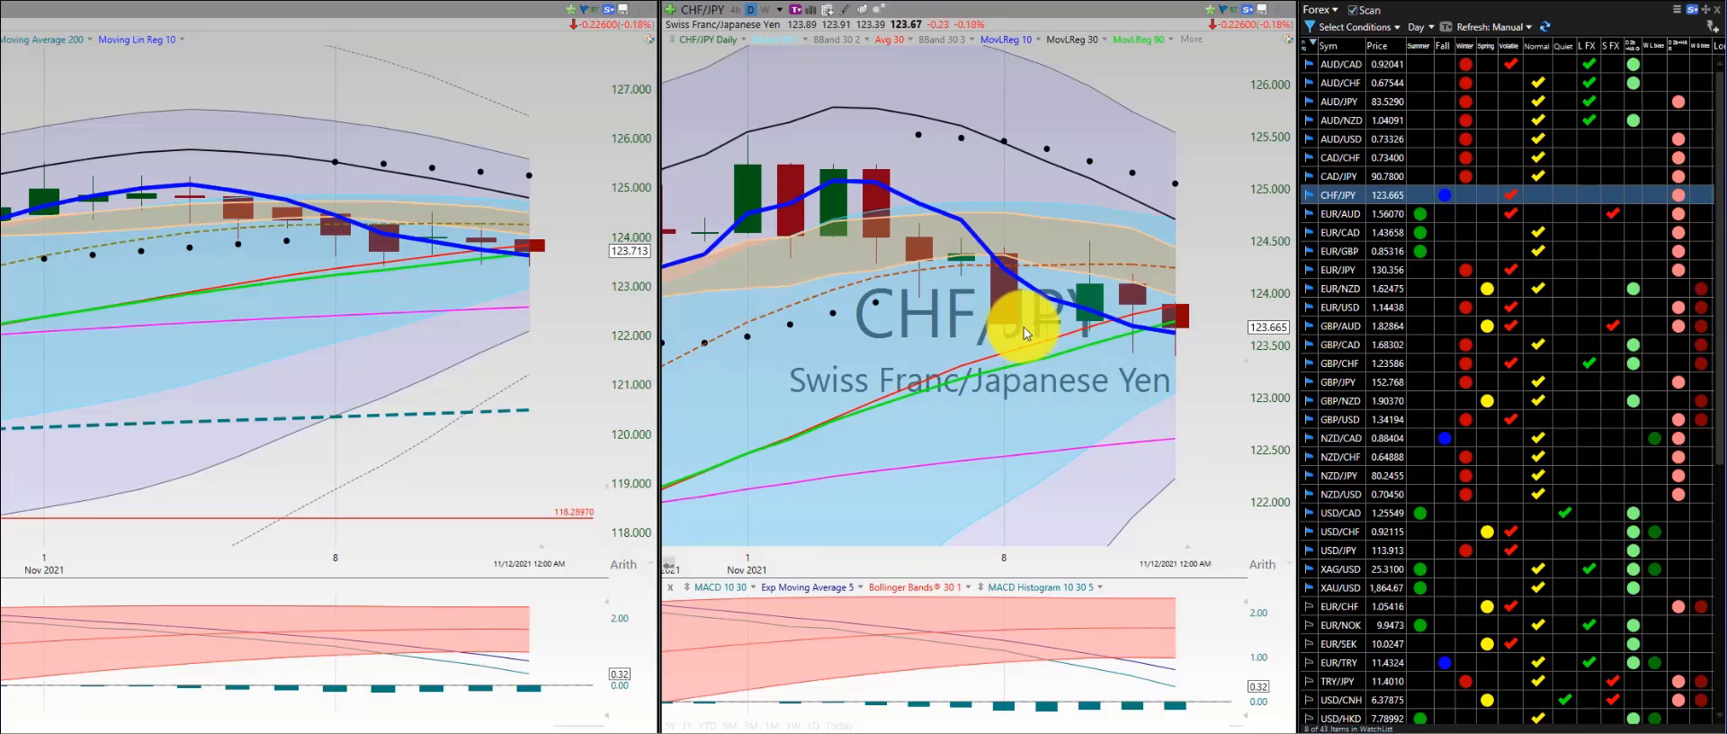
pyautogui.moveTo(1056, 342)
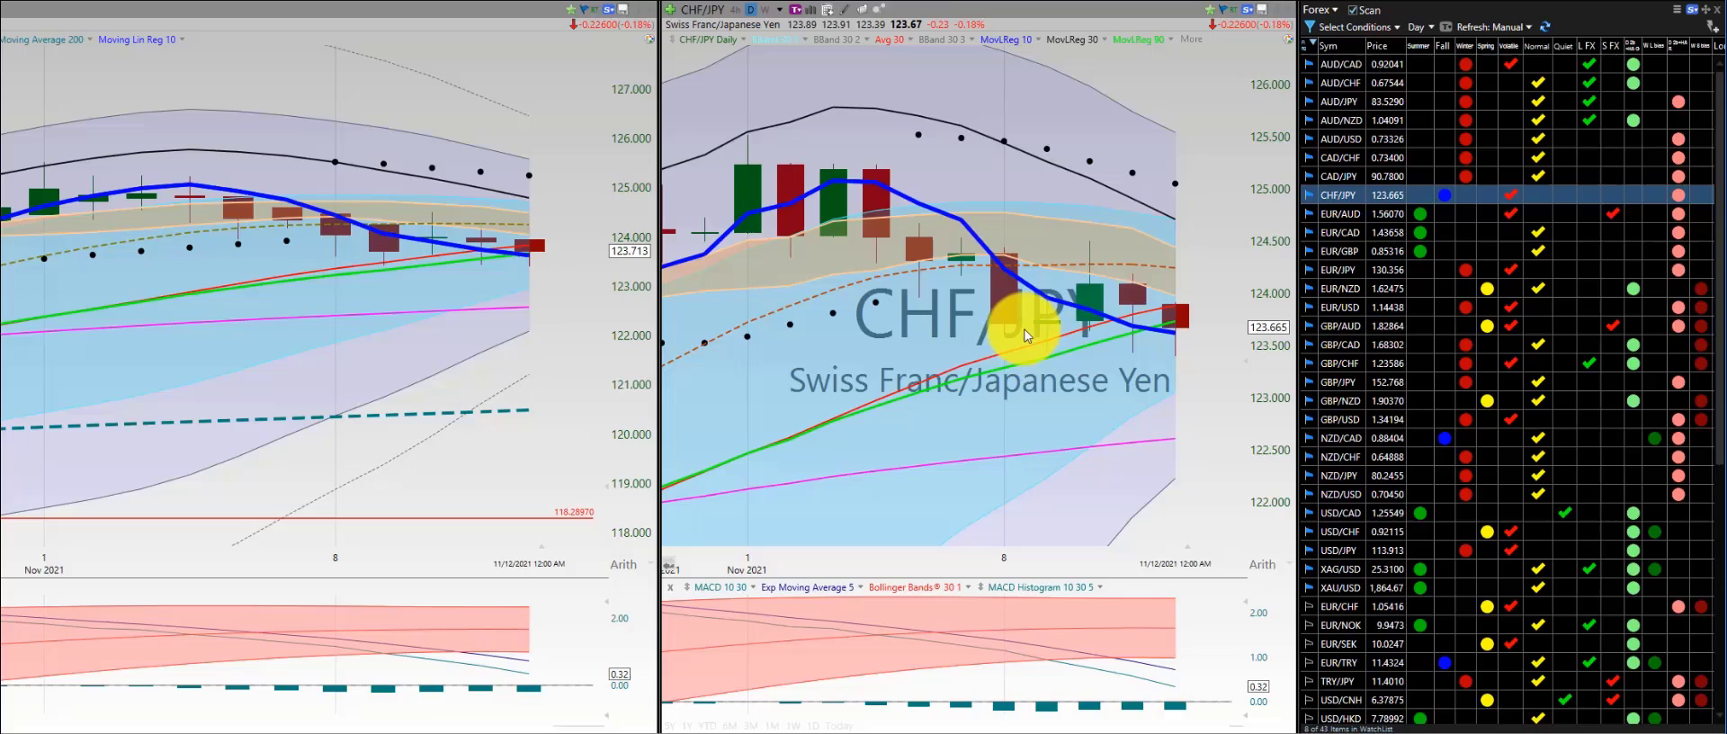
pyautogui.moveTo(1044, 340)
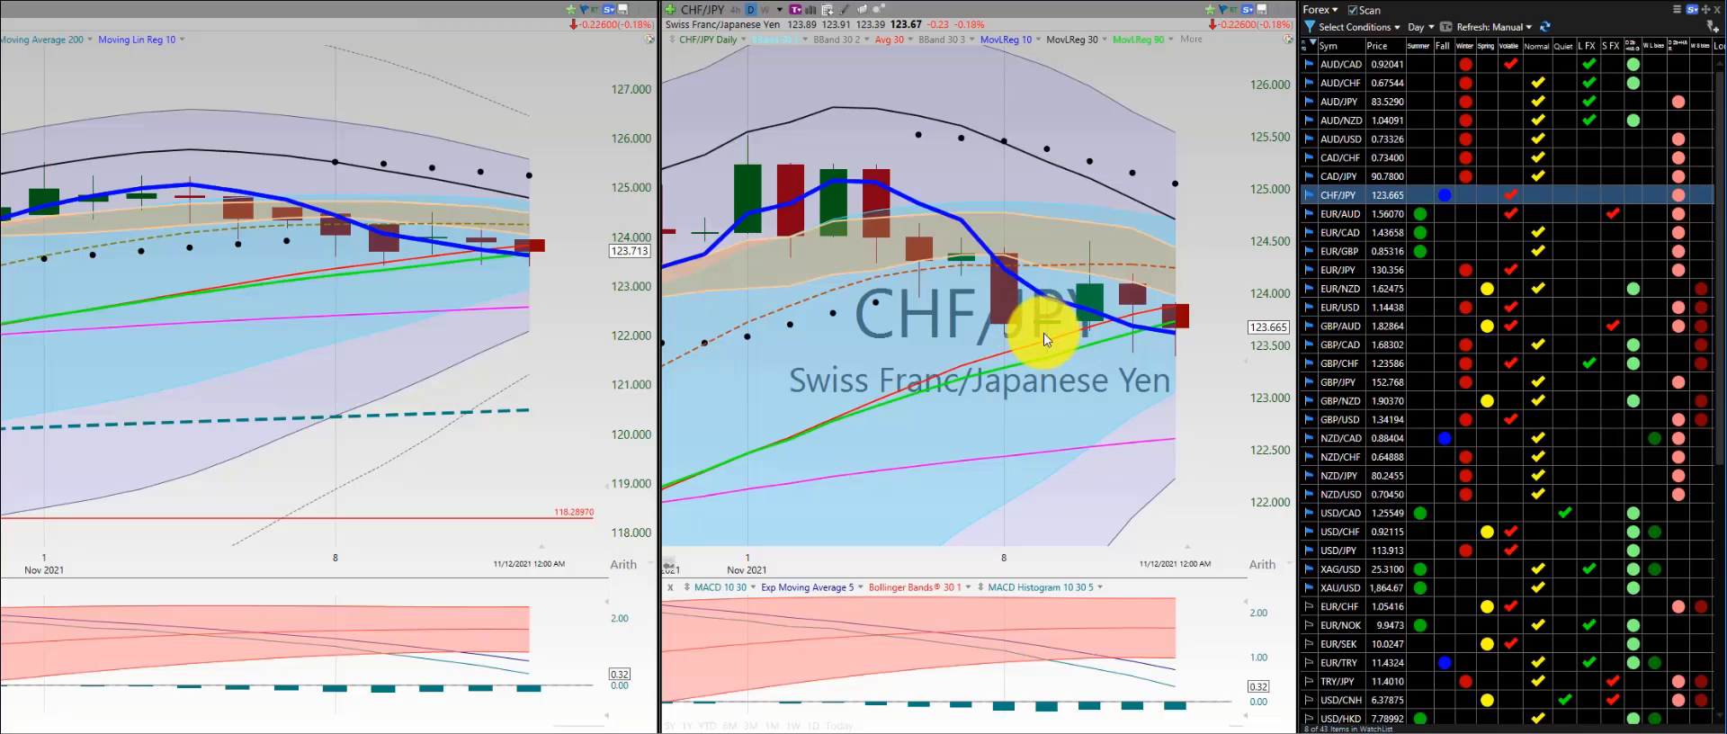
pyautogui.moveTo(1037, 367)
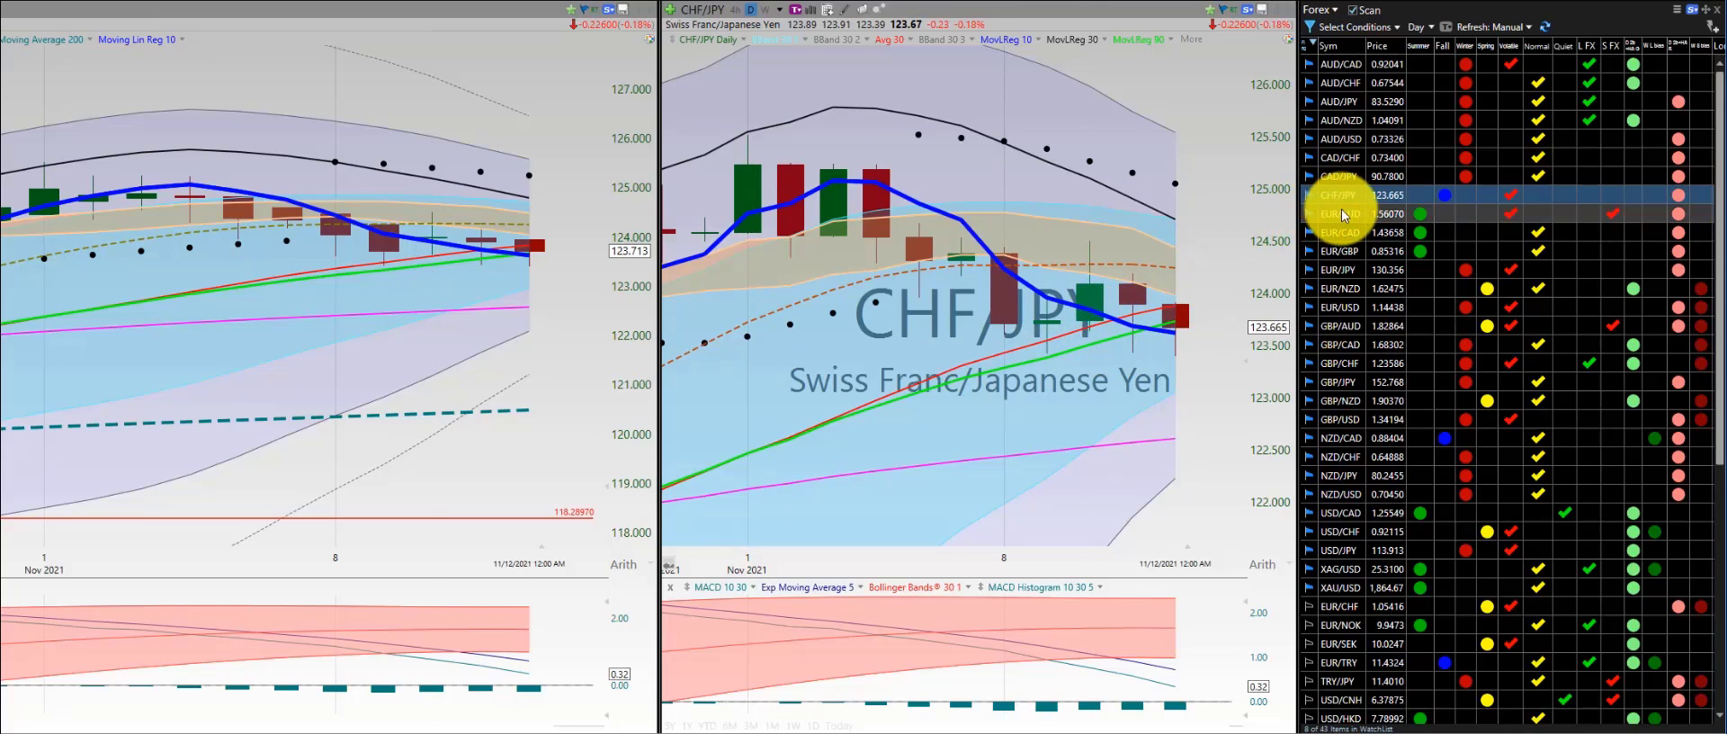
# Load the EUR/AUD daily chart from the Forex watchlist
pyautogui.click(1340, 212)
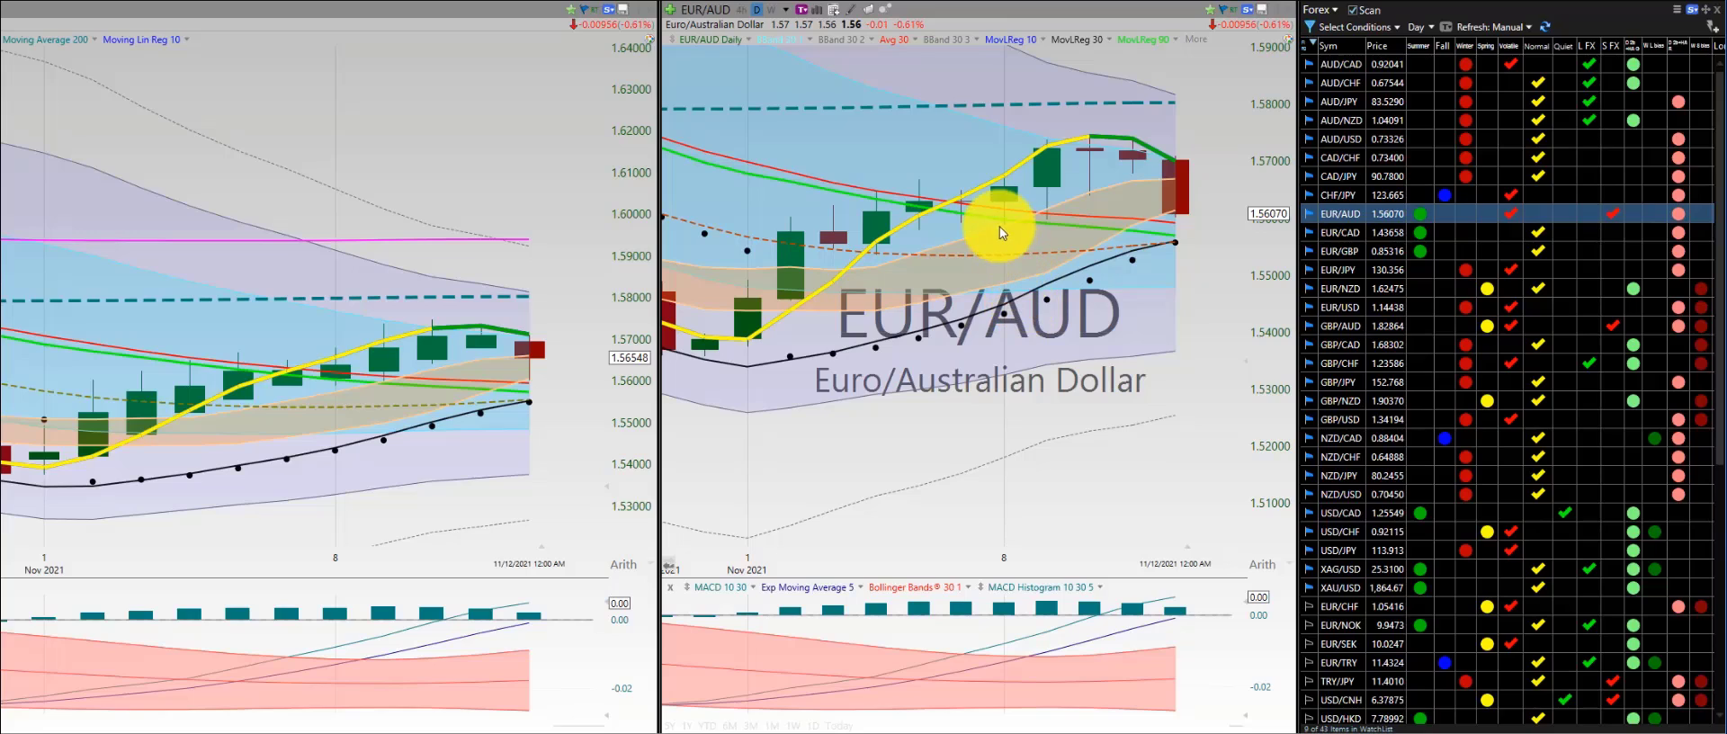
pyautogui.moveTo(448, 297)
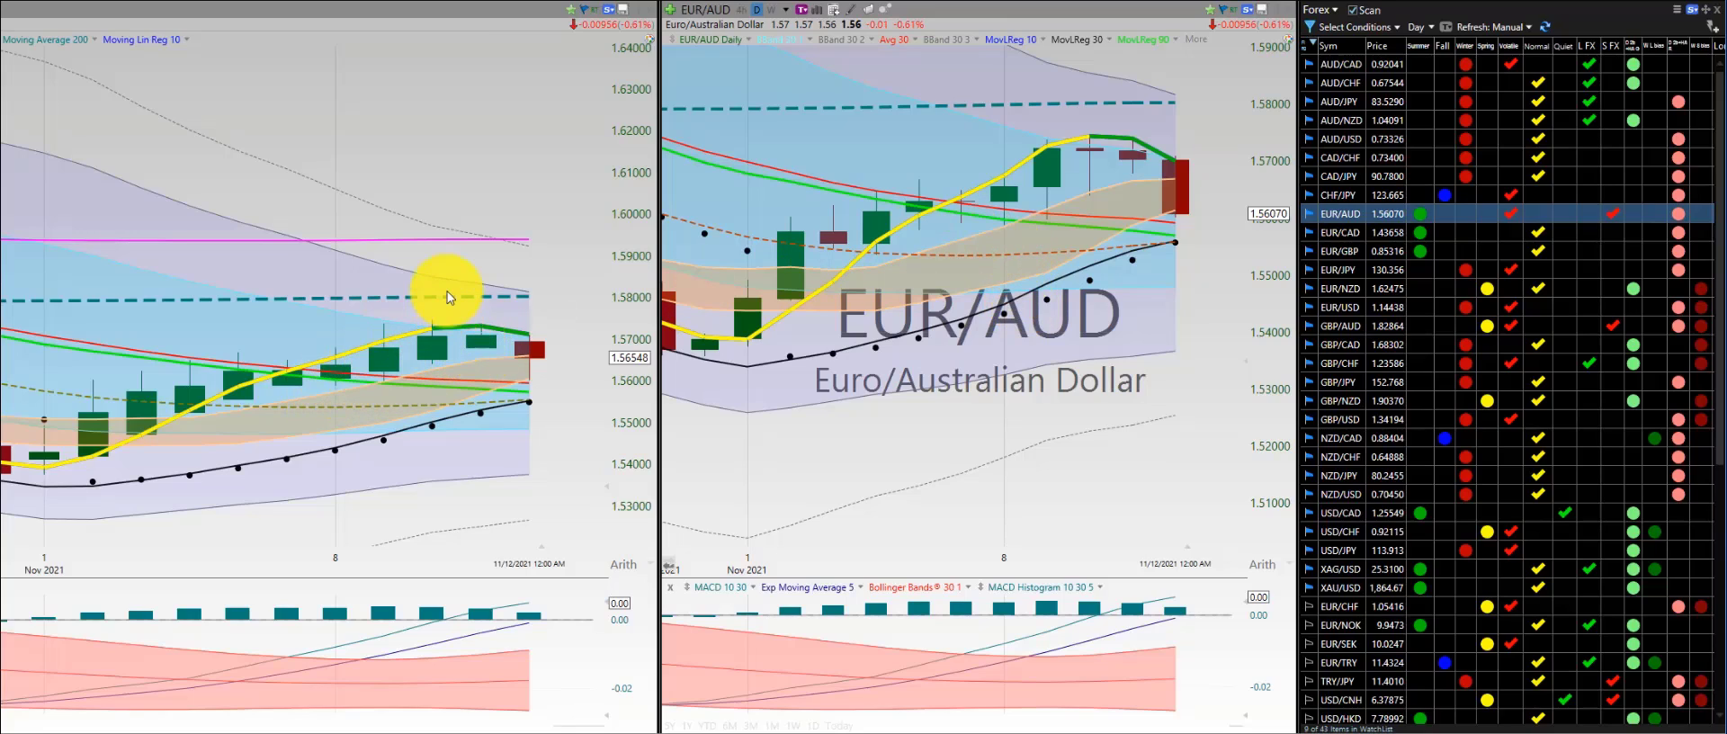
pyautogui.moveTo(499, 247)
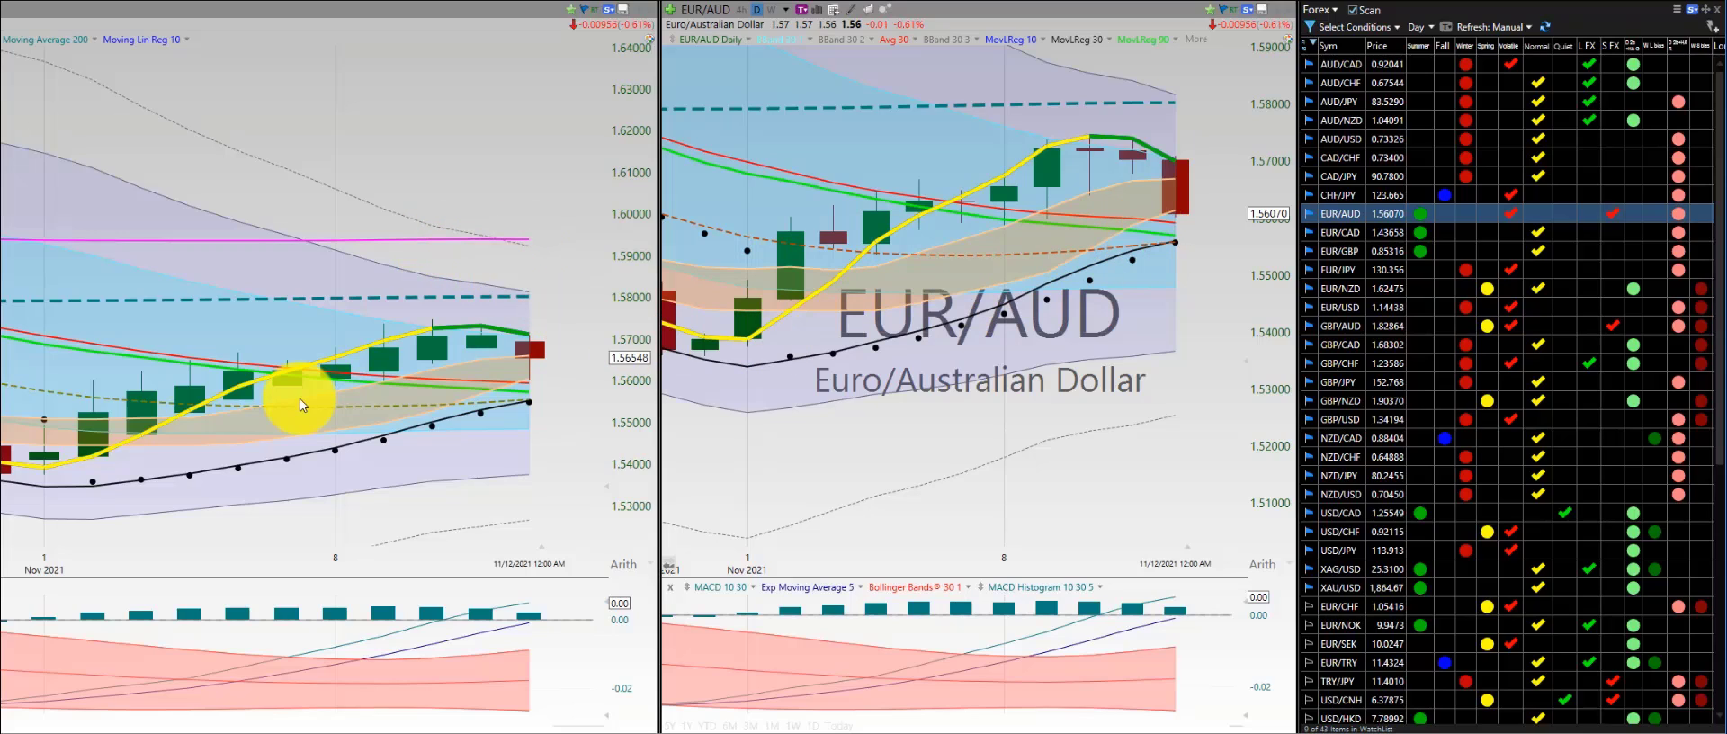
pyautogui.moveTo(369, 363)
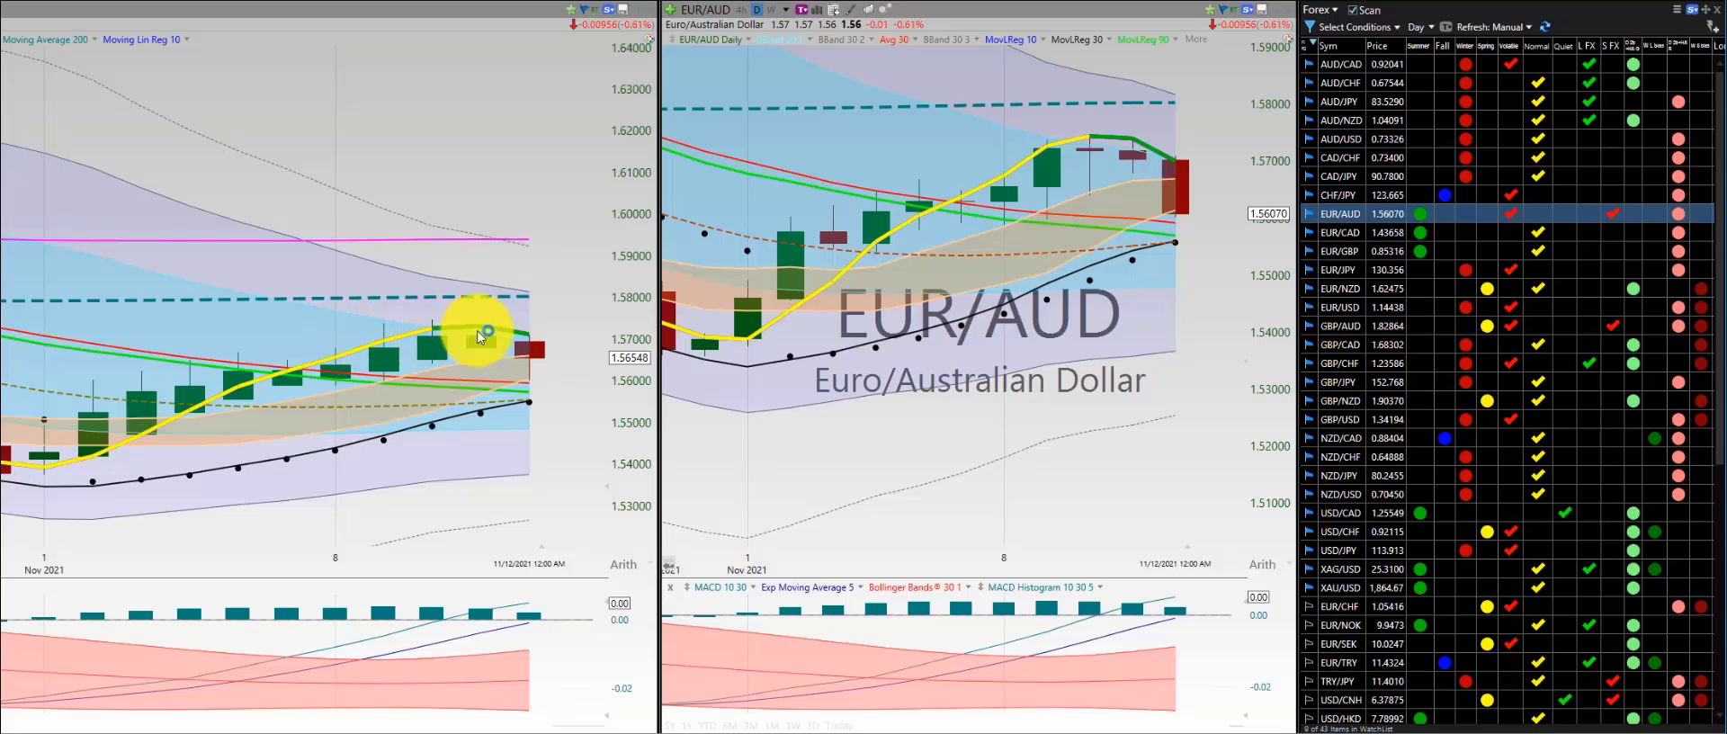
pyautogui.moveTo(1112, 165)
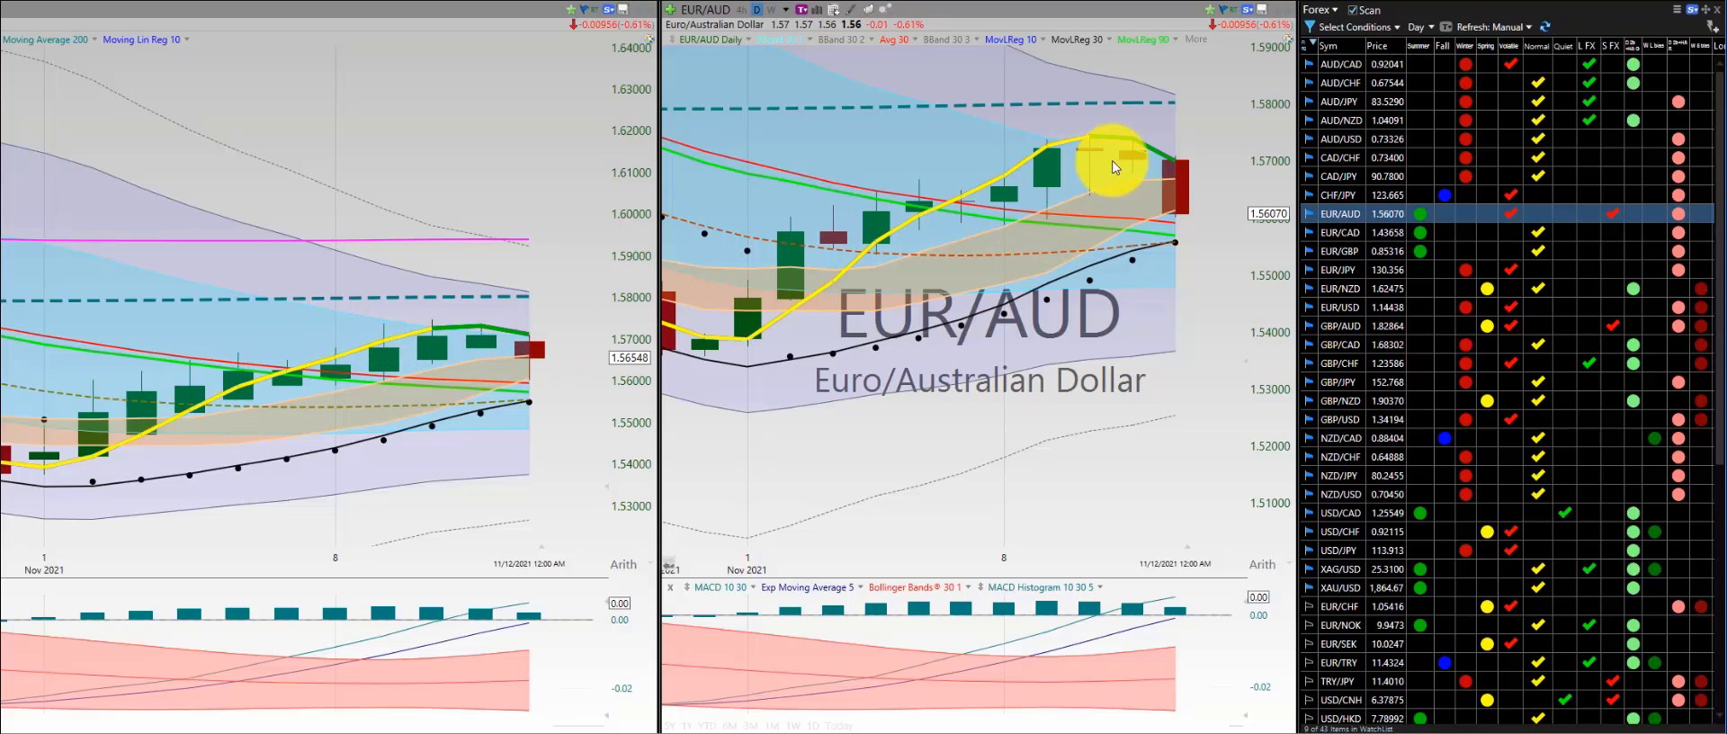
pyautogui.moveTo(1101, 154)
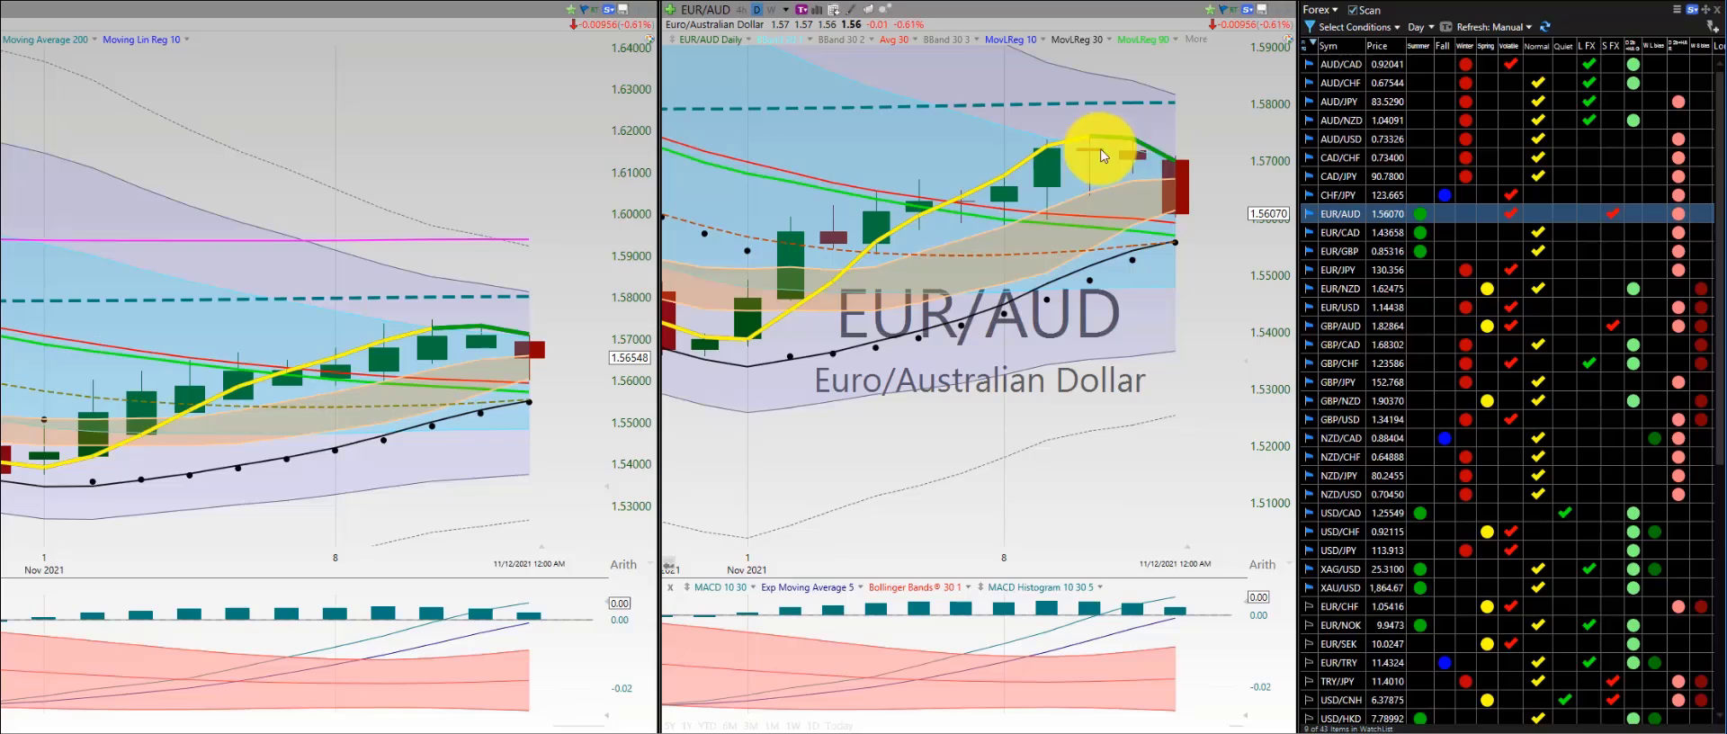
pyautogui.moveTo(1152, 171)
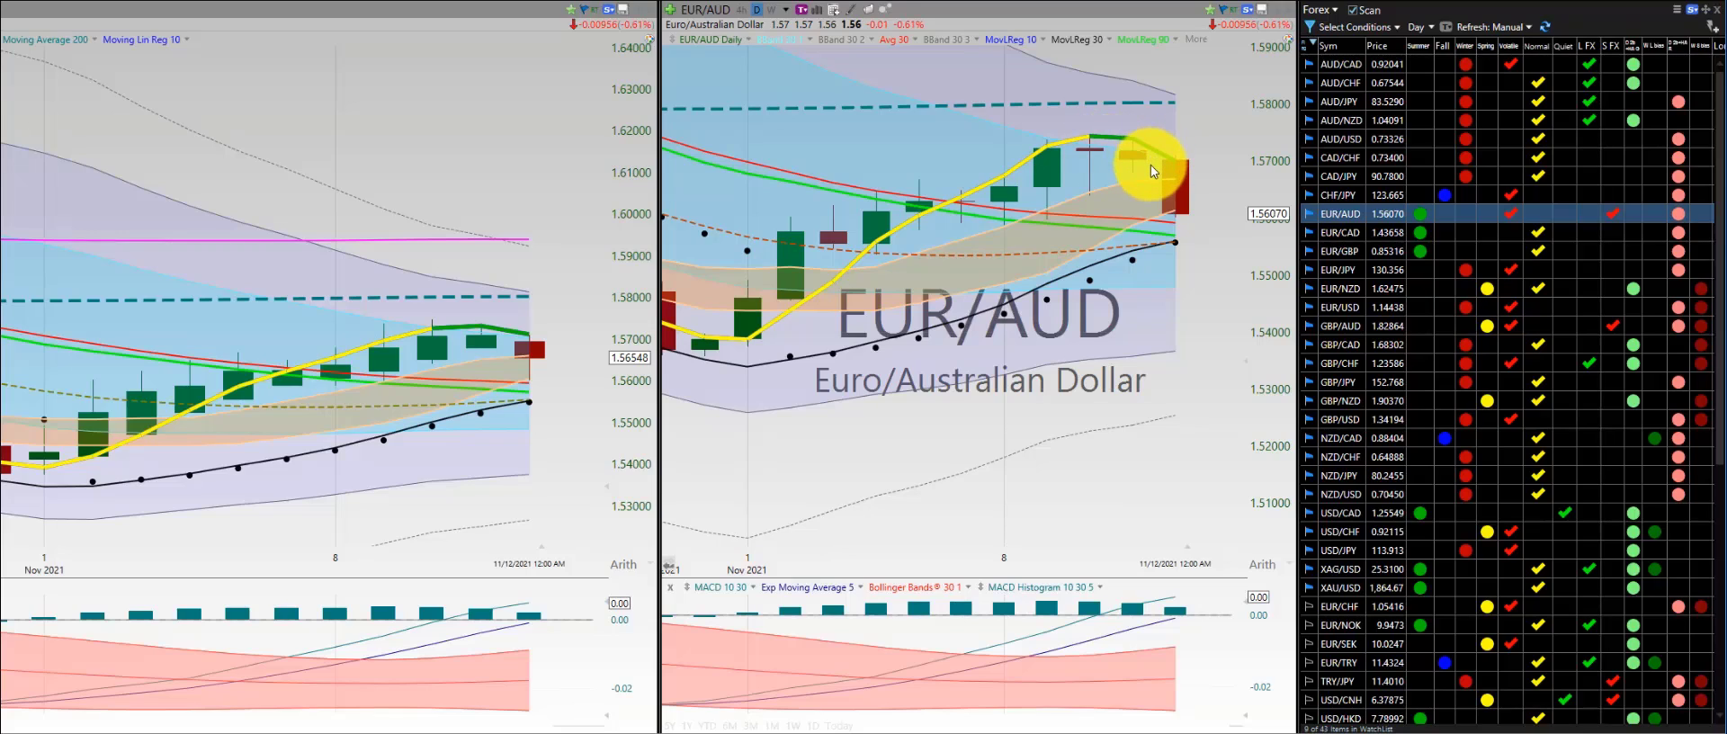
pyautogui.moveTo(1152, 187)
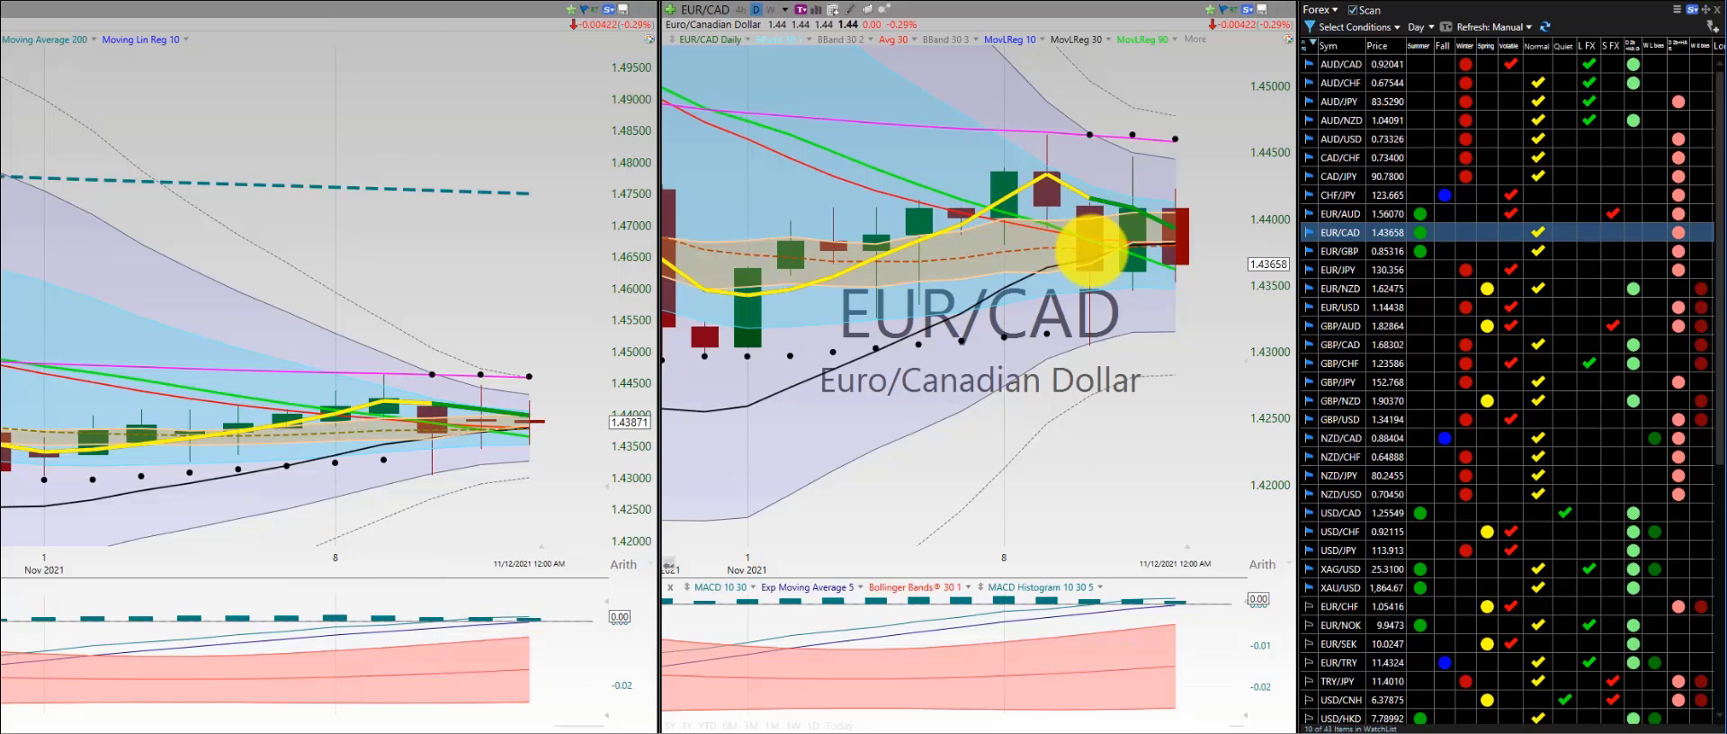
pyautogui.moveTo(1095, 221)
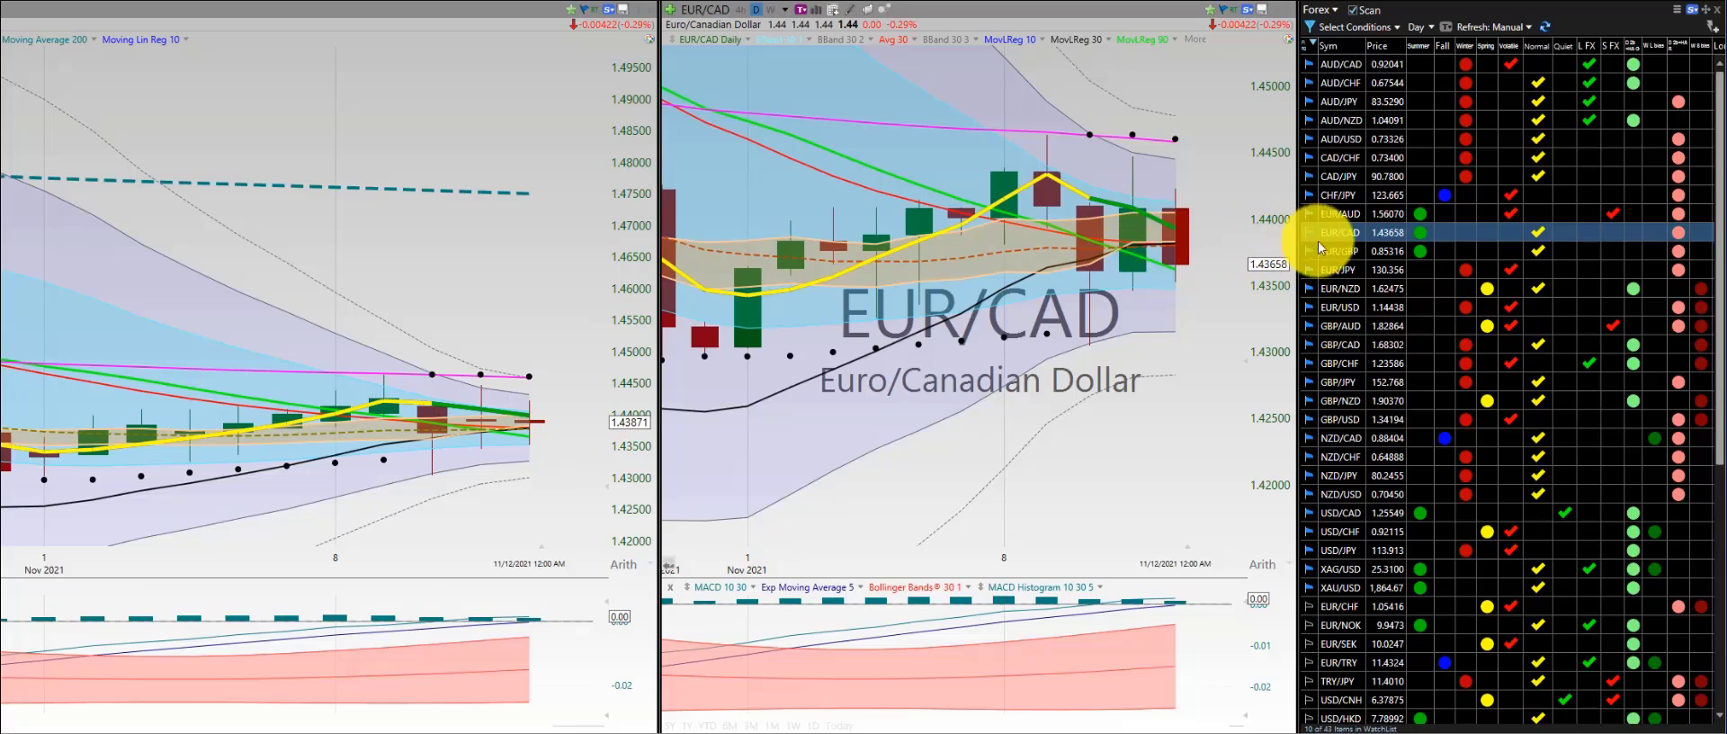
# Step through EUR/GBP, EUR/NZD and EUR/USD daily charts, ending on GBP/AUD
pyautogui.click(1342, 250)
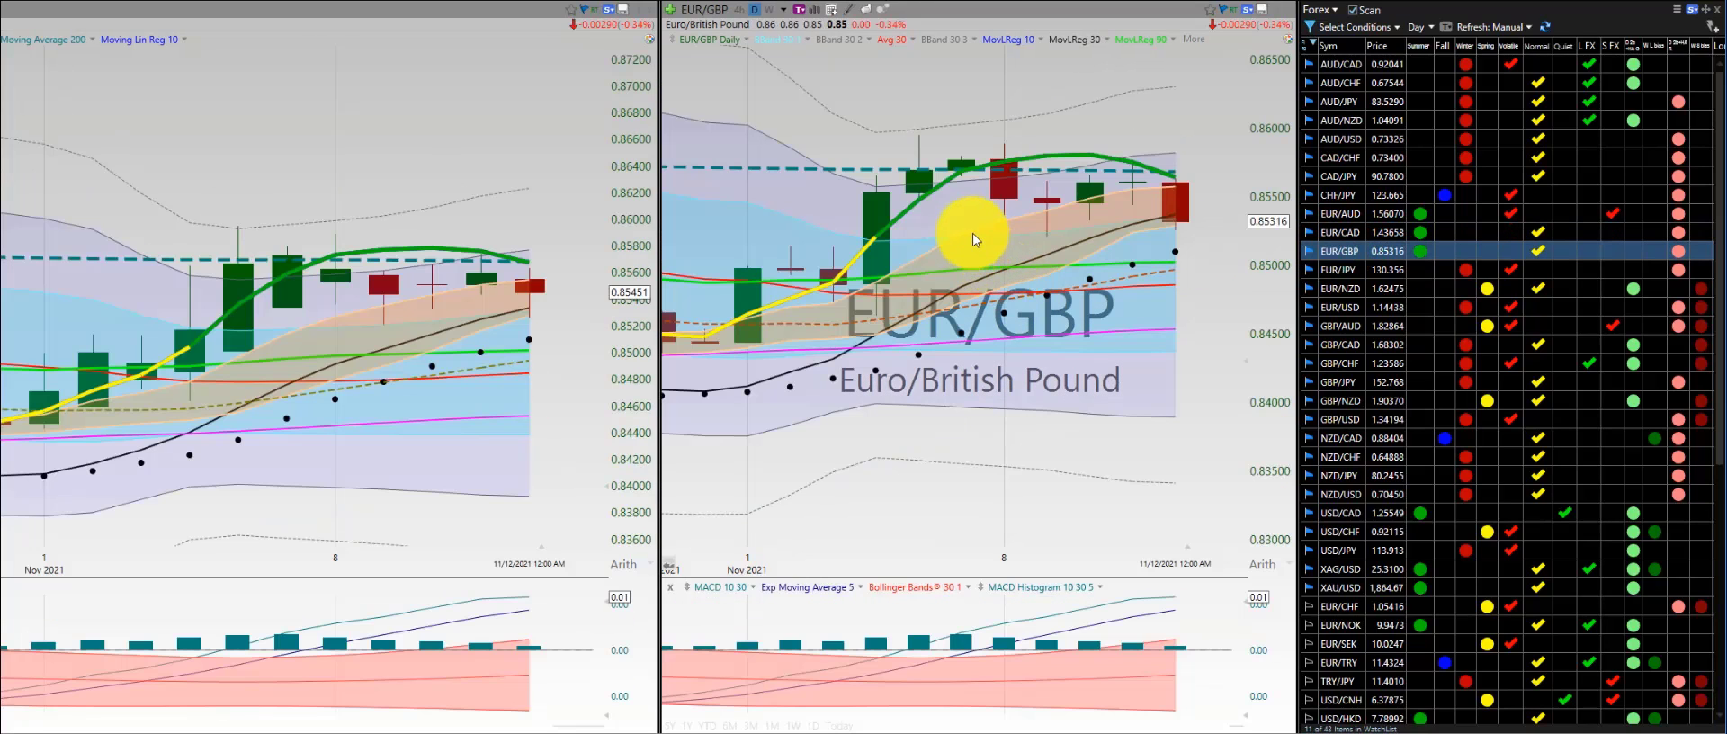
pyautogui.moveTo(1065, 207)
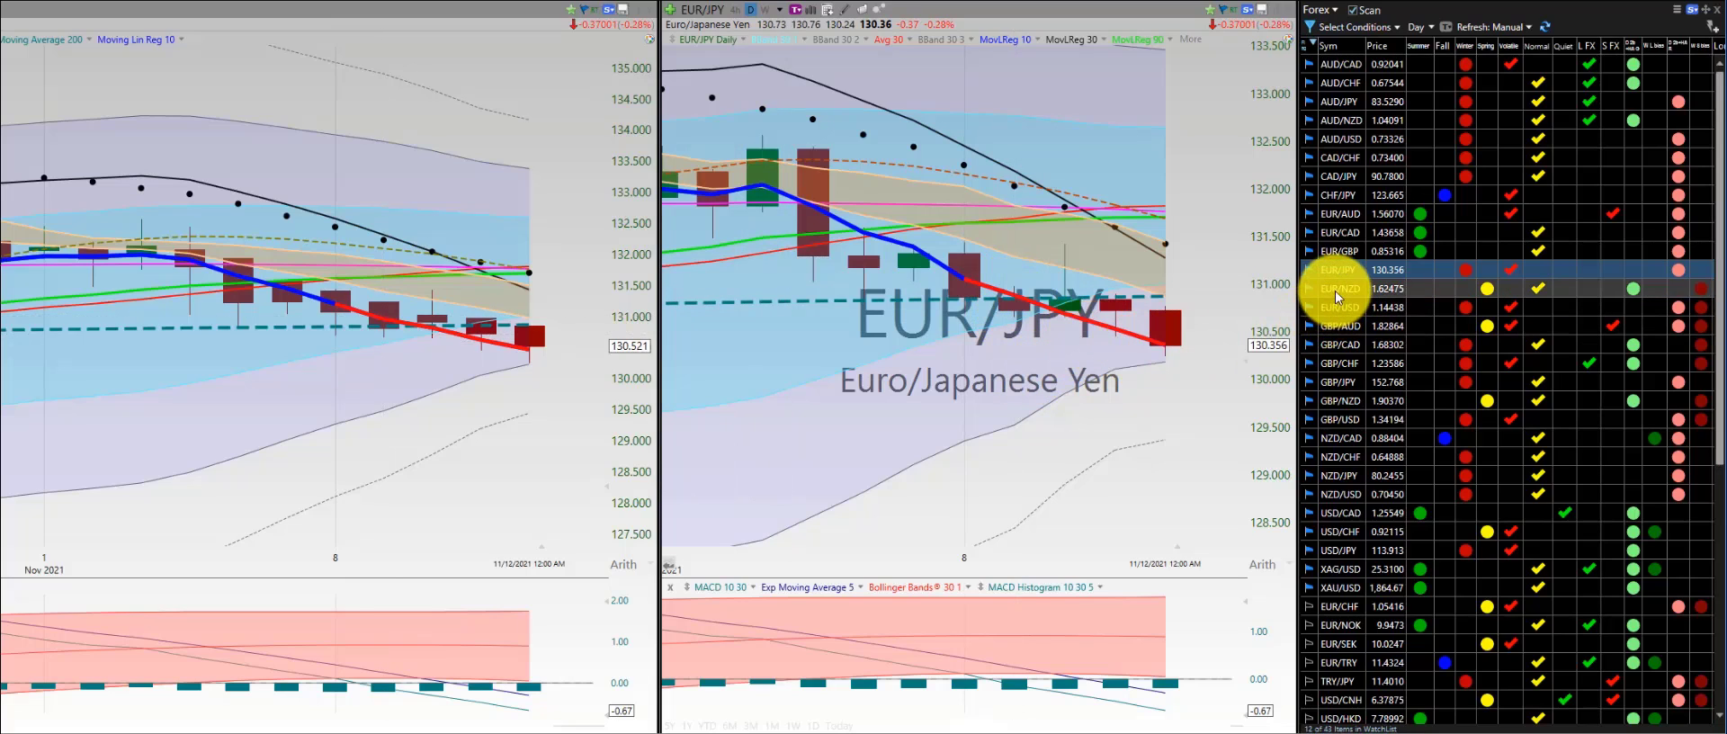
pyautogui.click(1341, 288)
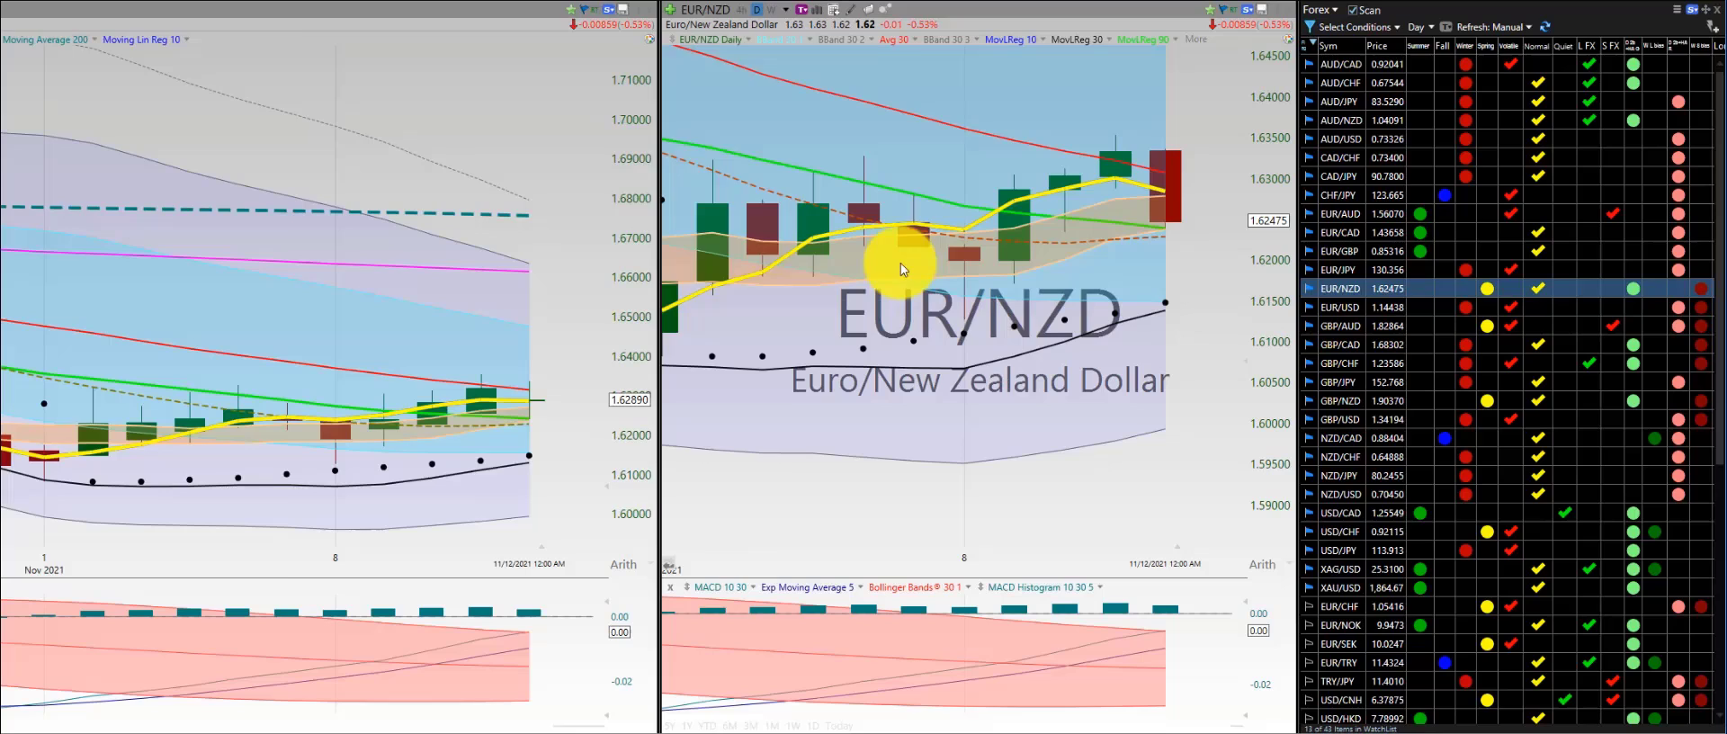
pyautogui.moveTo(964, 245)
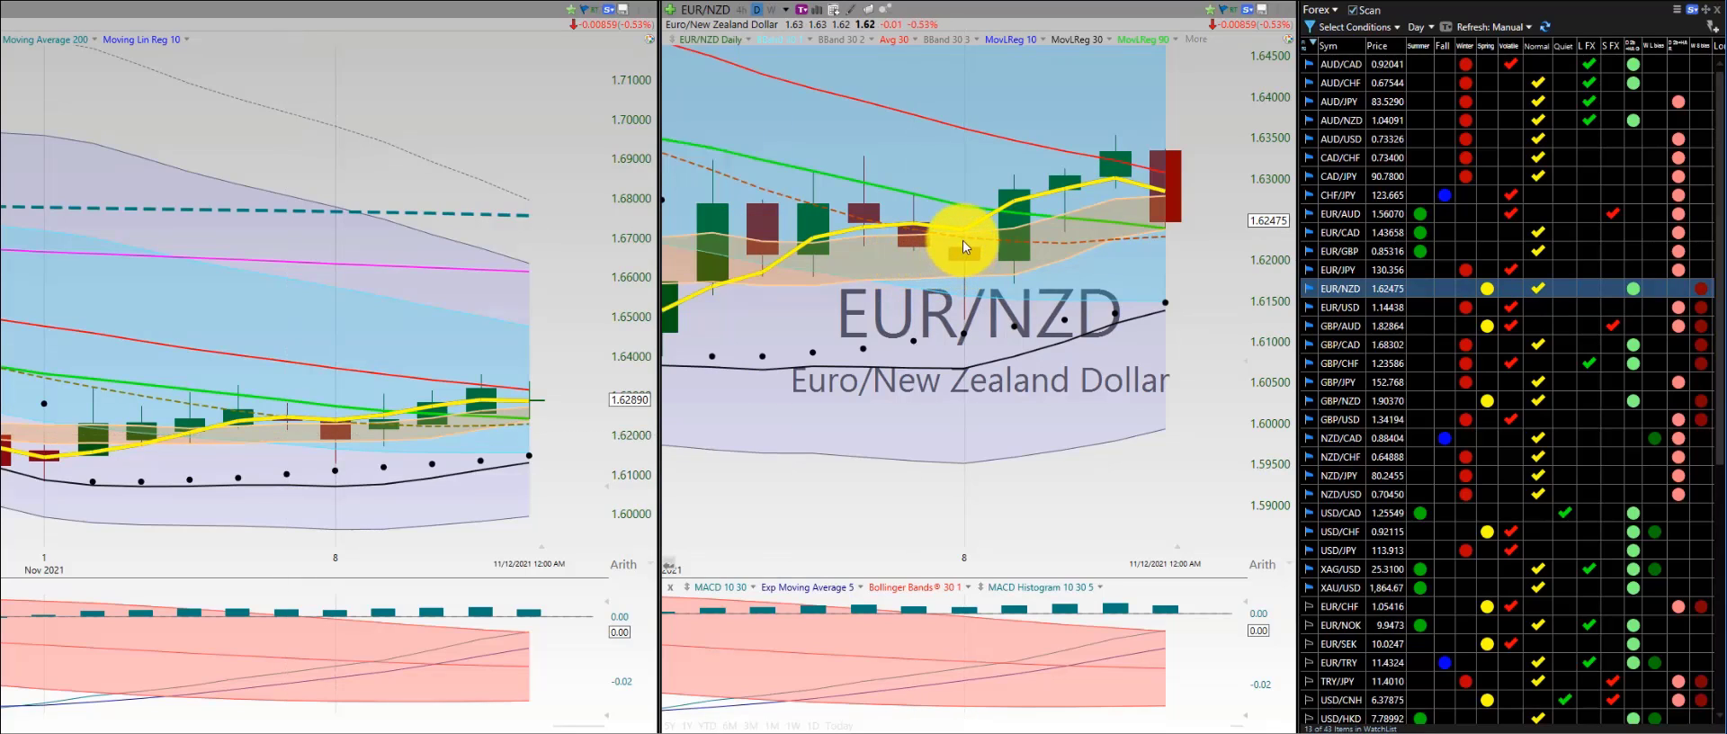
pyautogui.moveTo(995, 383)
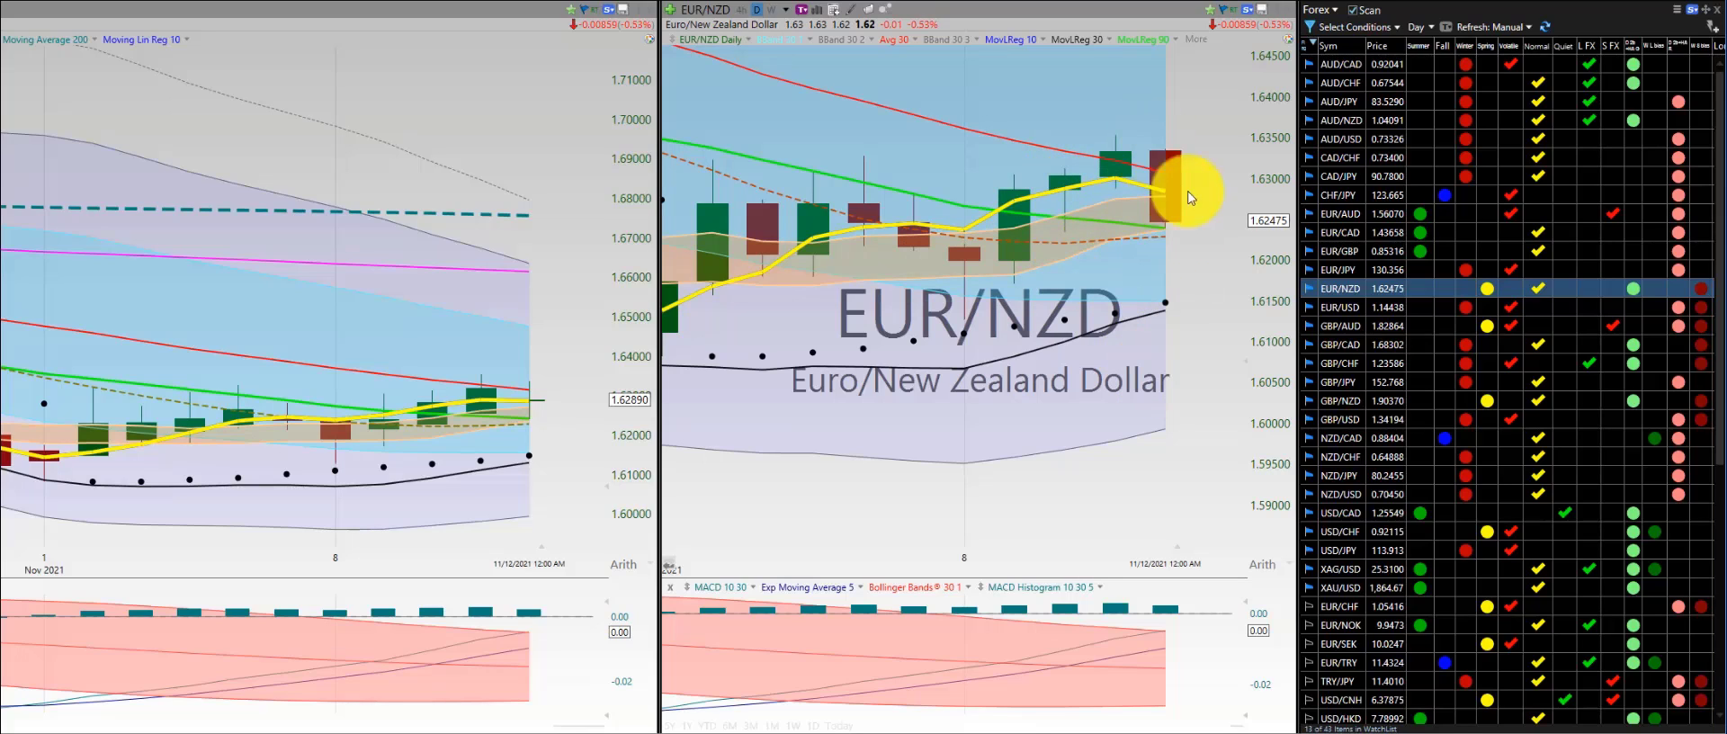
pyautogui.click(1342, 305)
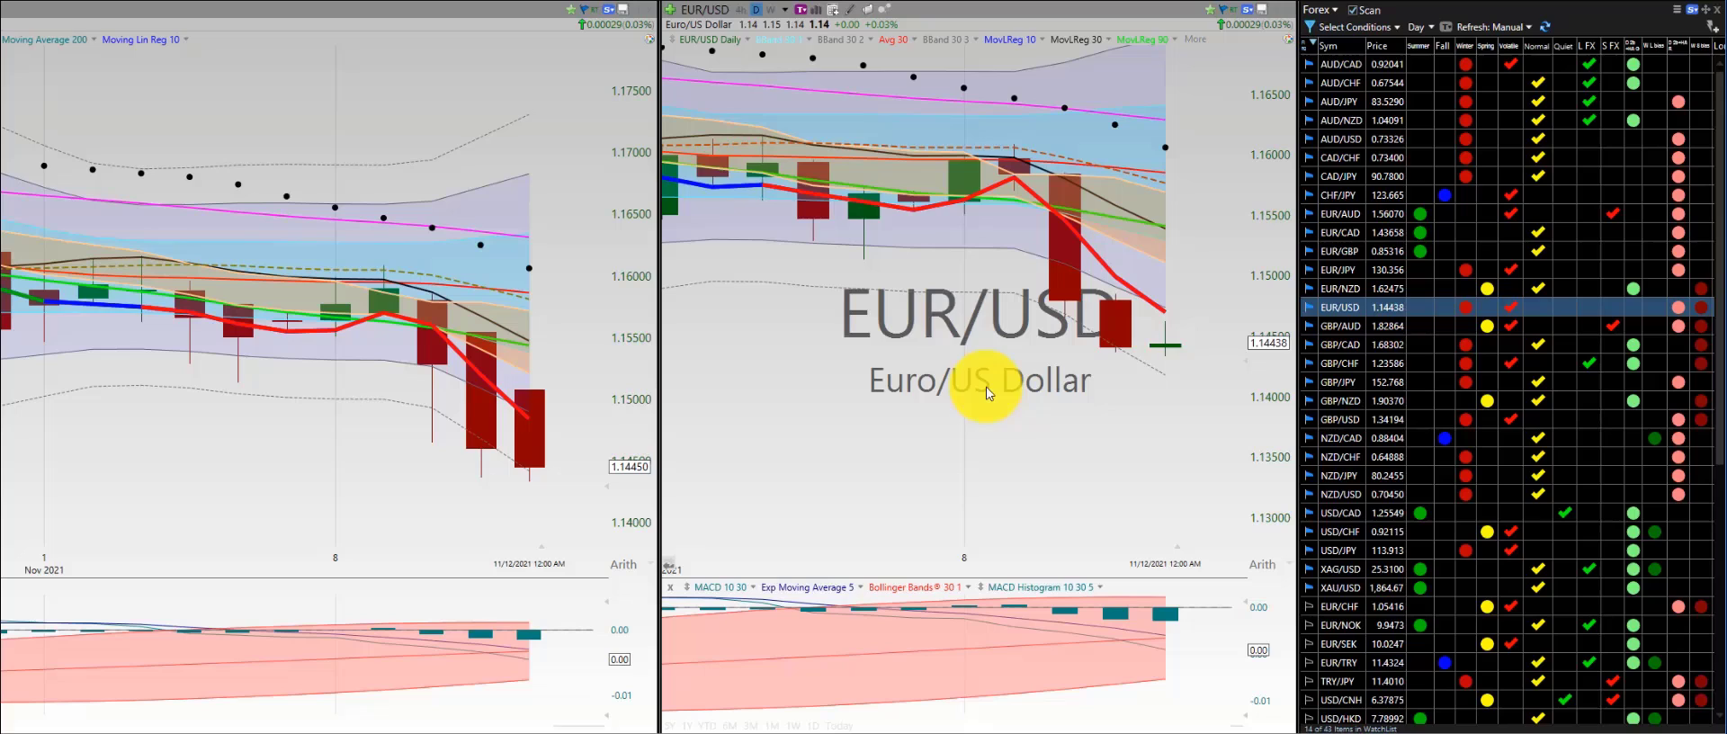
pyautogui.moveTo(1002, 177)
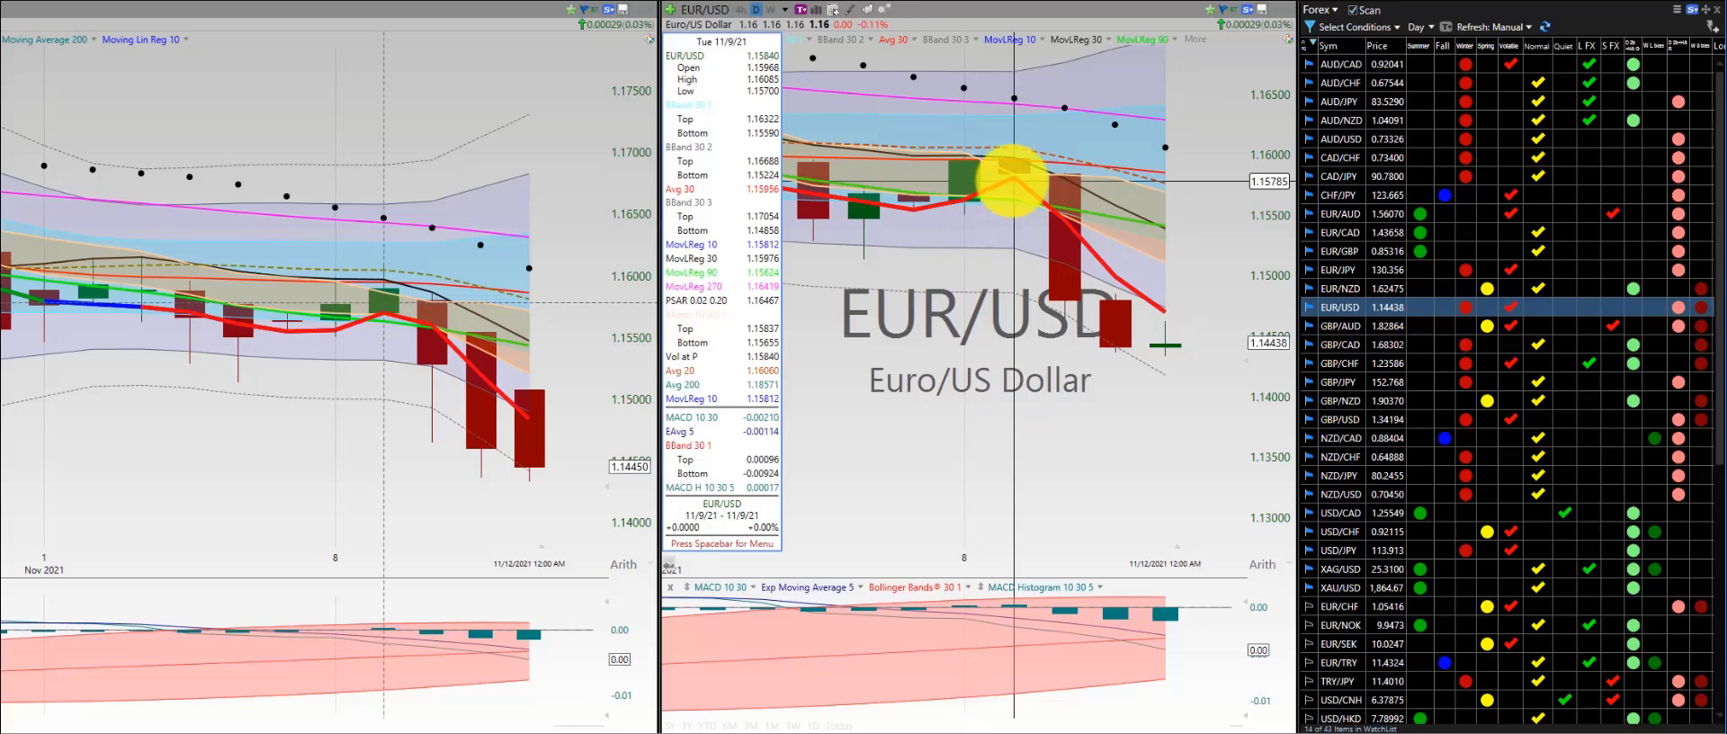
pyautogui.moveTo(1069, 250)
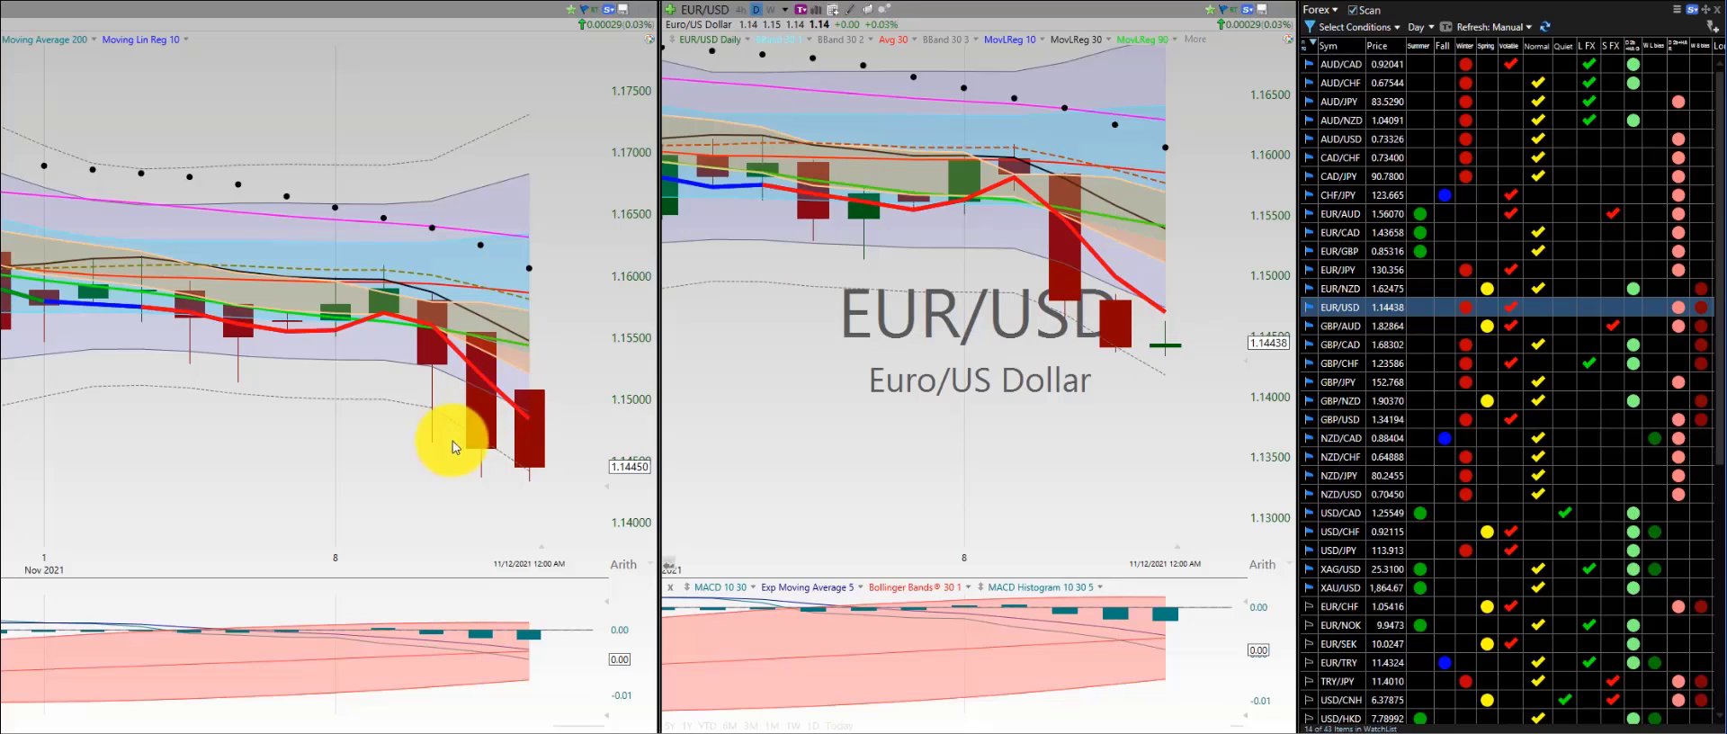
pyautogui.click(1338, 326)
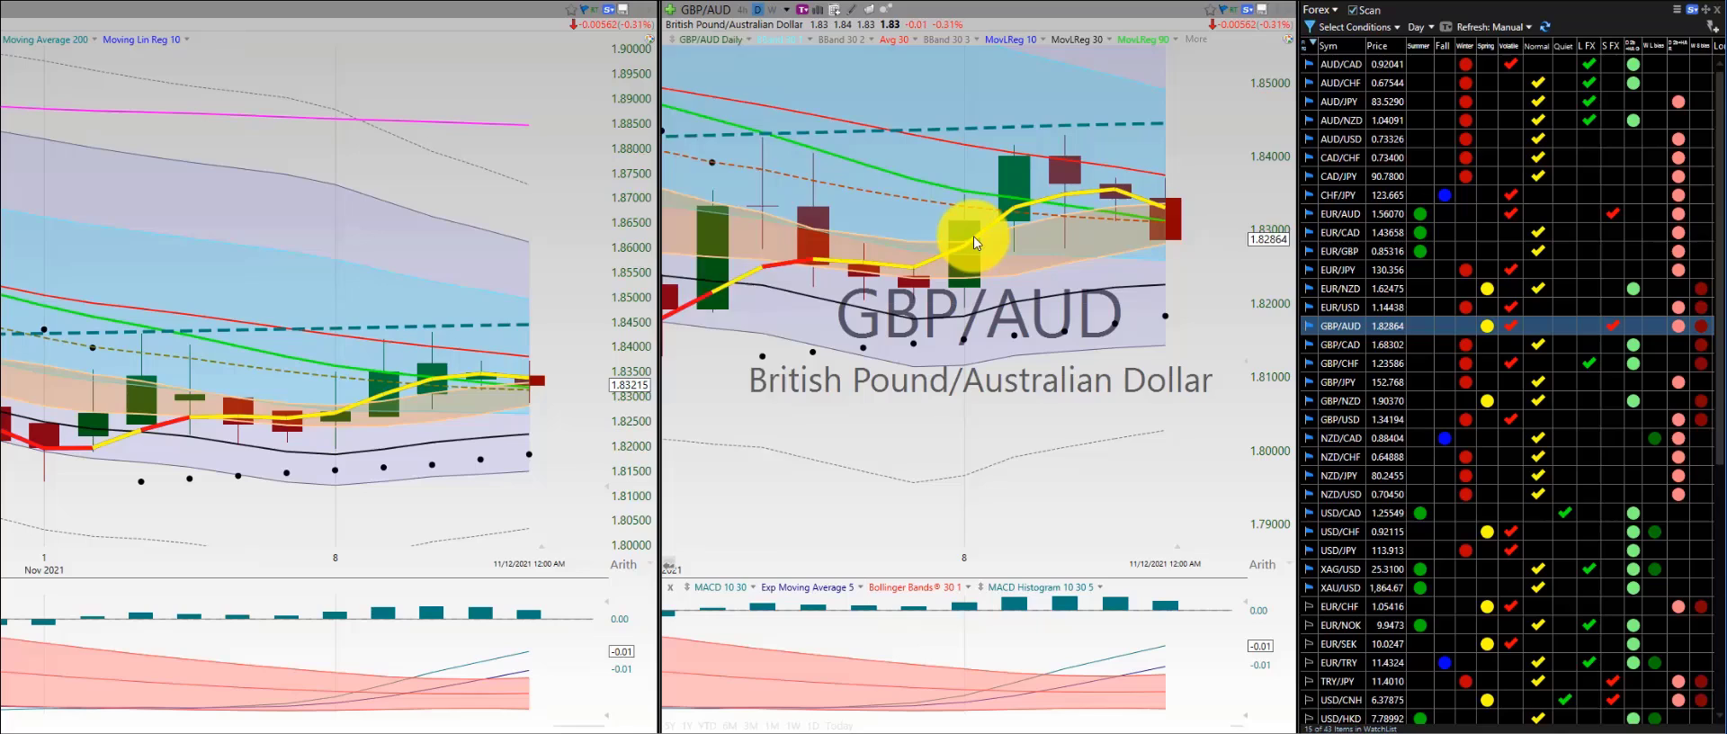
pyautogui.moveTo(997, 198)
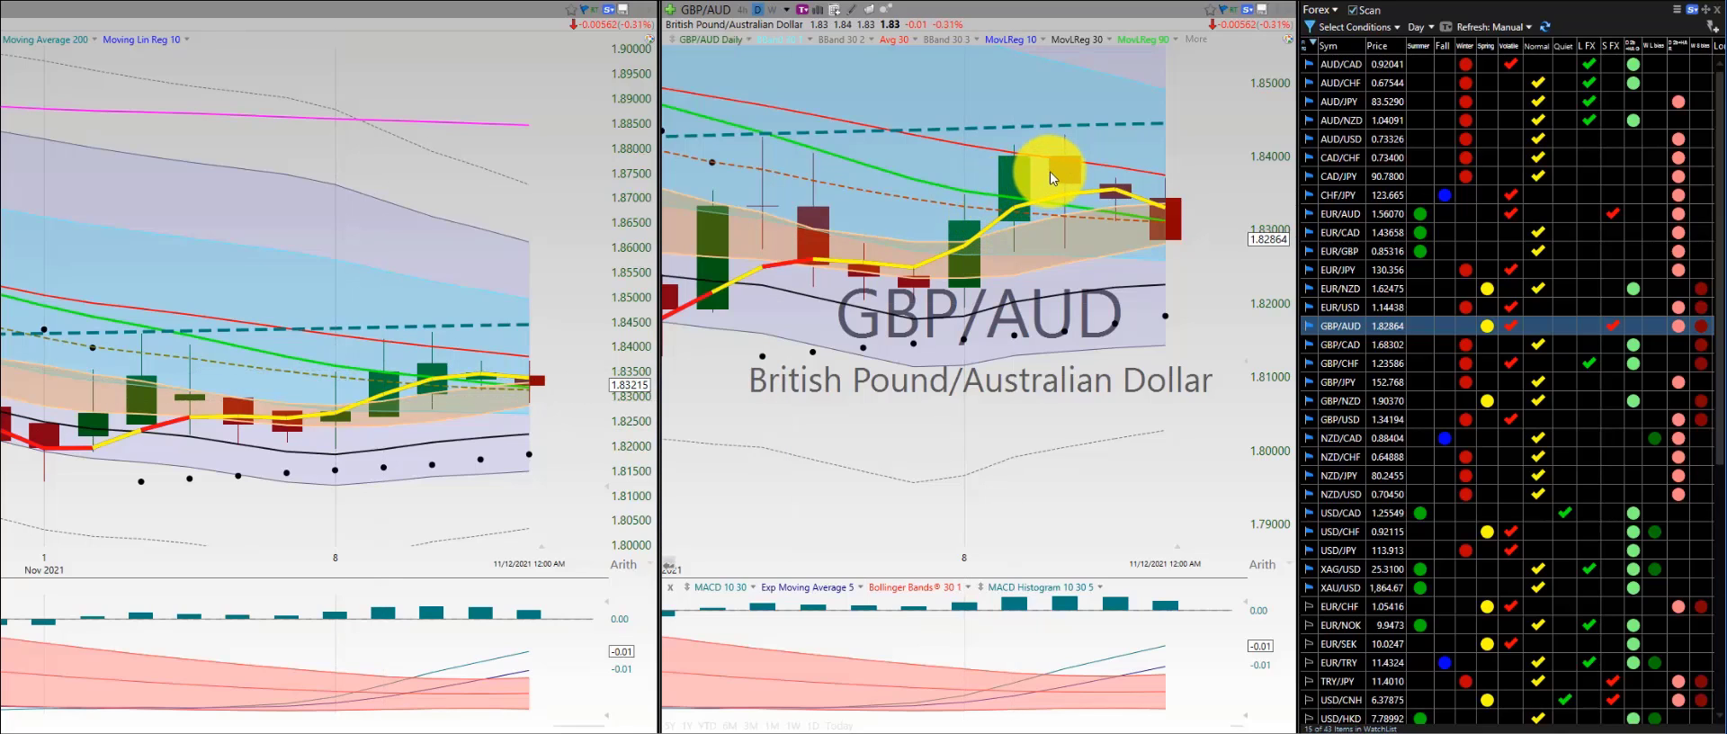
# Step through GBP/CAD and GBP/JPY daily charts, ending on GBP/NZD
pyautogui.click(1342, 344)
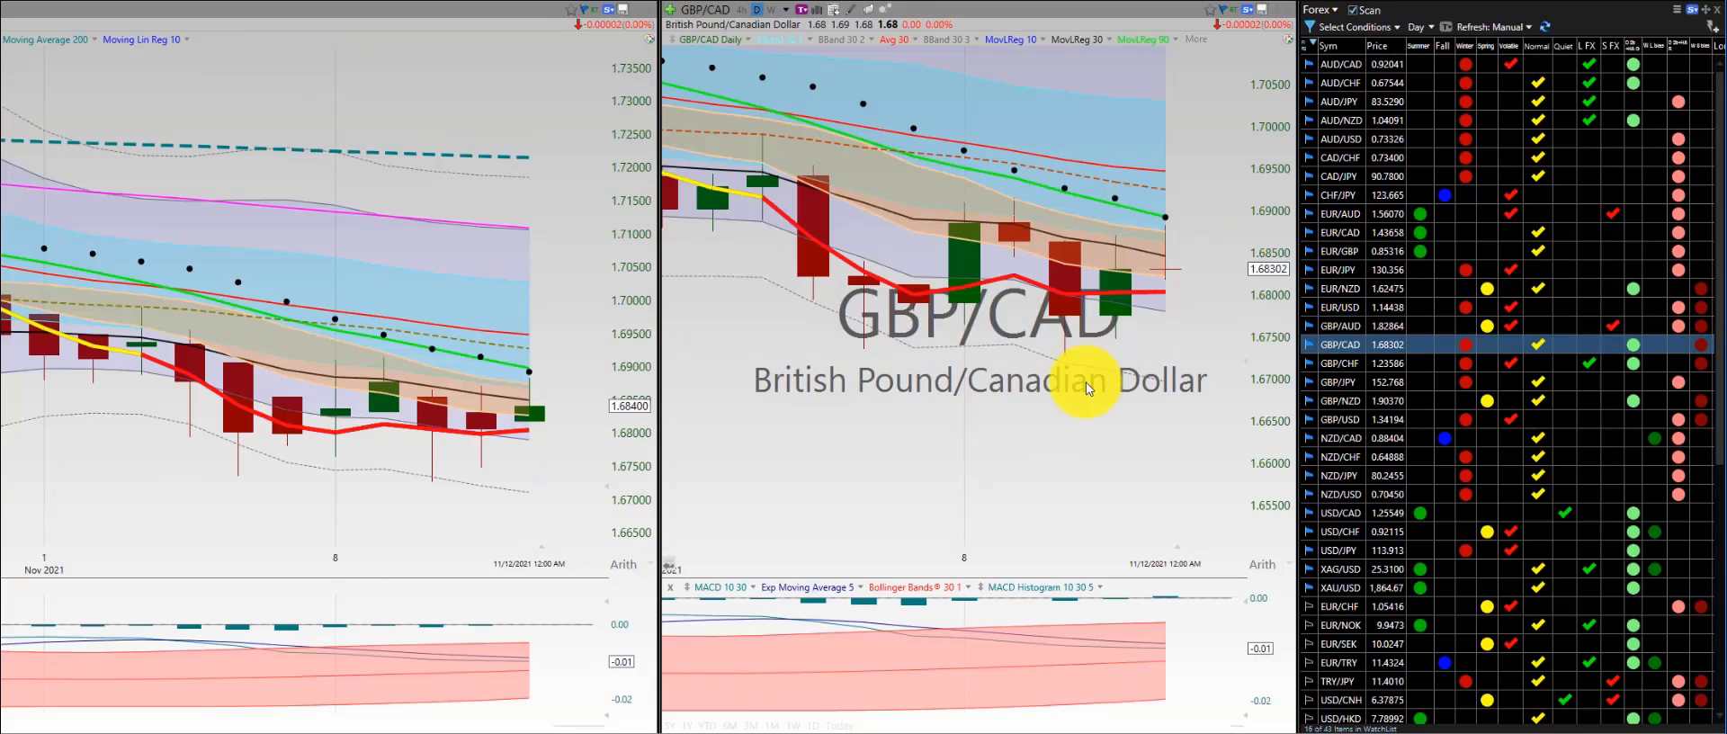
pyautogui.moveTo(1019, 259)
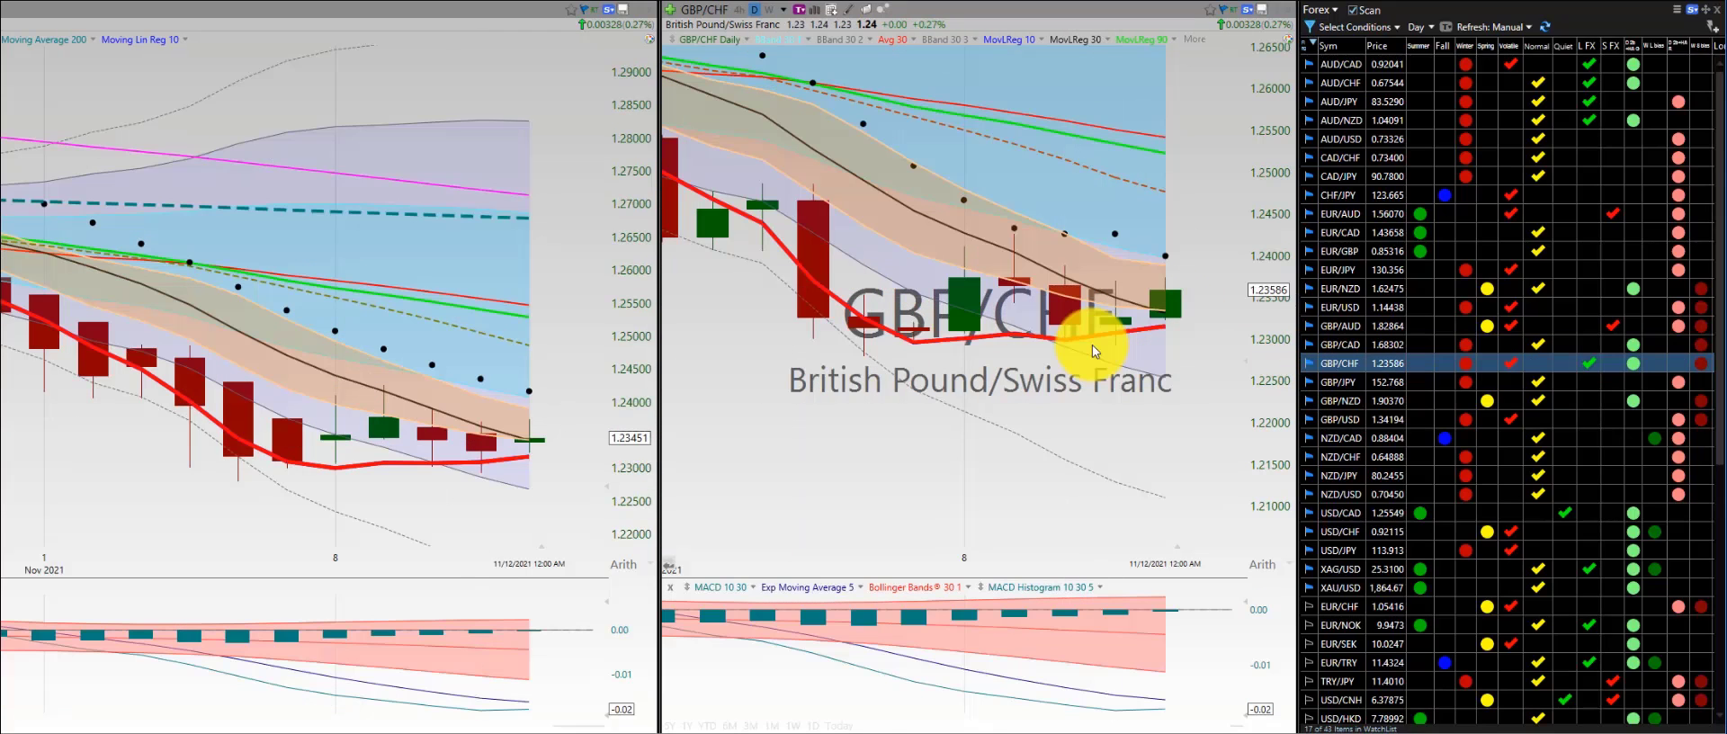
pyautogui.moveTo(964, 351)
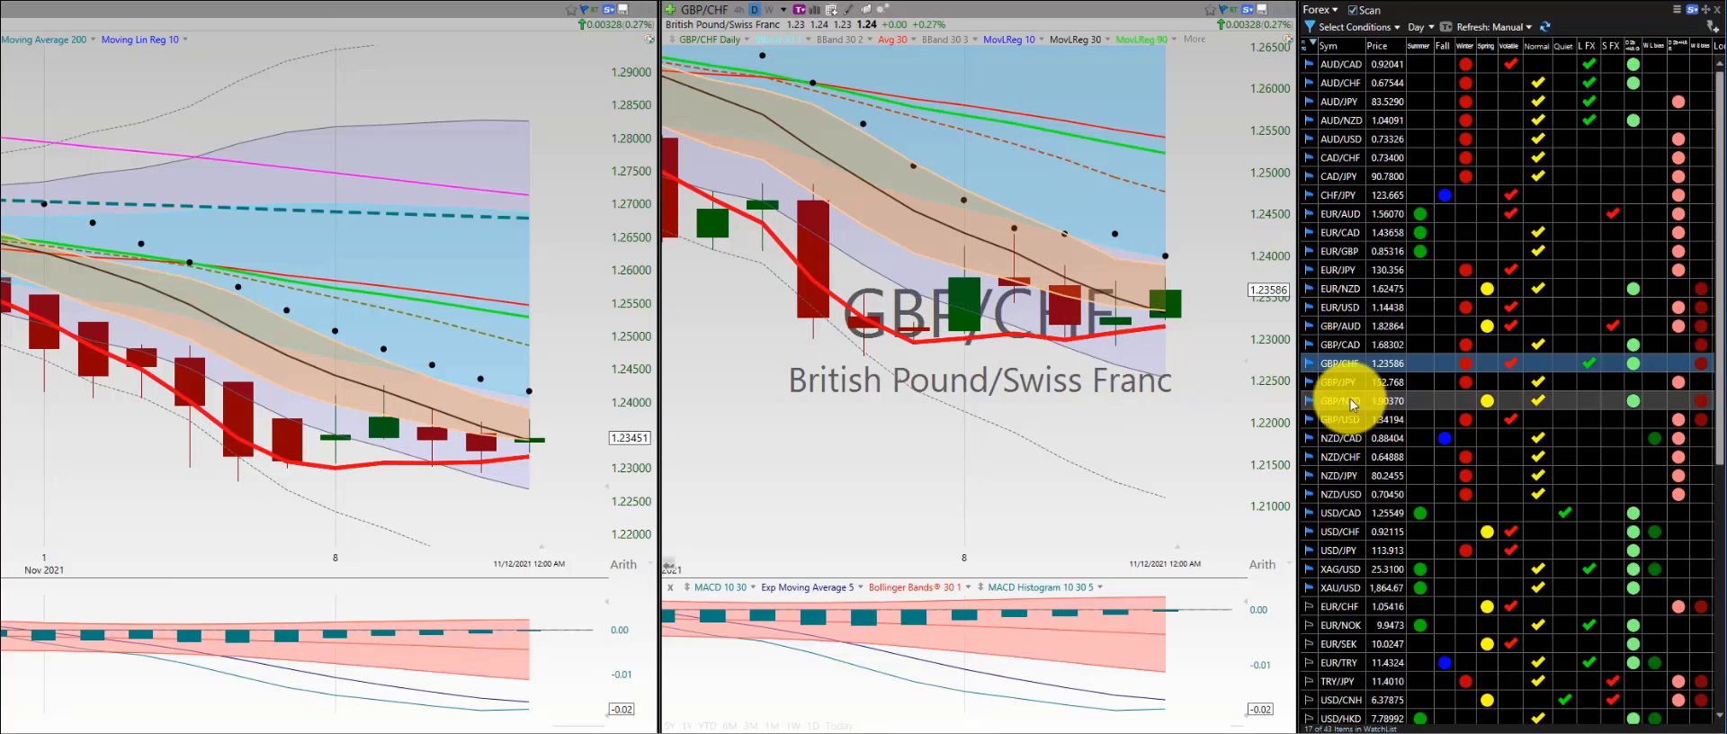
pyautogui.click(1340, 383)
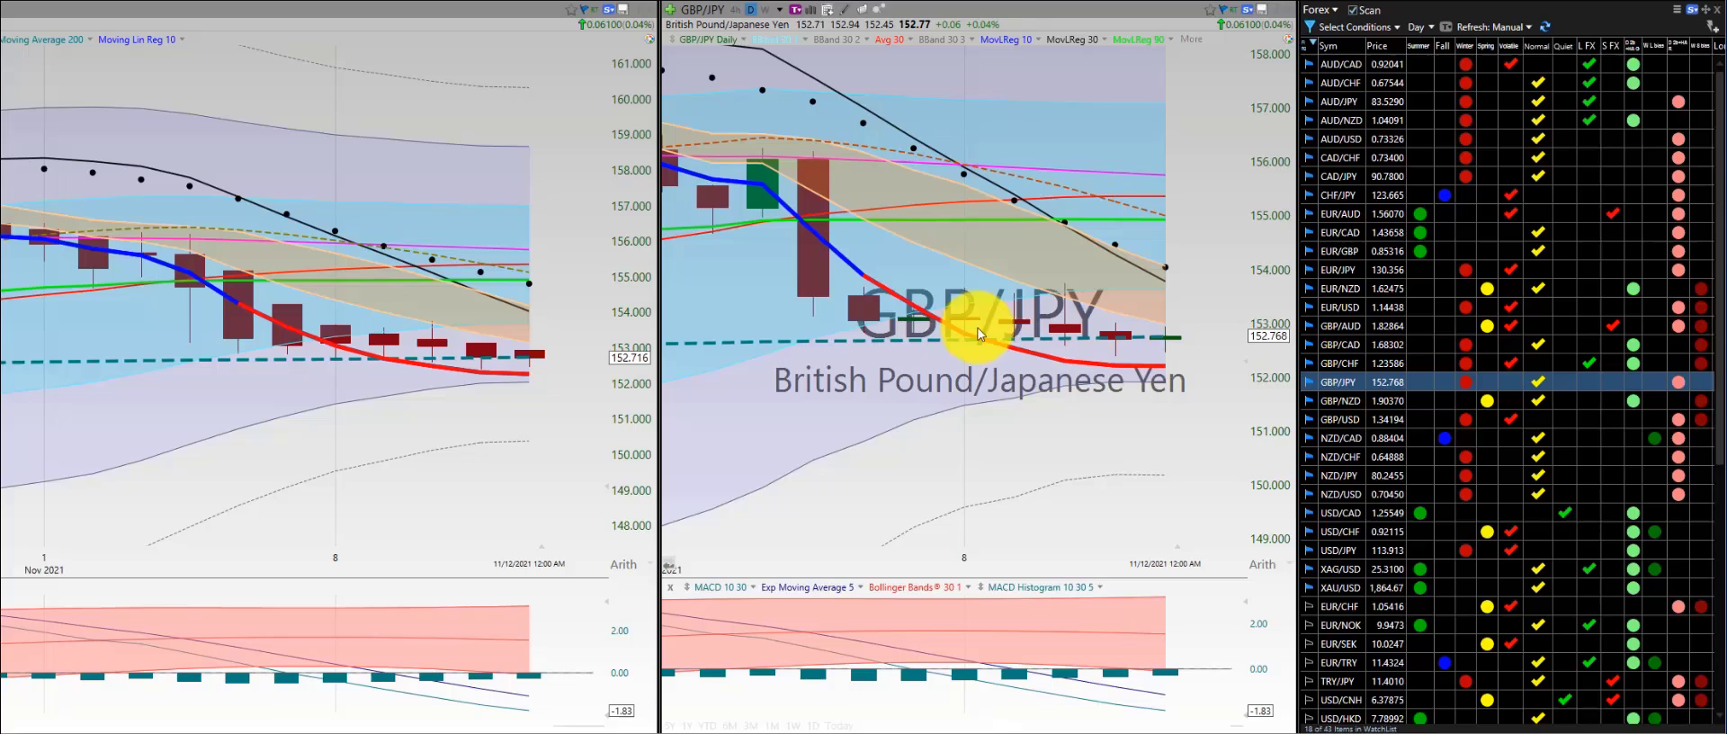
pyautogui.moveTo(489, 369)
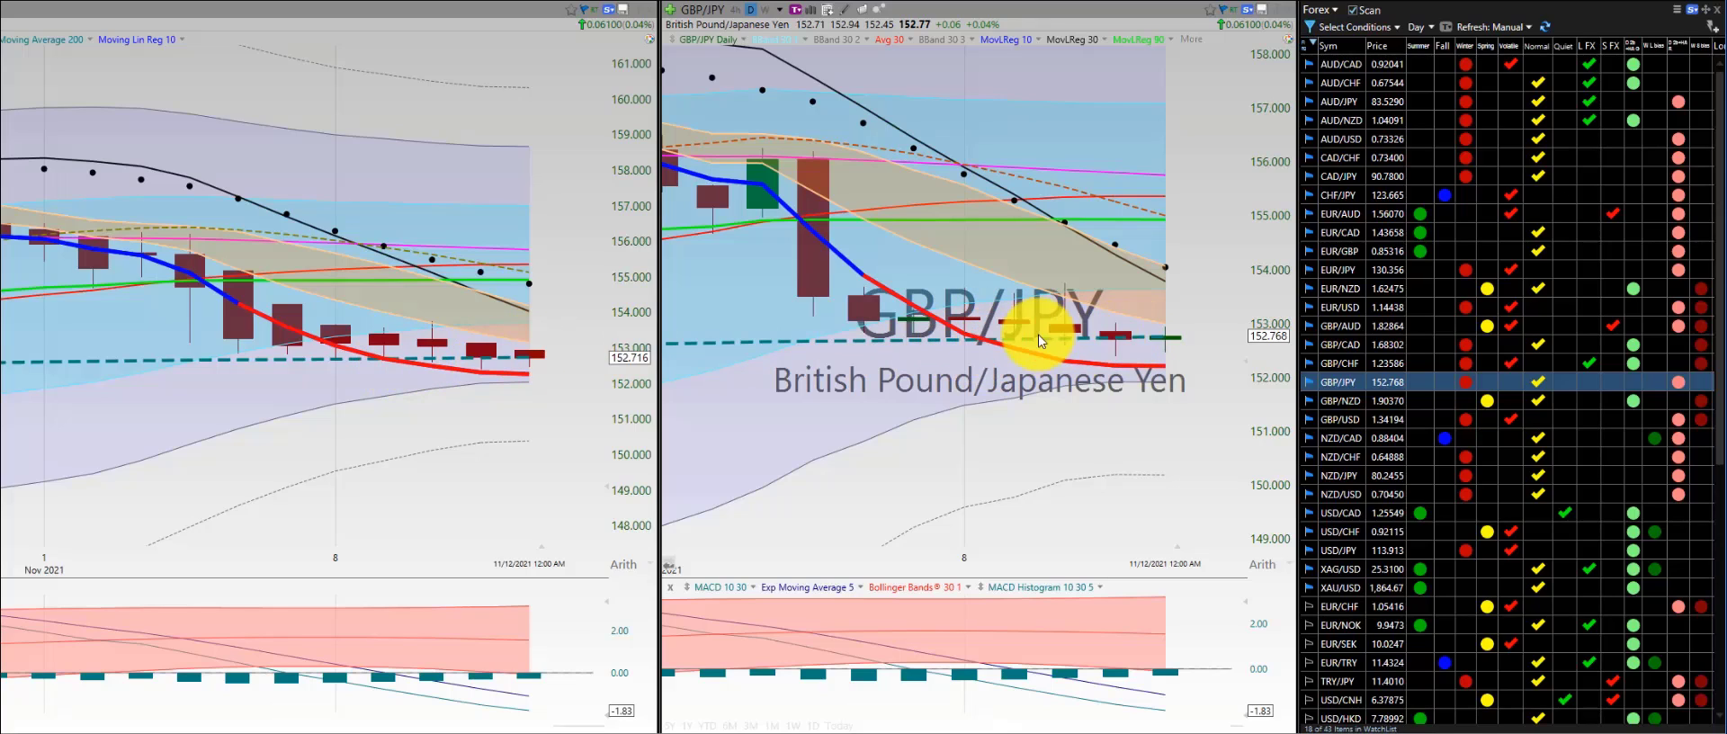
pyautogui.moveTo(1066, 343)
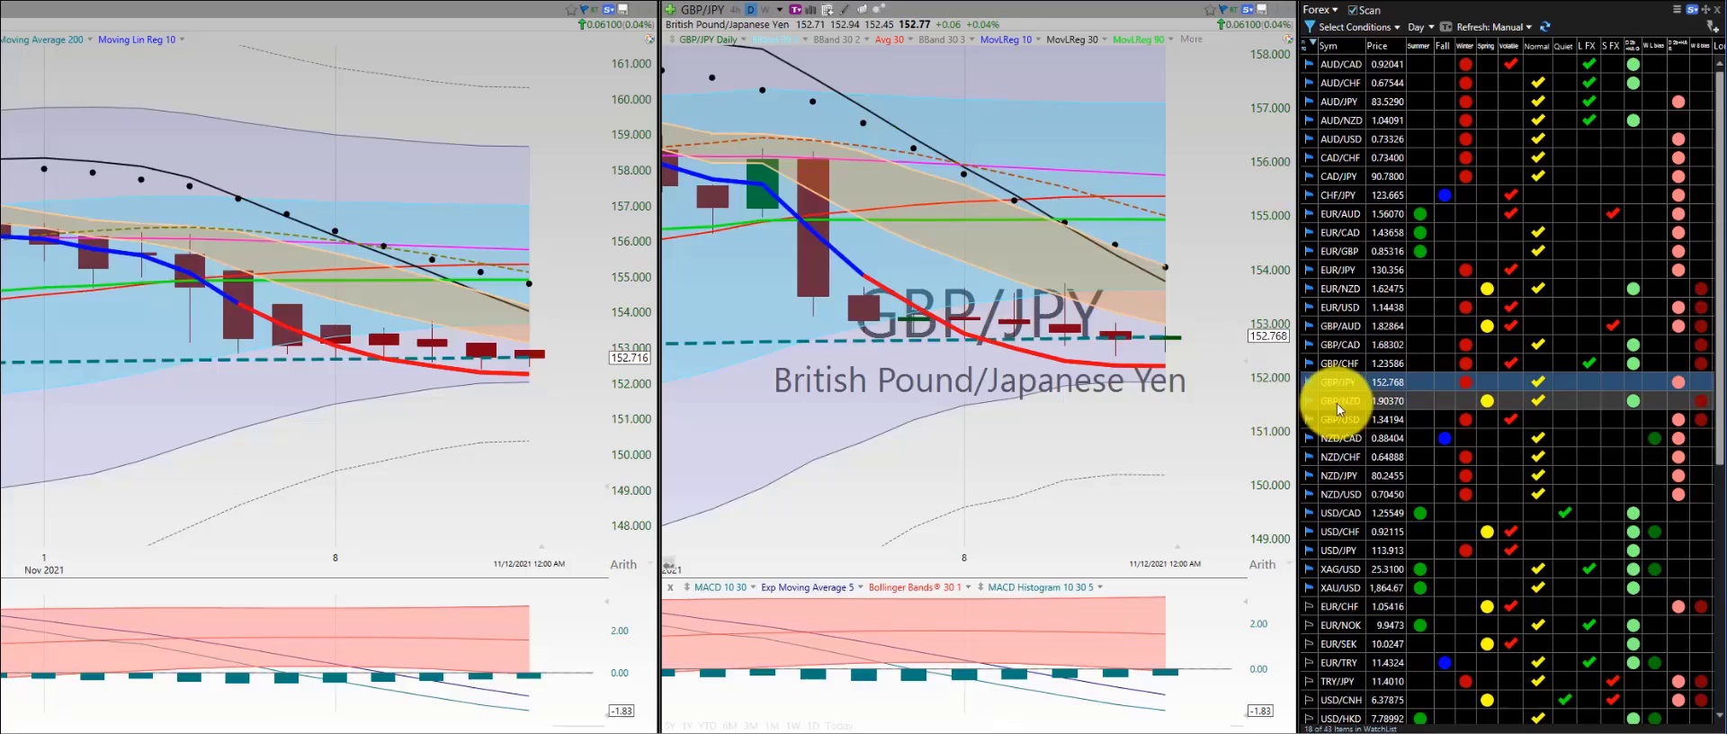
pyautogui.click(1341, 400)
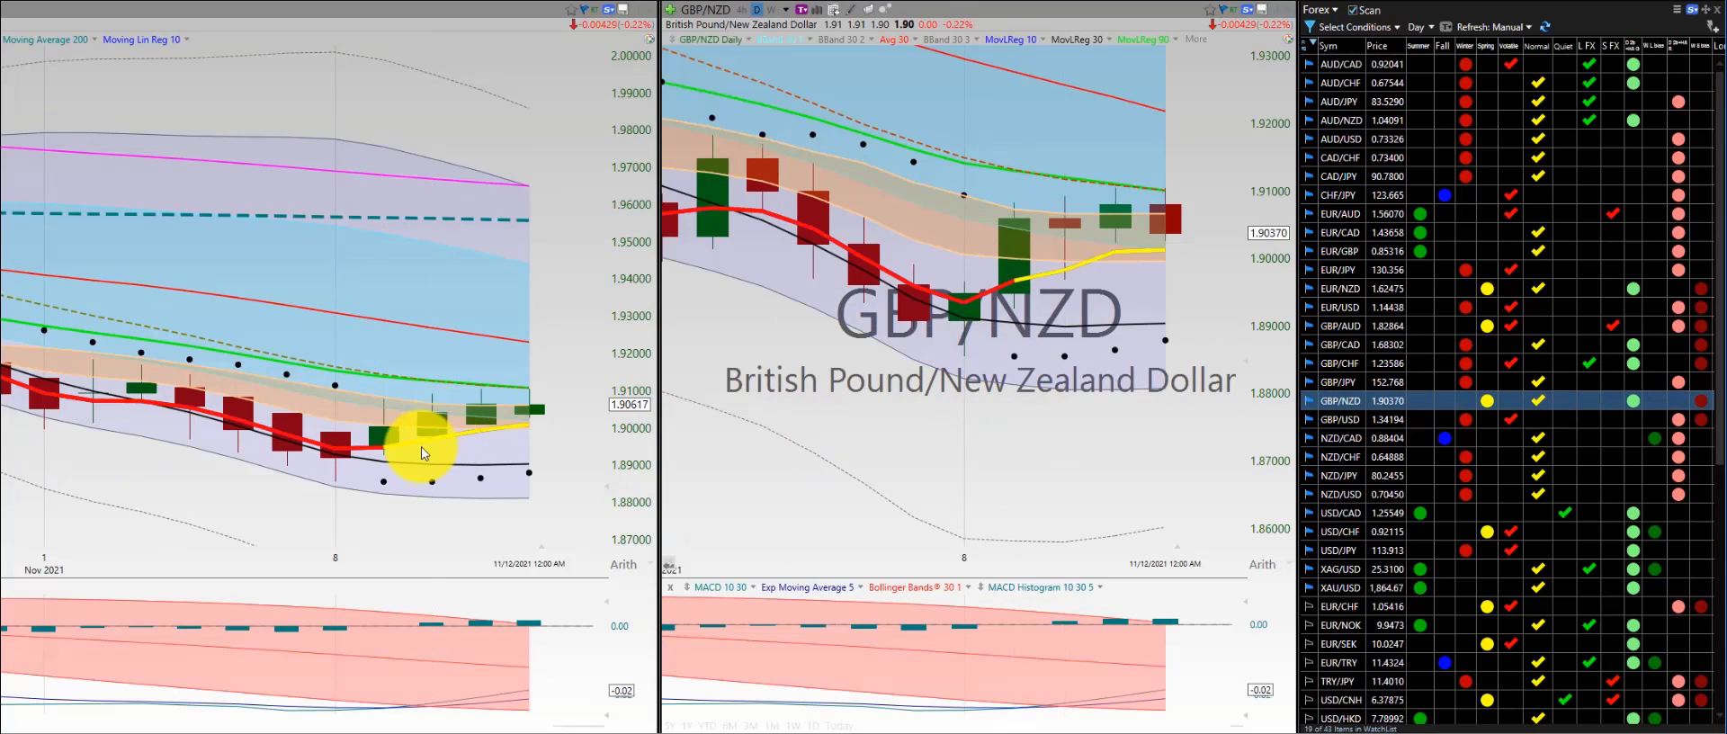
pyautogui.moveTo(430, 440)
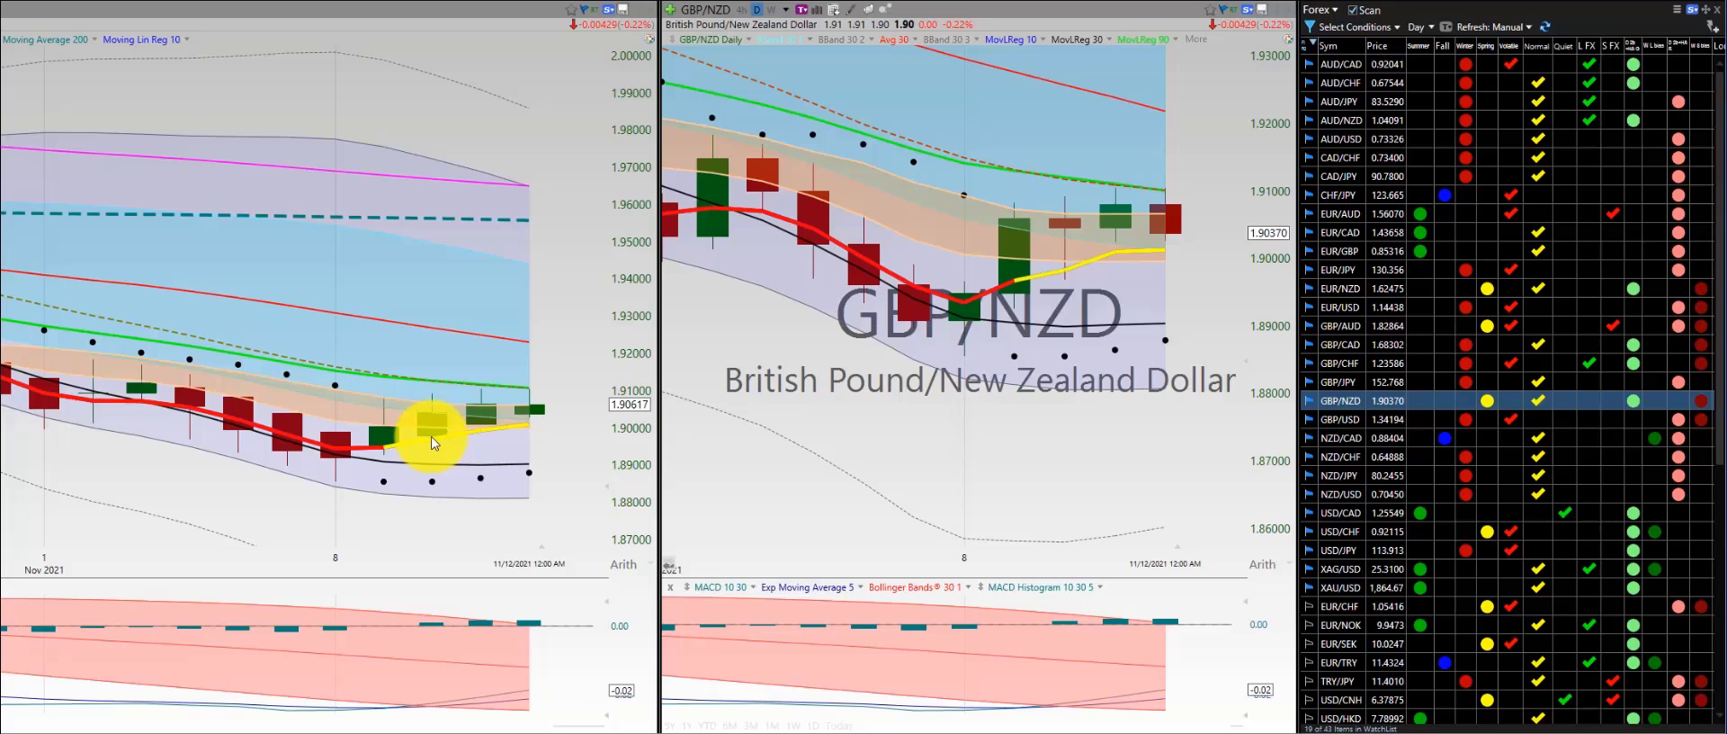
pyautogui.moveTo(1163, 221)
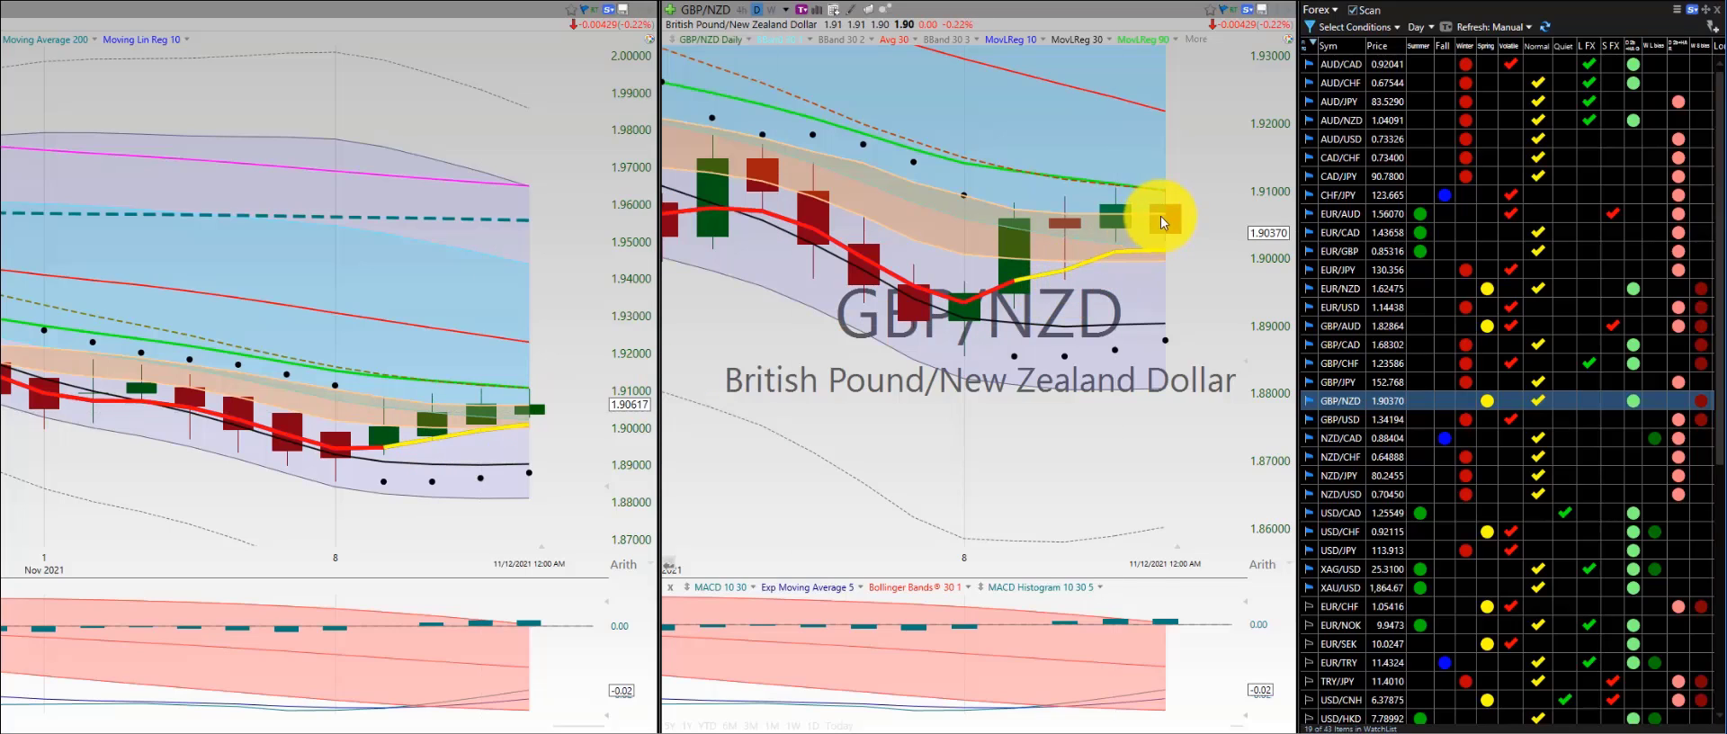
# Step through GBP/USD, NZD/CHF and NZD/JPY daily charts, ending on NZD/USD
pyautogui.click(1341, 419)
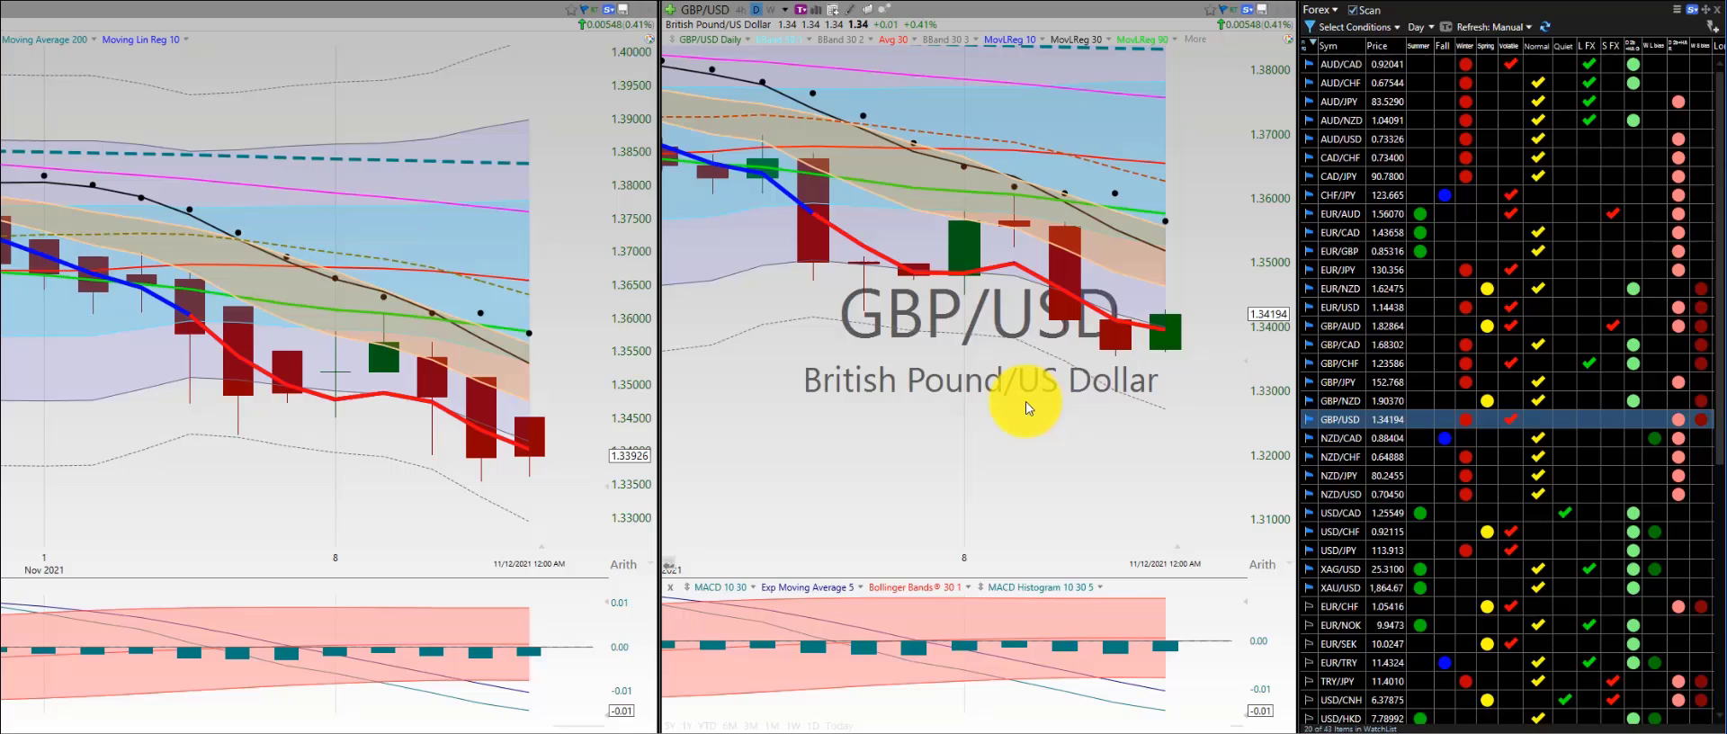
pyautogui.moveTo(964, 309)
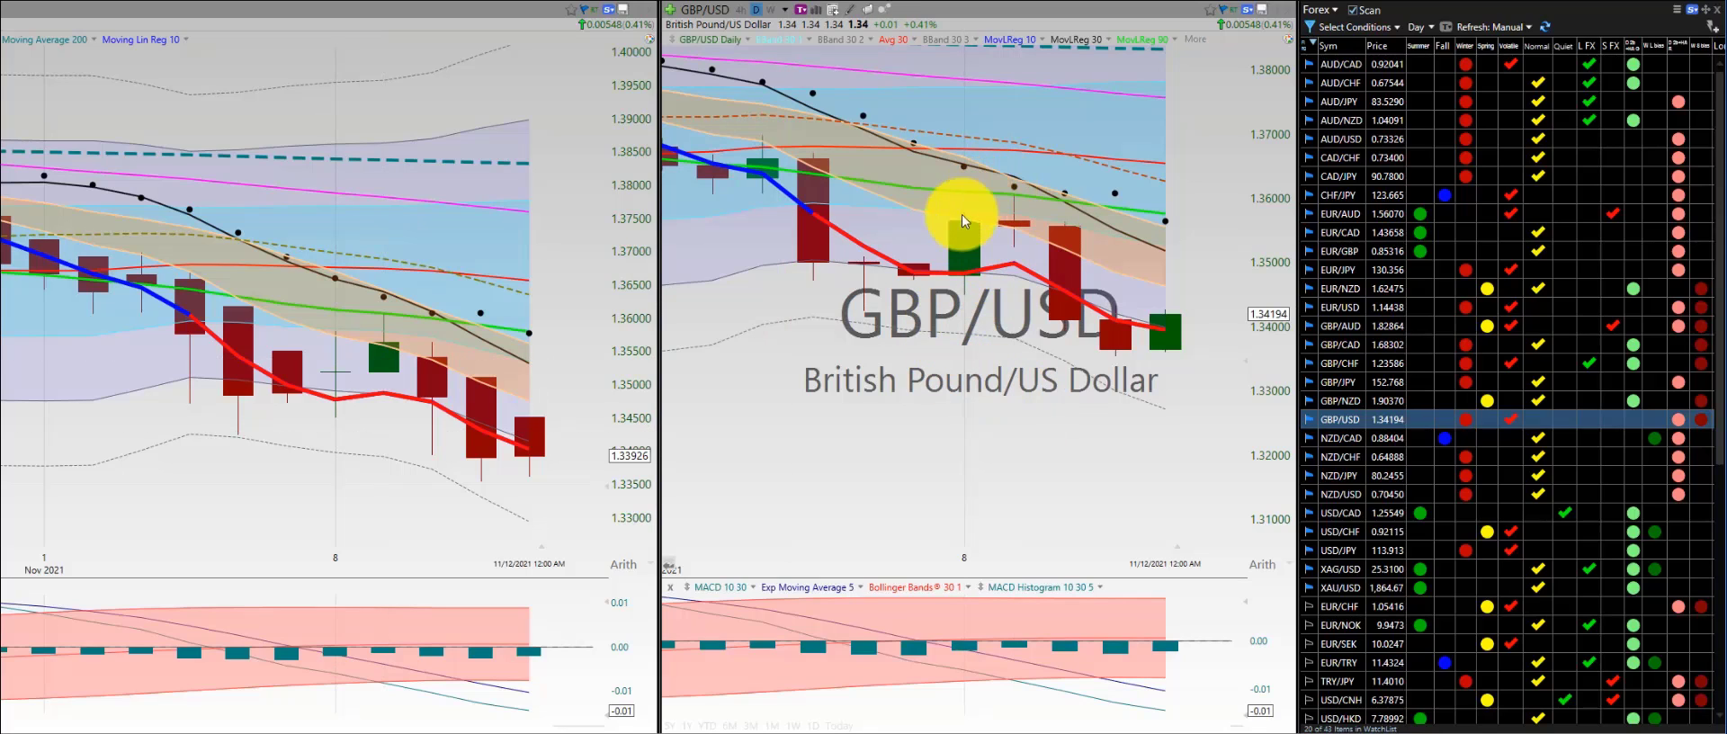
pyautogui.moveTo(1007, 352)
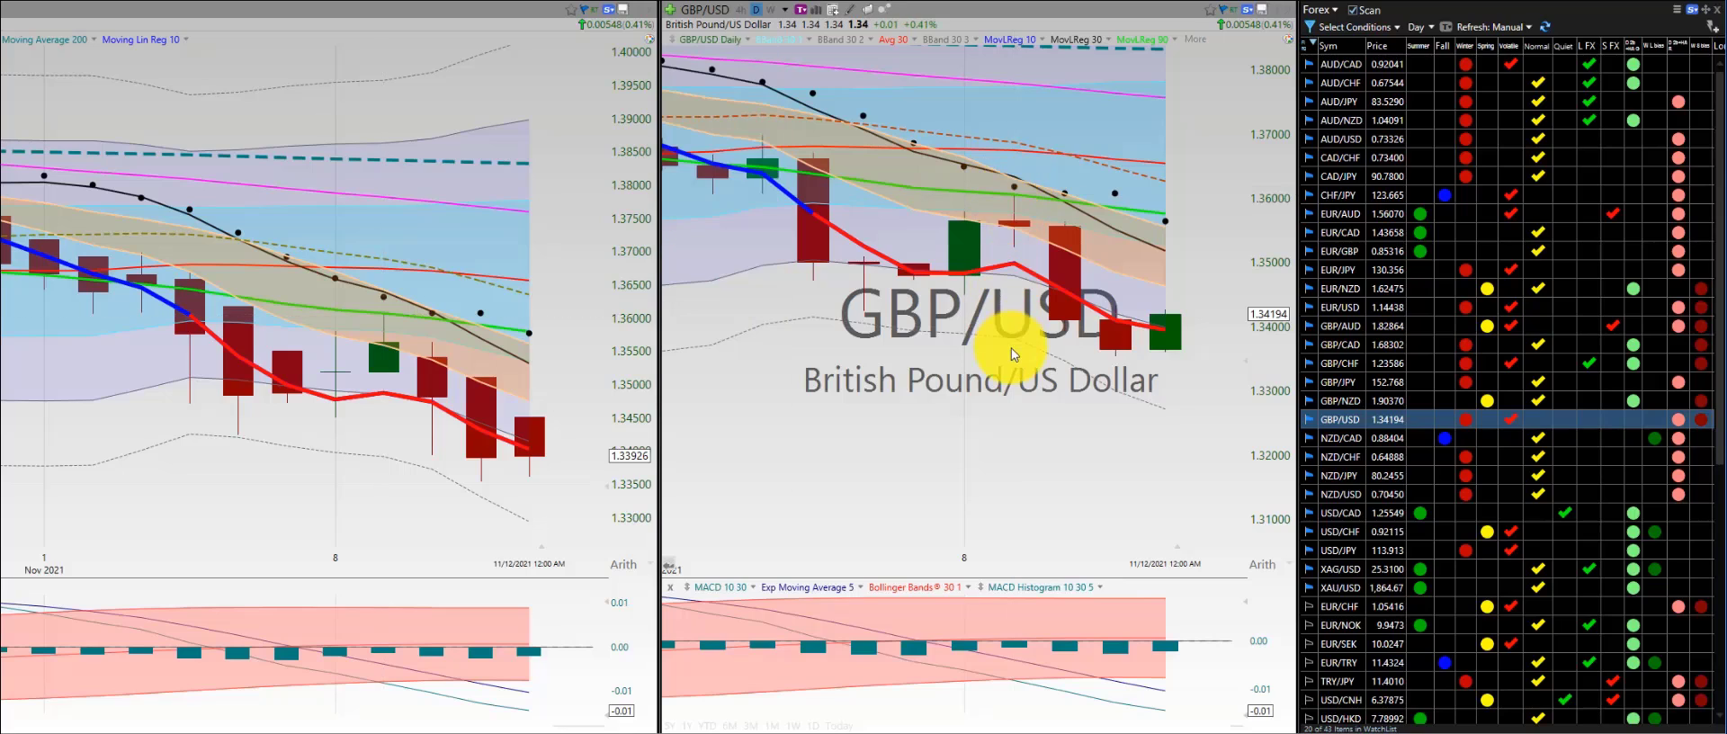
pyautogui.moveTo(1112, 350)
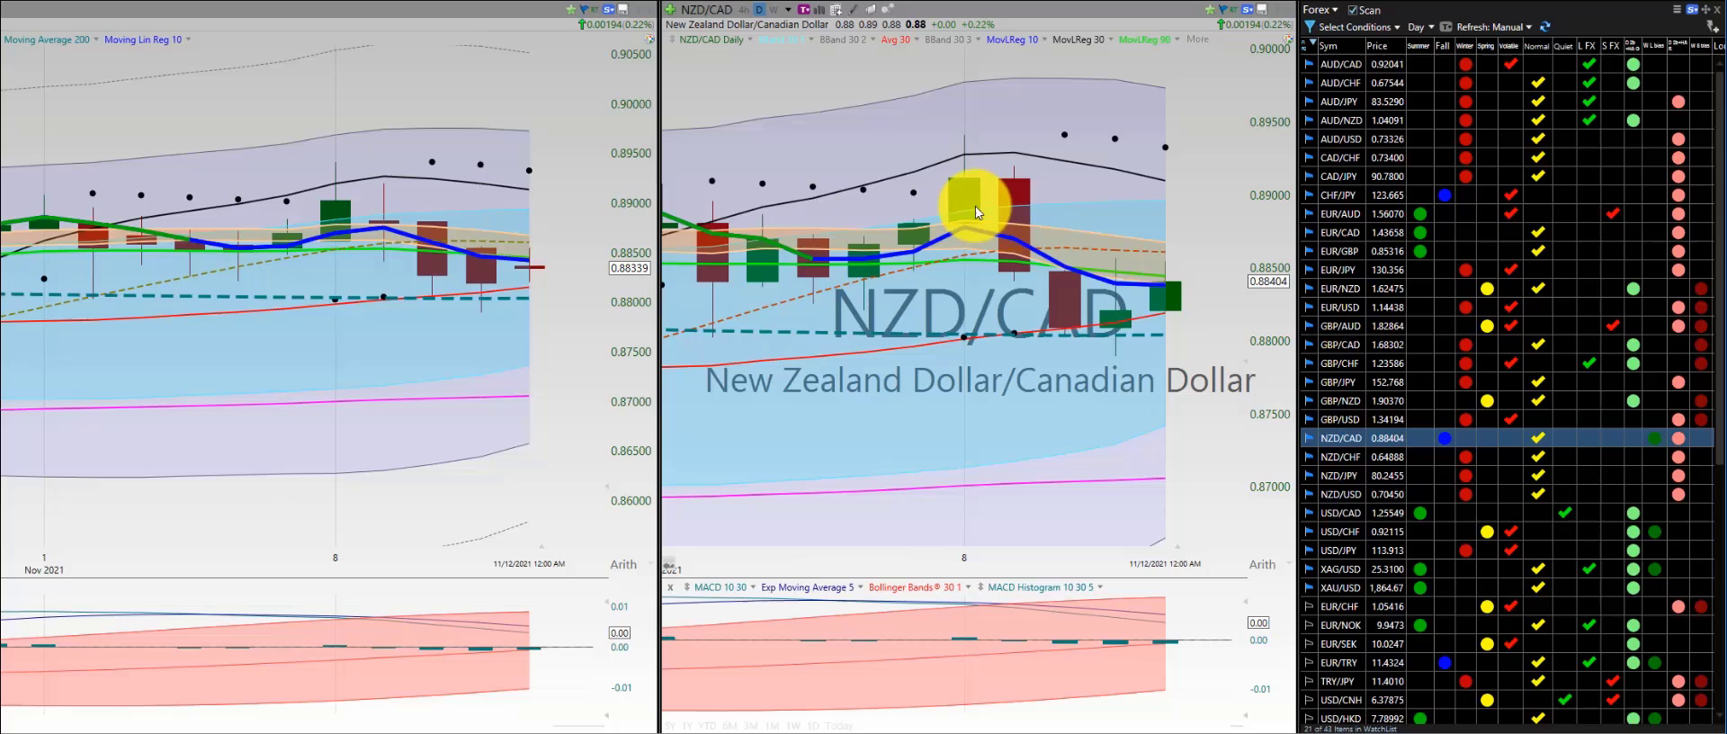
pyautogui.moveTo(1074, 320)
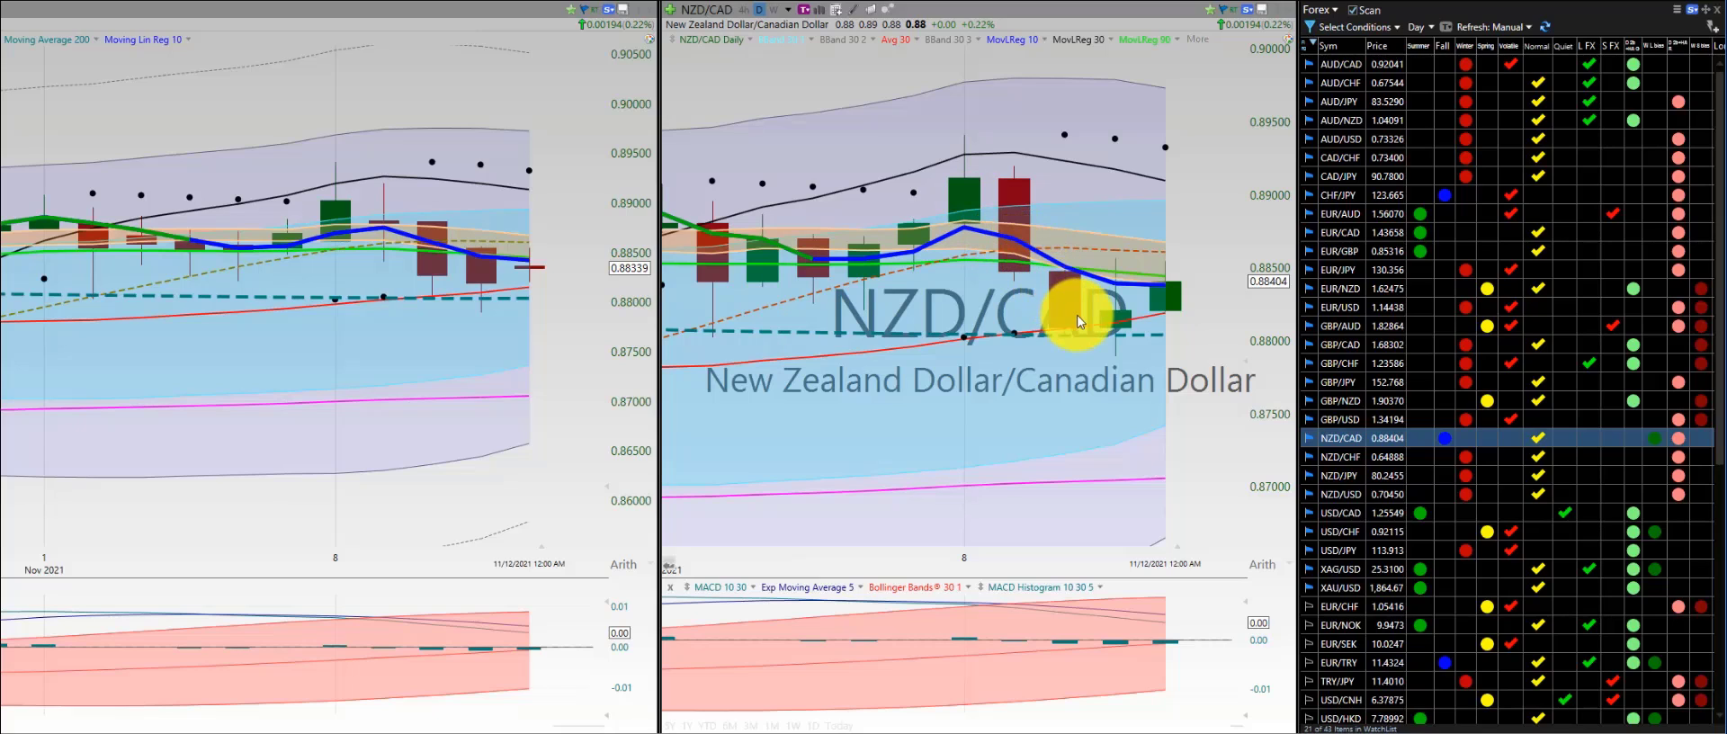
pyautogui.click(1341, 457)
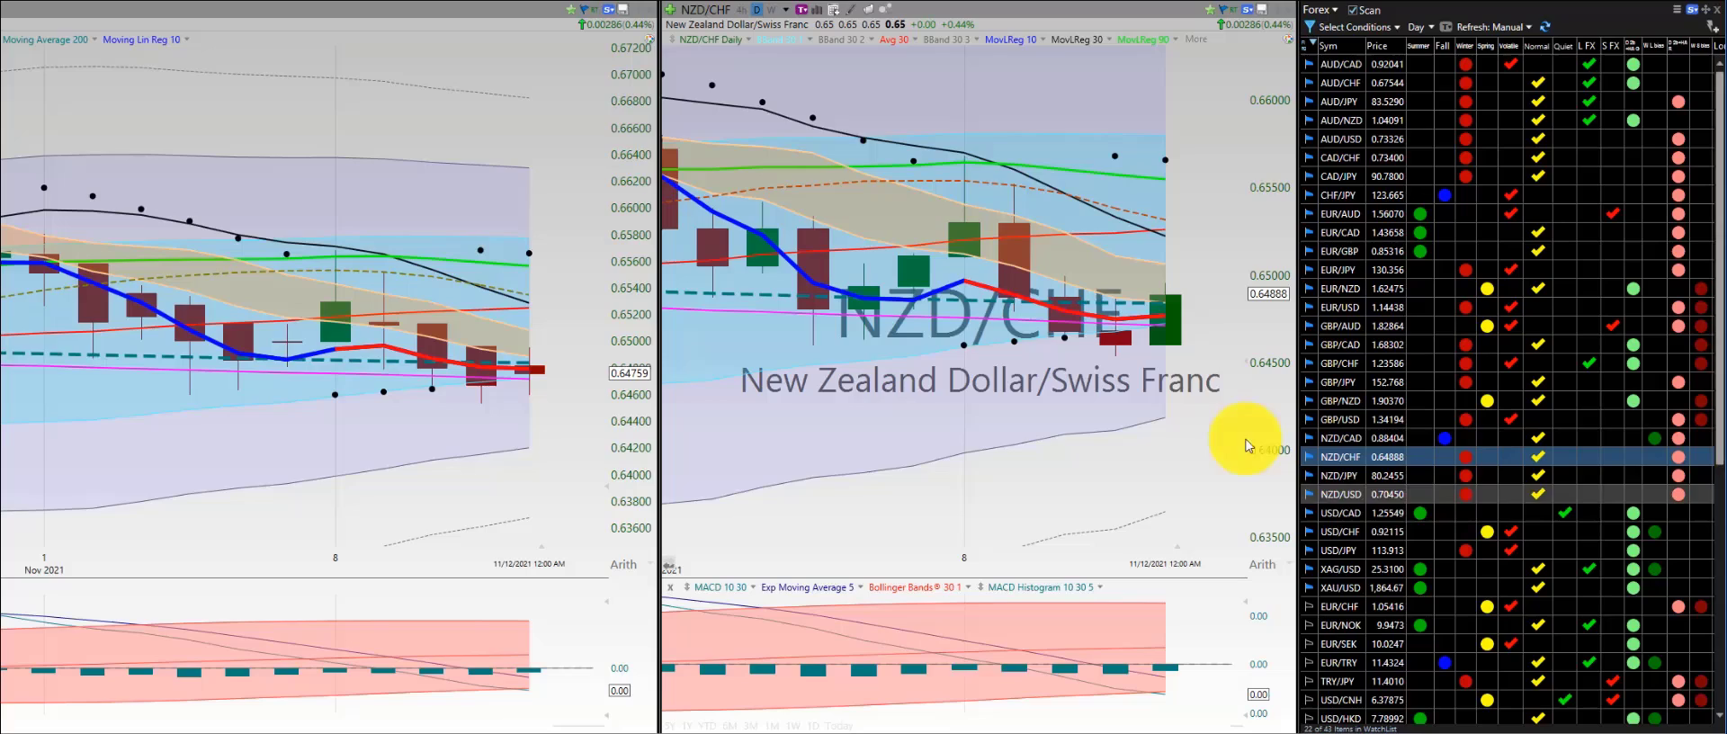
pyautogui.click(1340, 475)
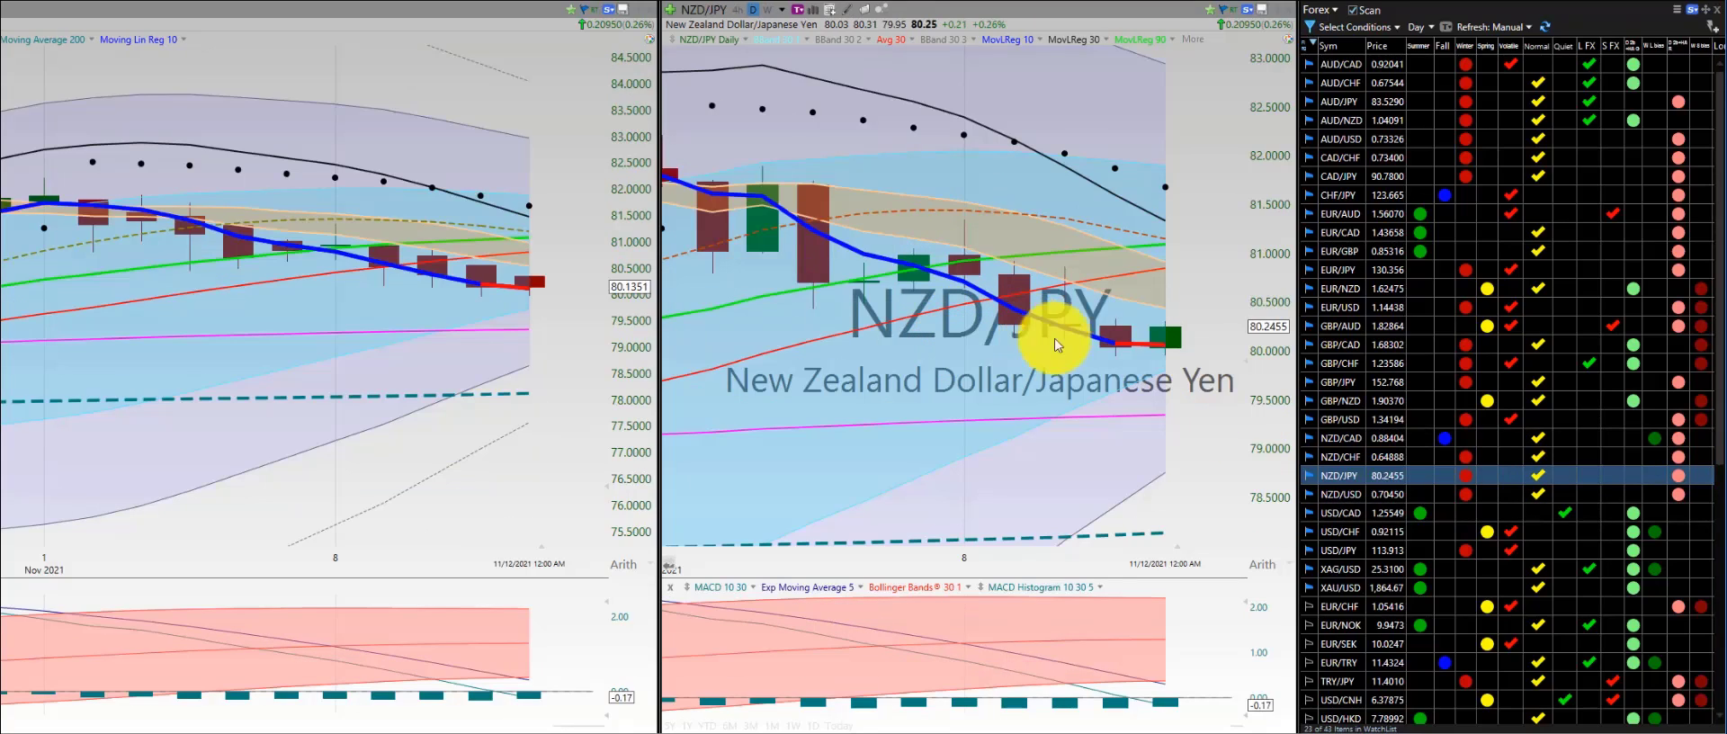
pyautogui.click(1342, 493)
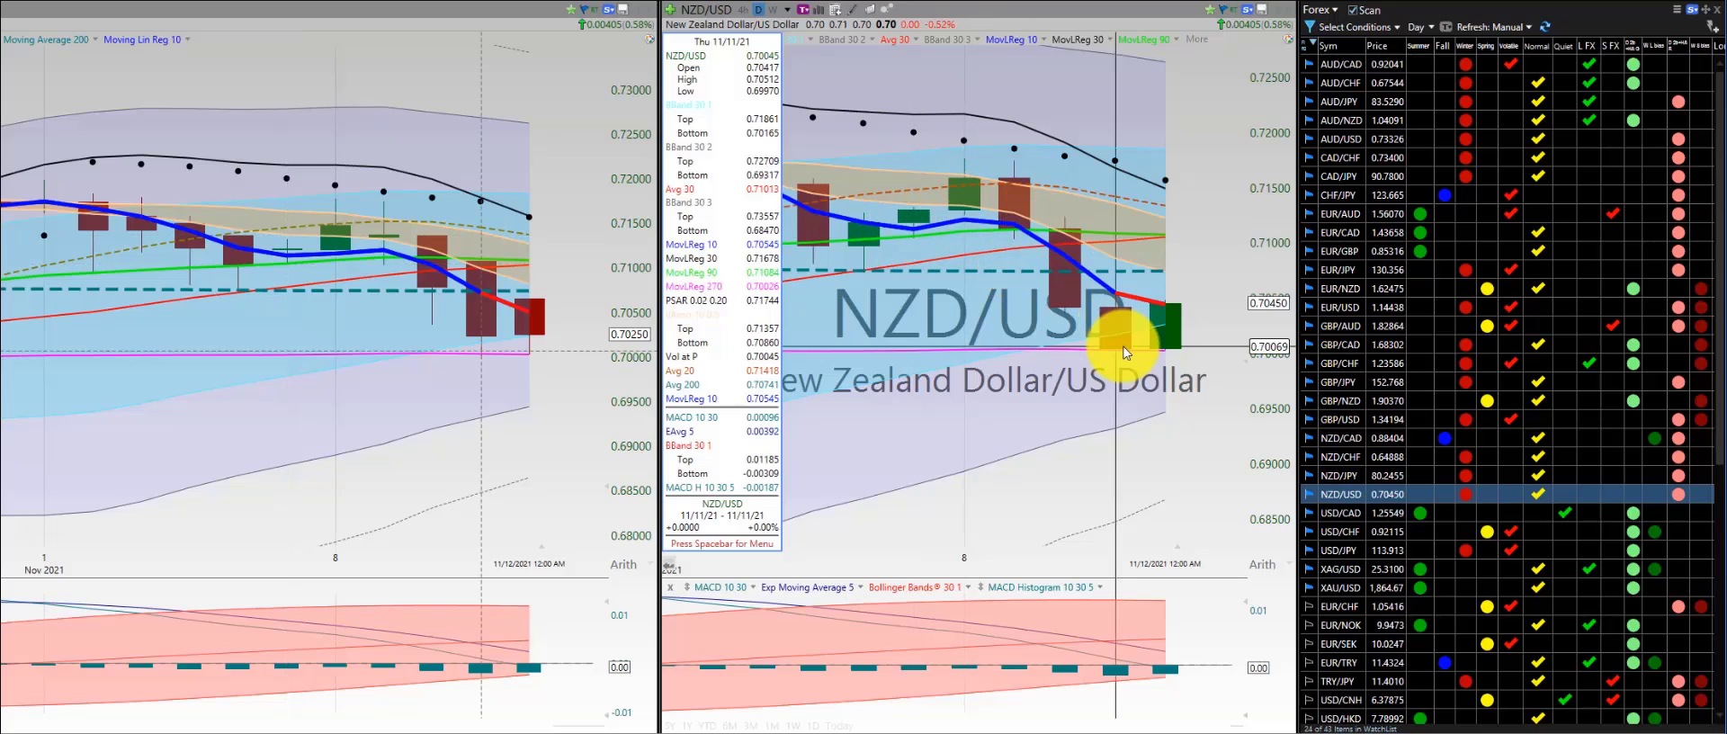
# Review the USD/CAD daily chart, then load USD/JPY
pyautogui.click(1340, 513)
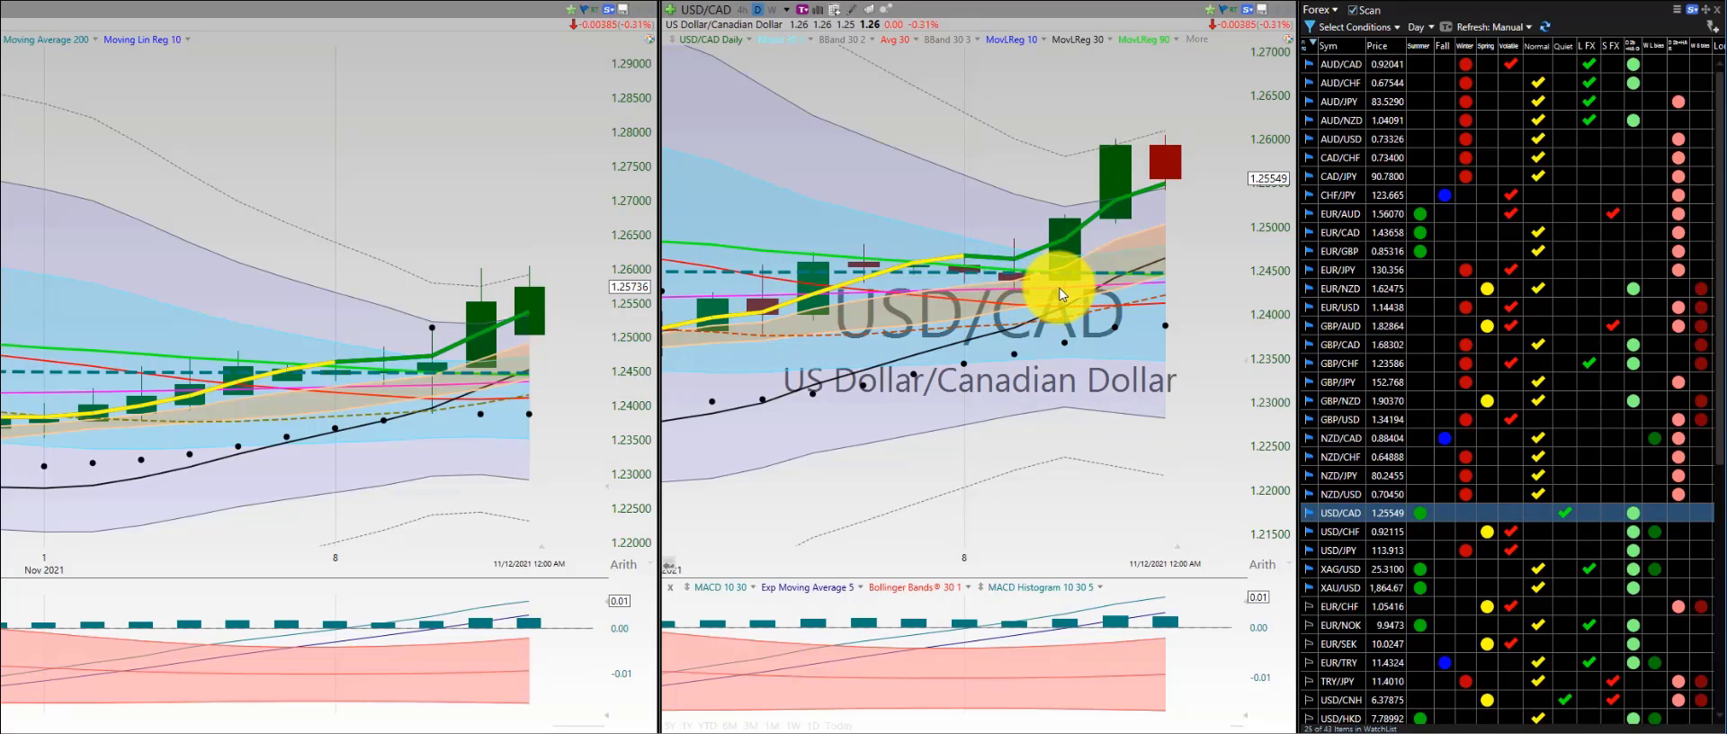
pyautogui.moveTo(1018, 280)
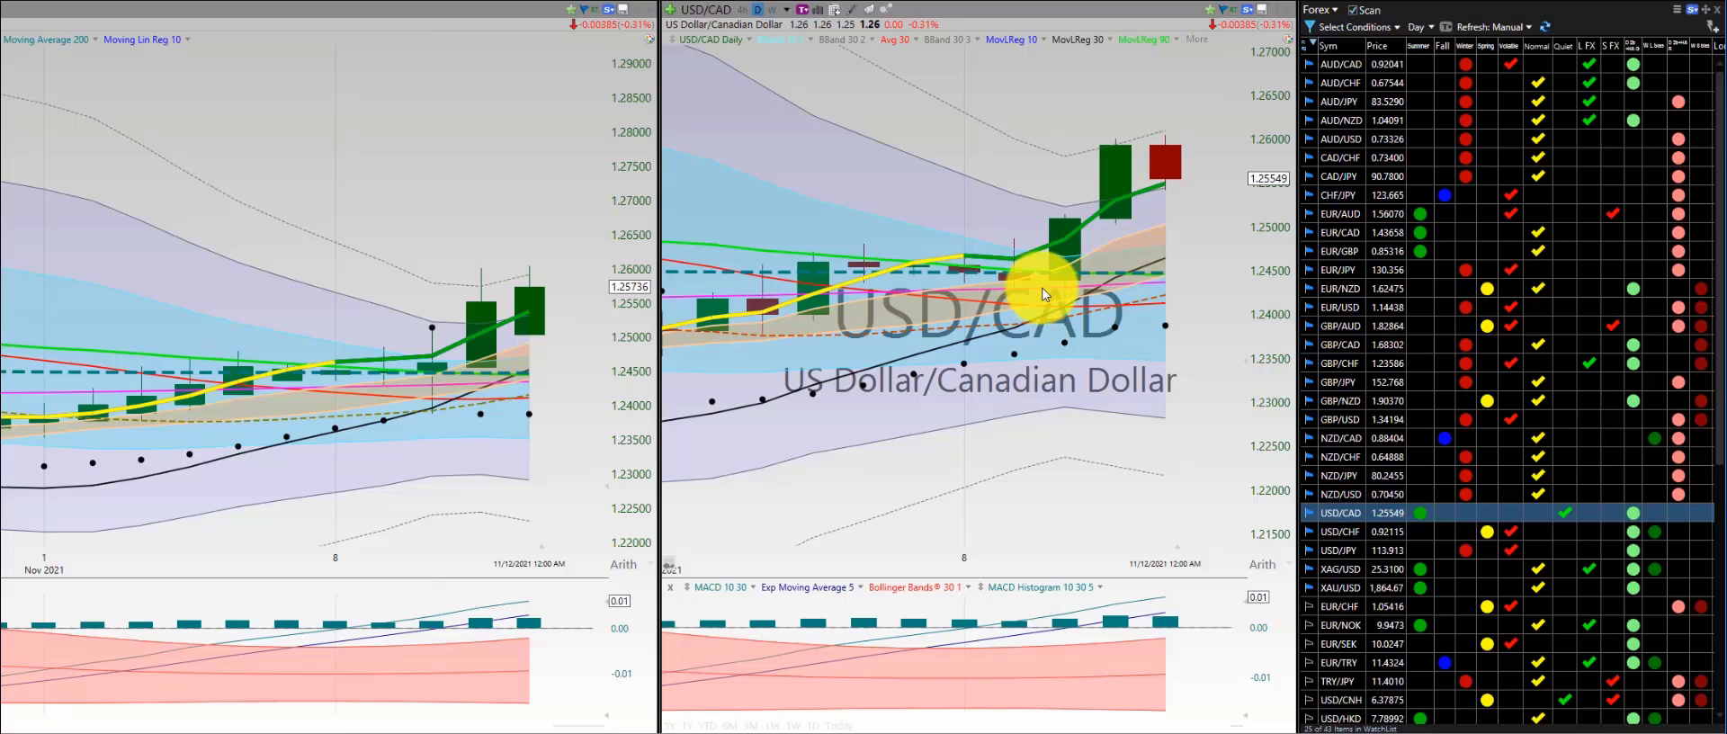
pyautogui.moveTo(1112, 198)
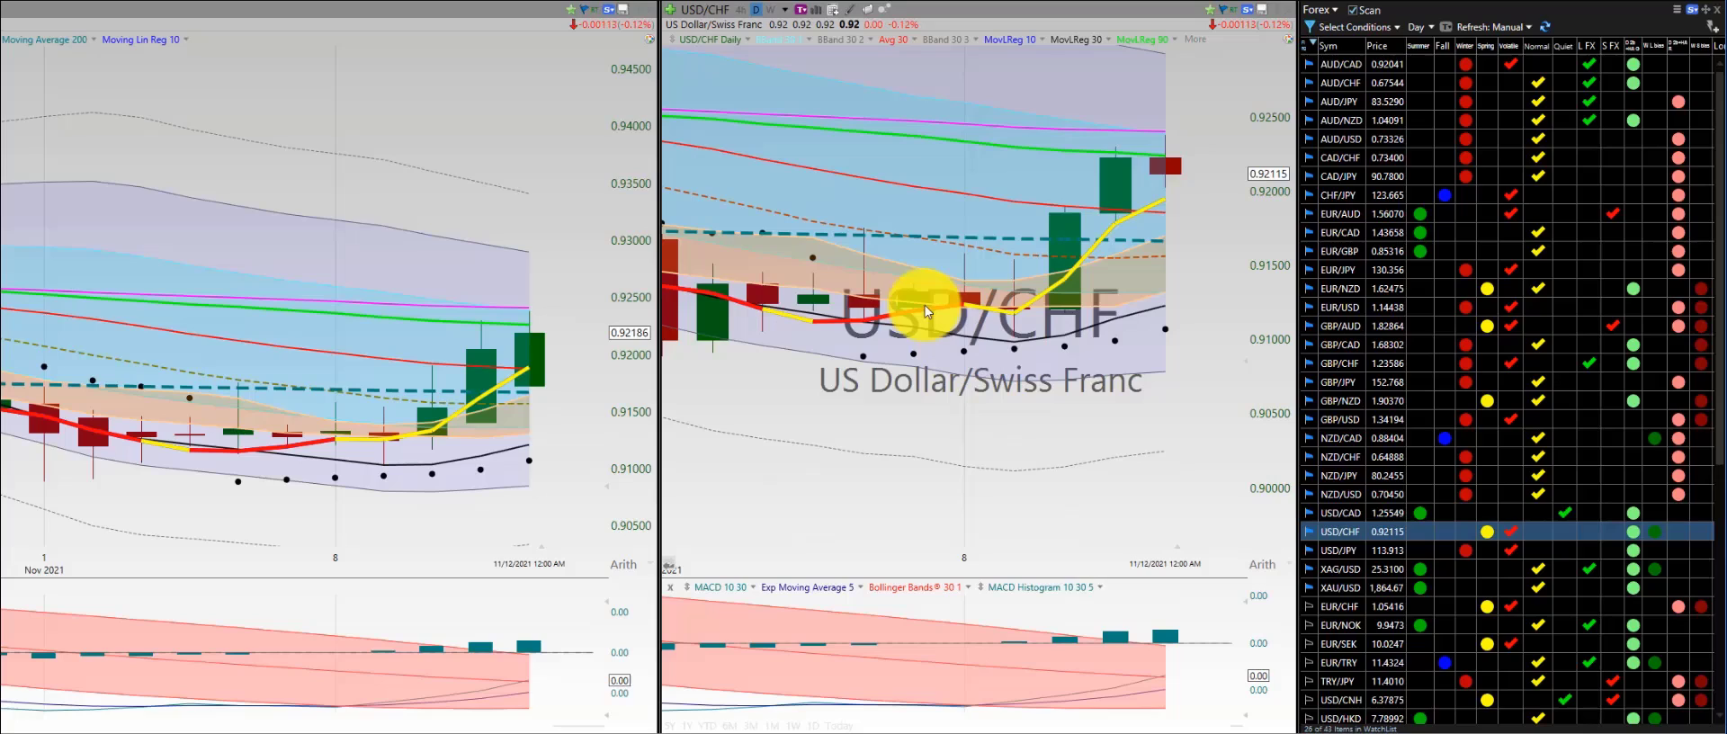
pyautogui.moveTo(1074, 242)
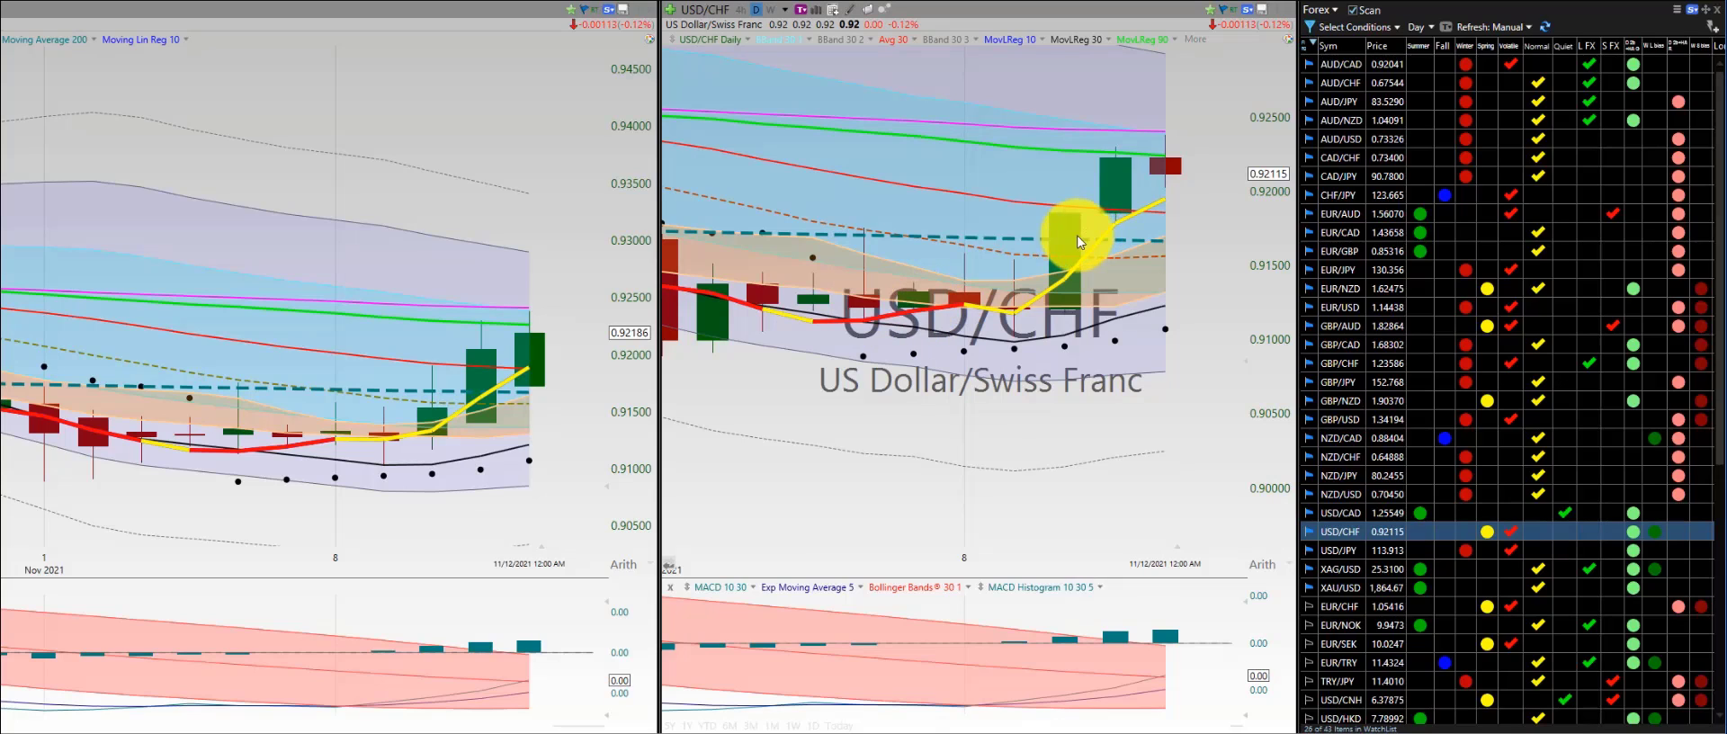
pyautogui.moveTo(1116, 162)
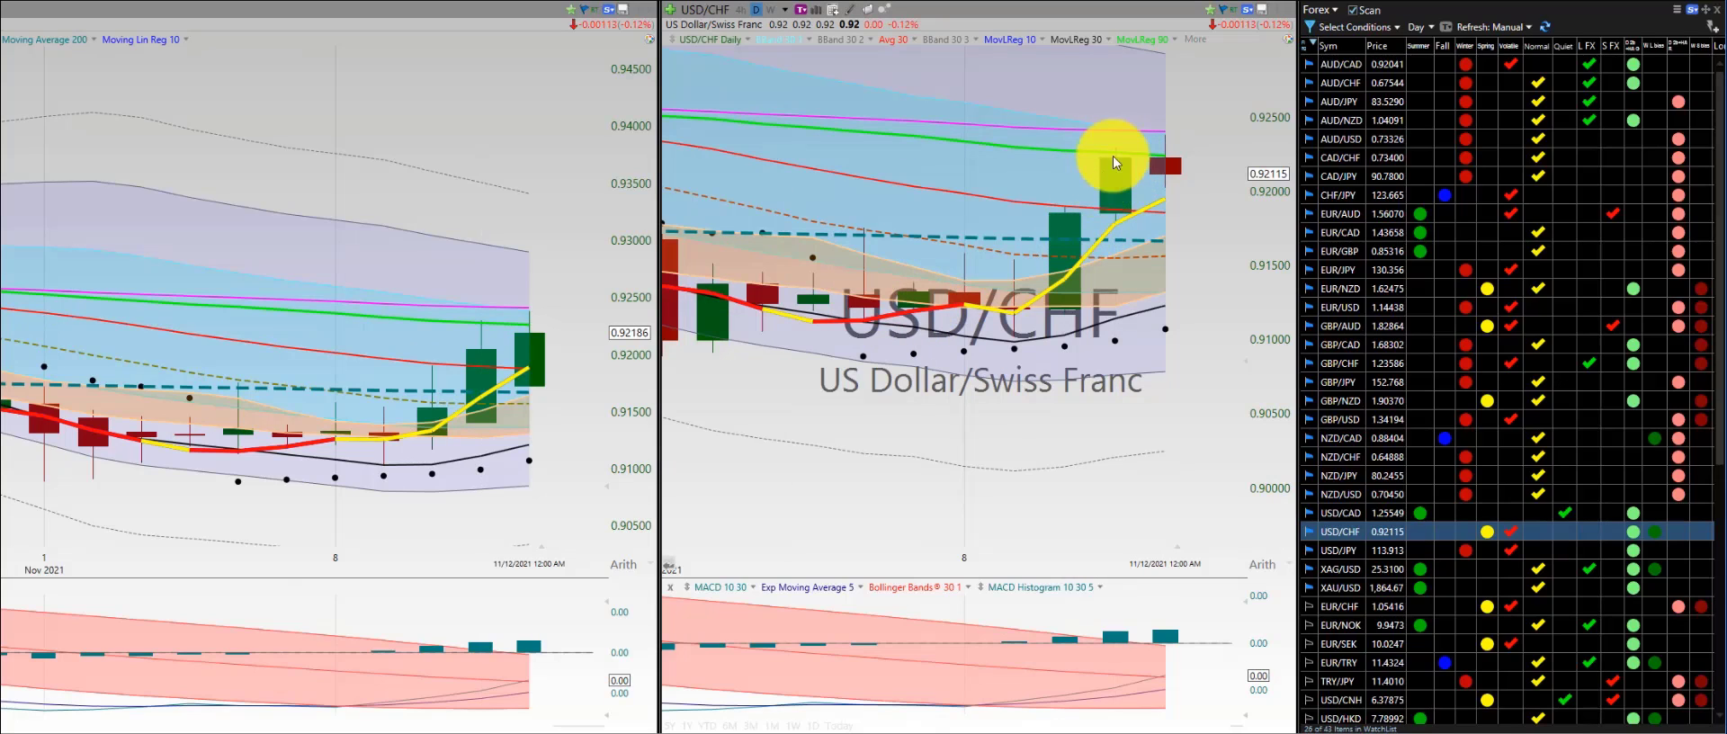
pyautogui.click(1342, 550)
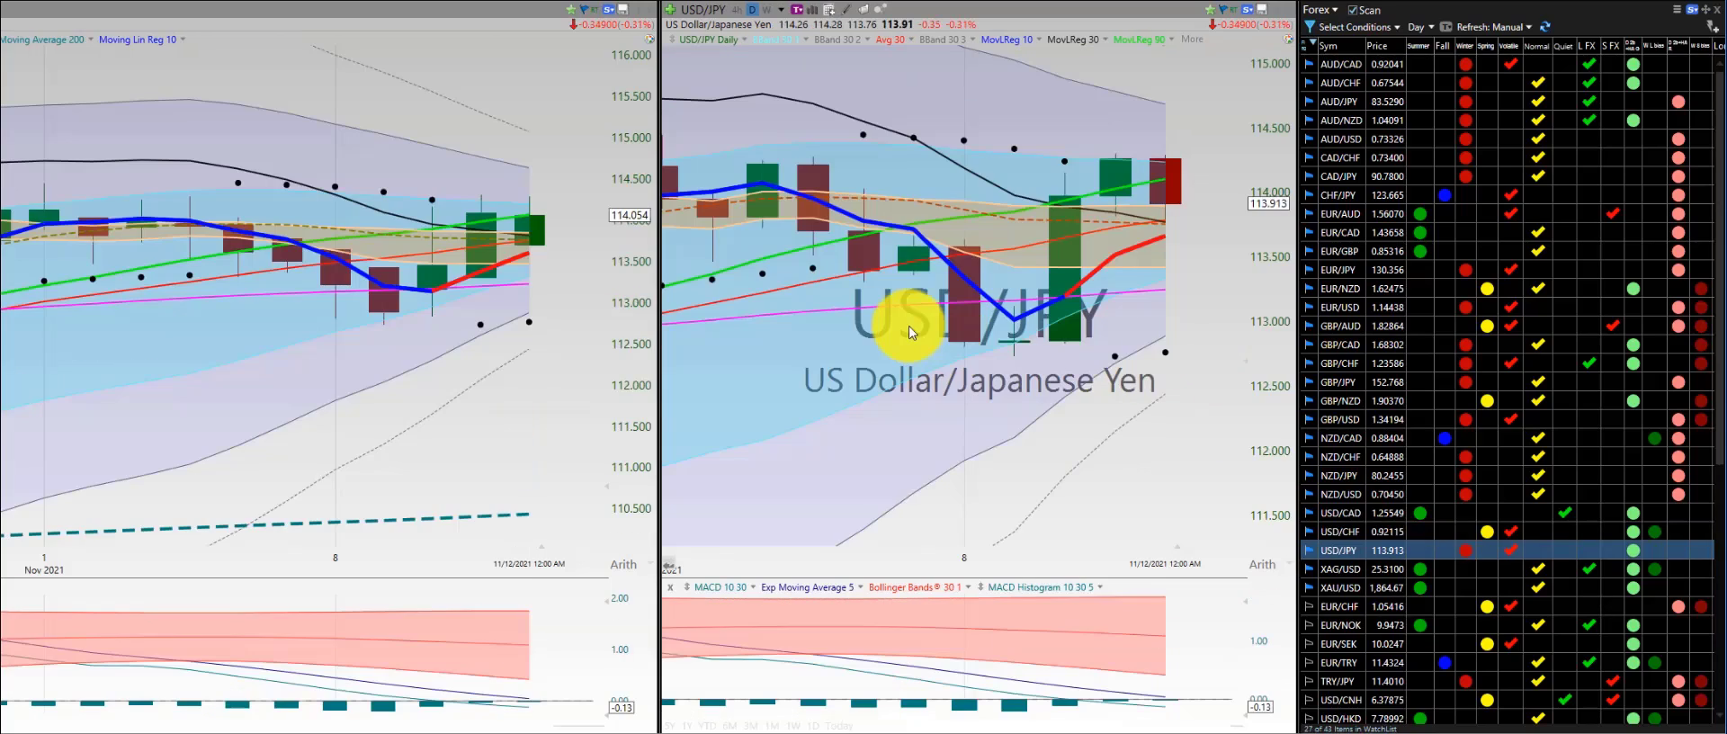
pyautogui.moveTo(1023, 336)
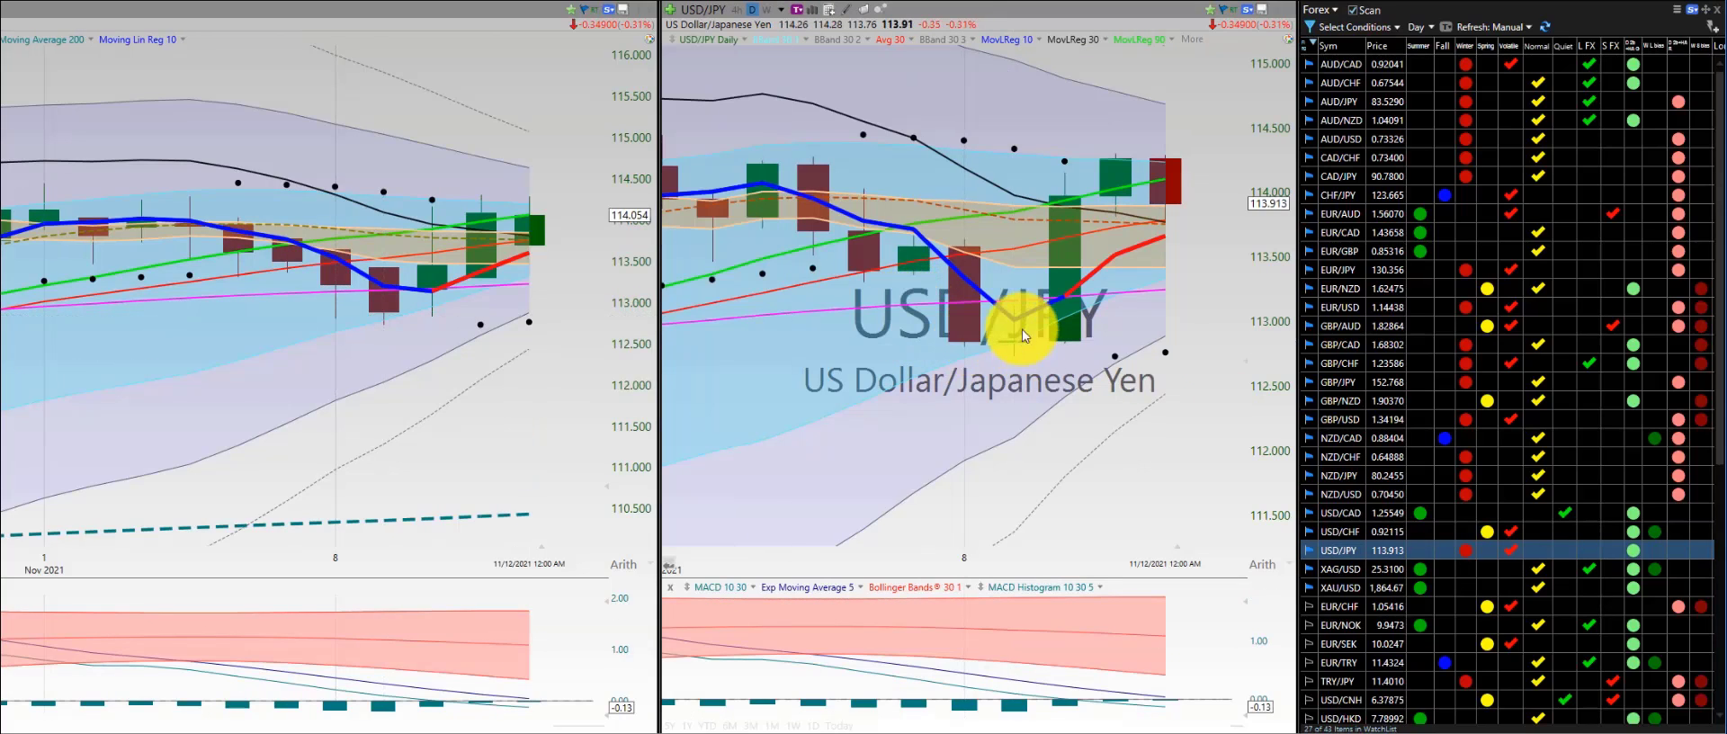
pyautogui.moveTo(1057, 297)
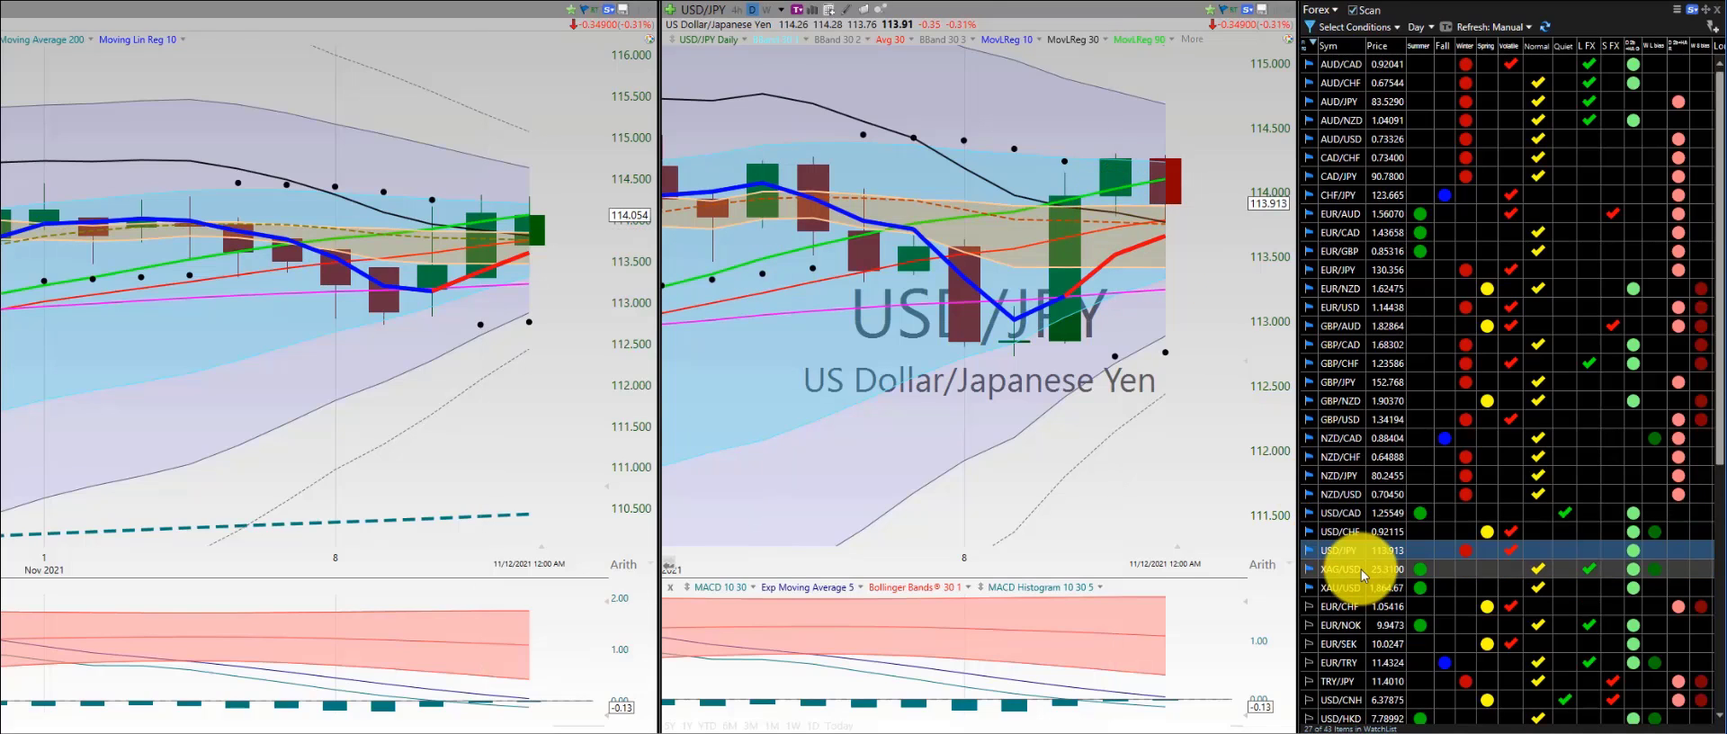
# Load the silver XAG/USD daily chart to look over its price history
pyautogui.click(1342, 569)
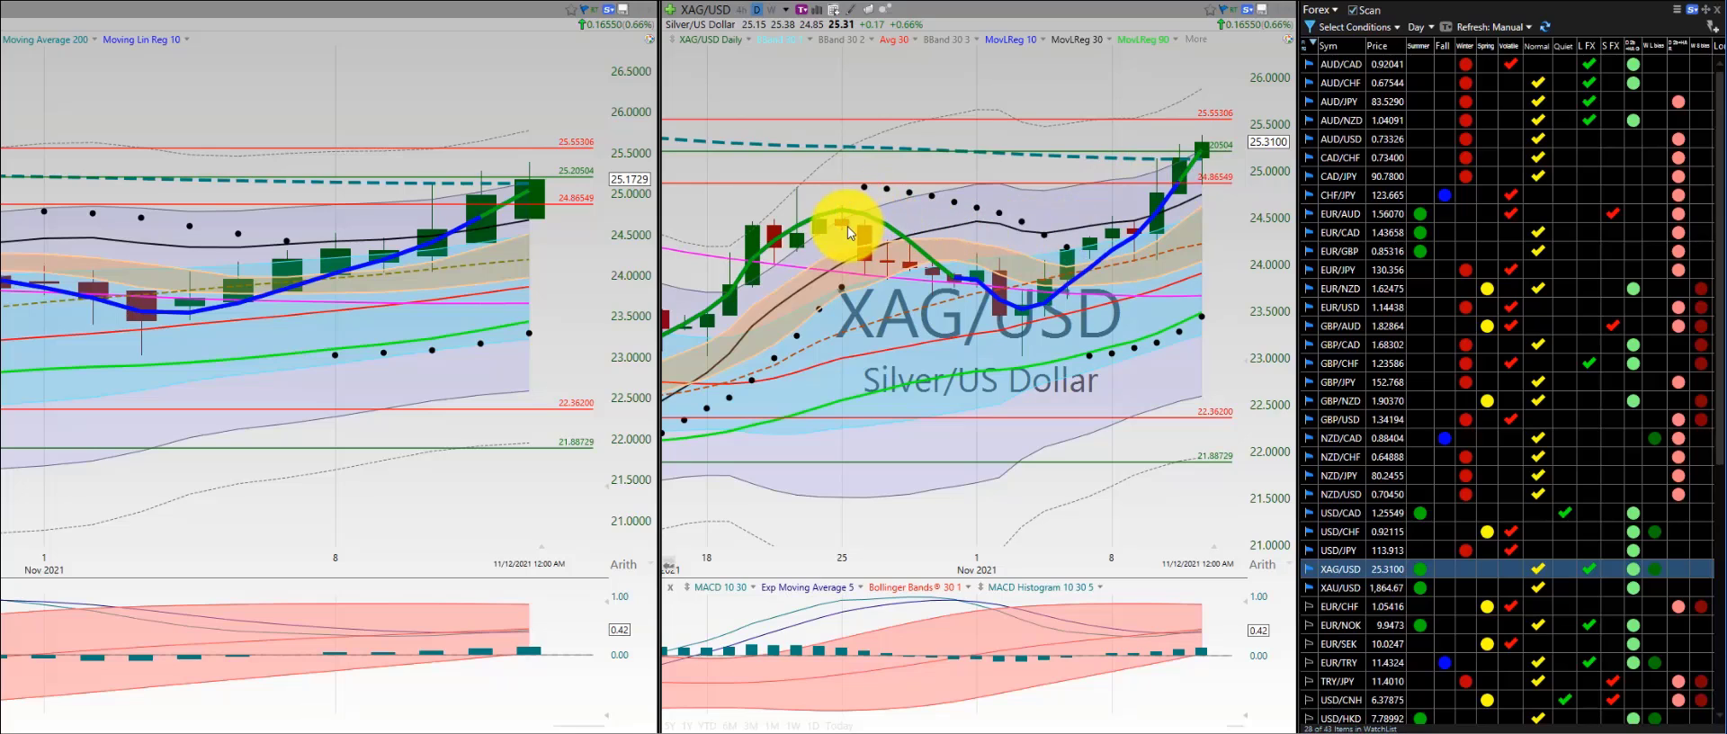
pyautogui.moveTo(1189, 243)
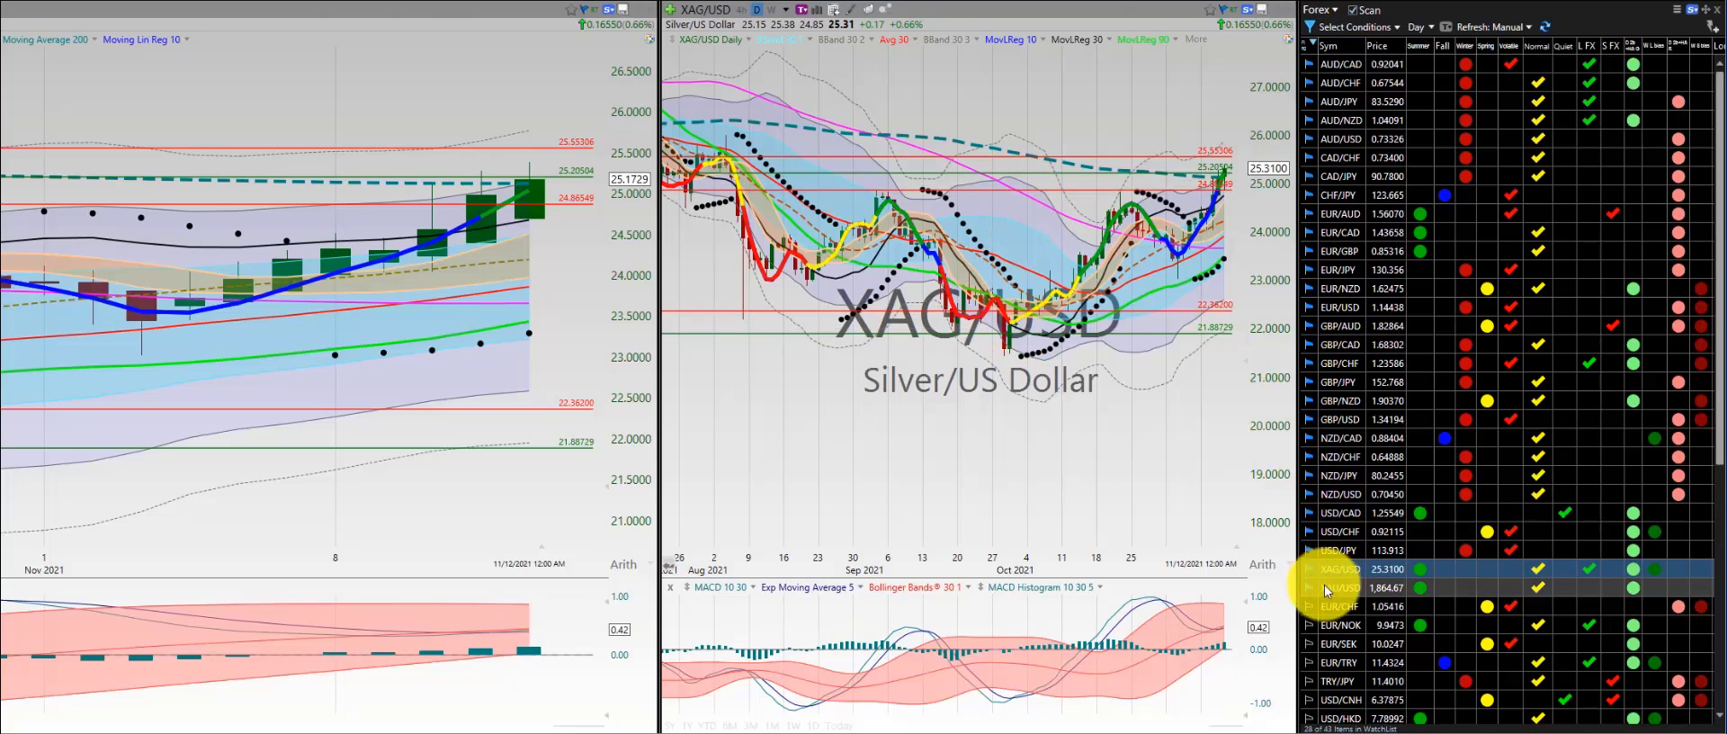
# Load the gold XAU/USD daily chart to review its rising trend
pyautogui.click(1339, 589)
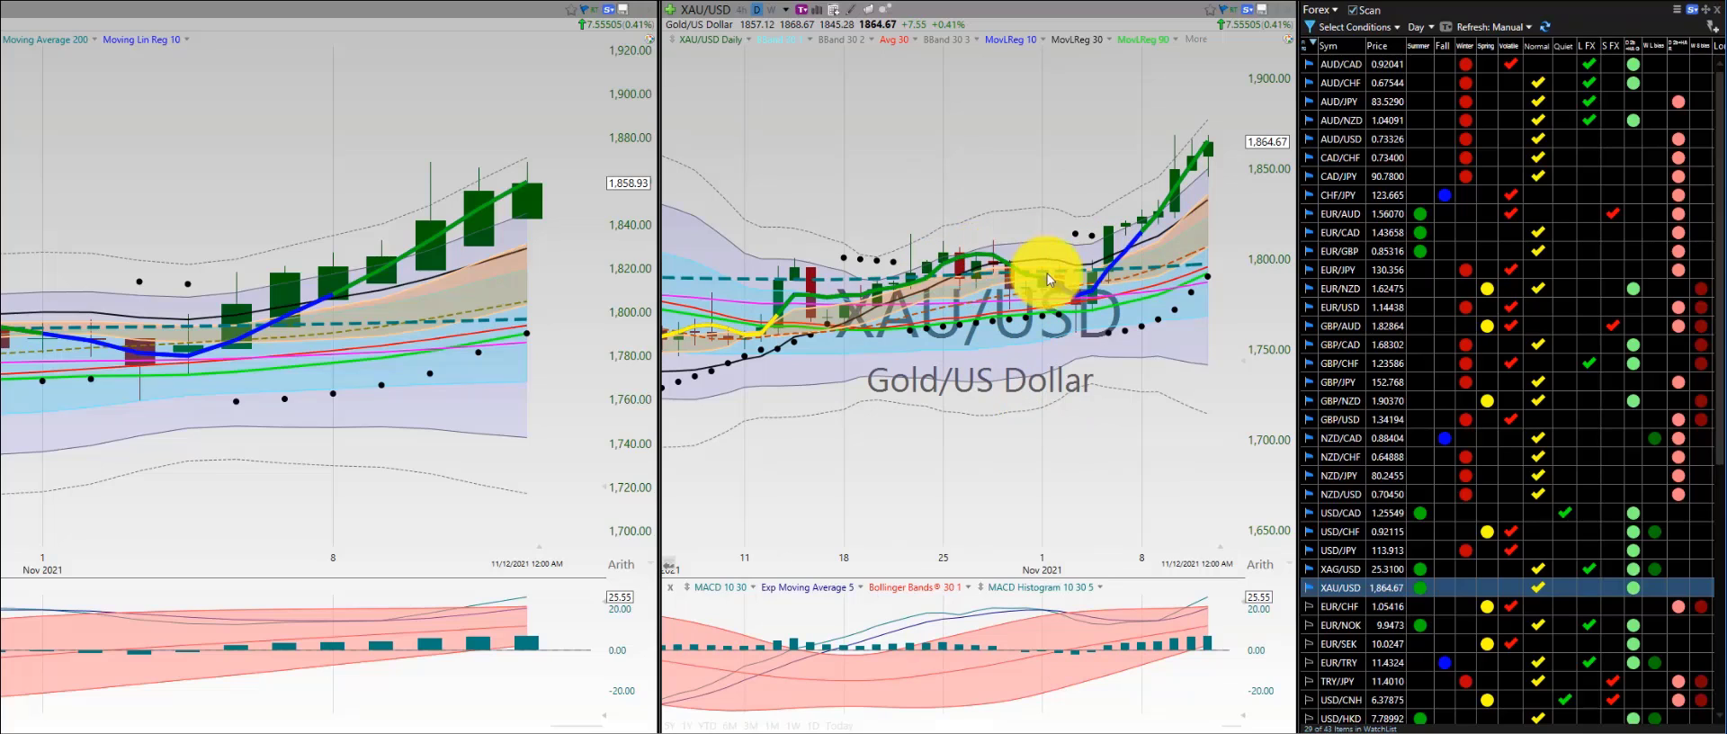
pyautogui.moveTo(1184, 192)
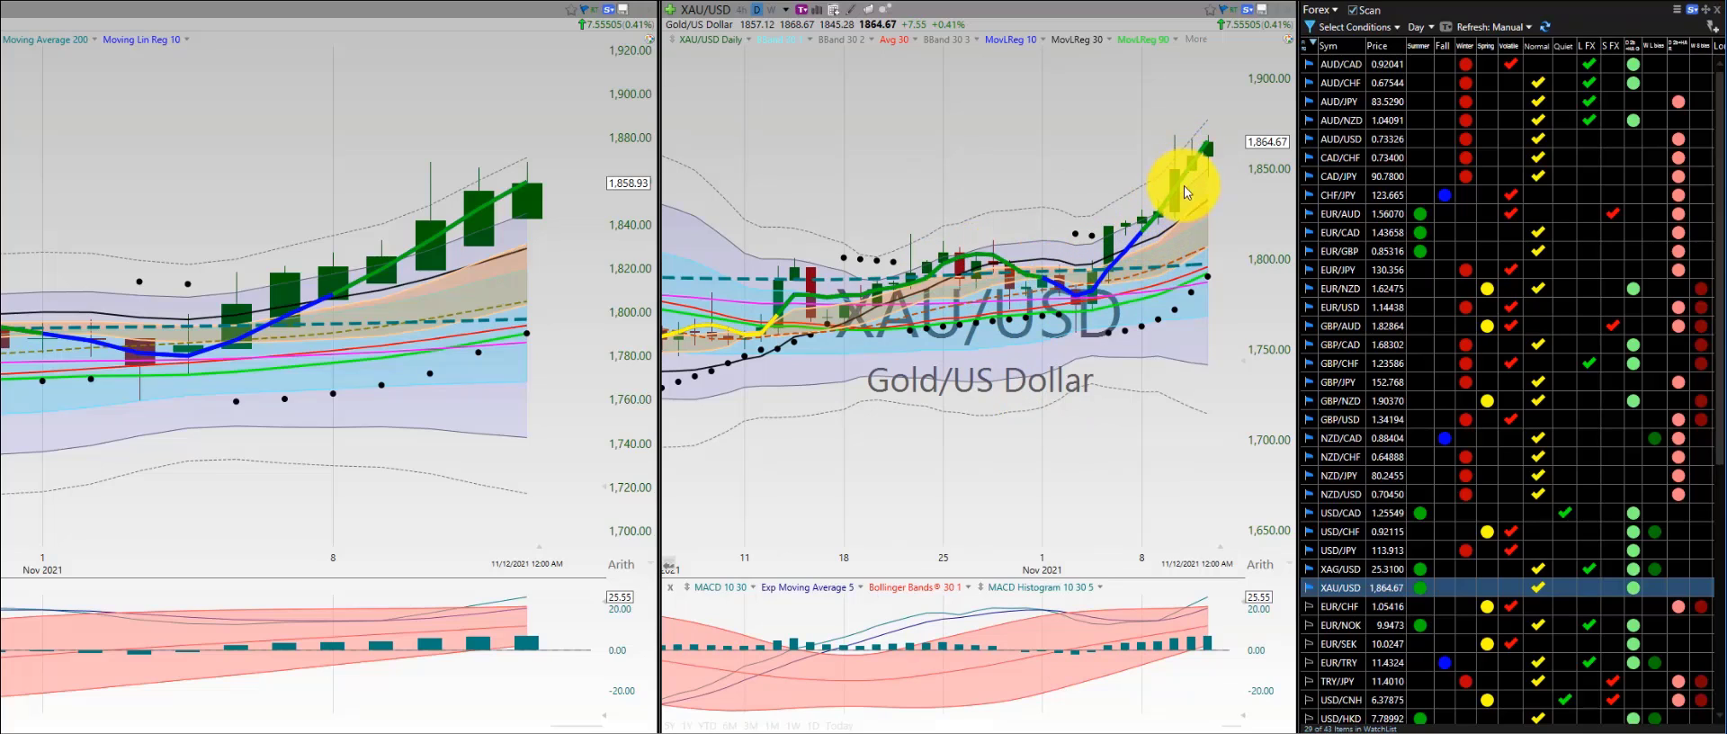
pyautogui.moveTo(1117, 247)
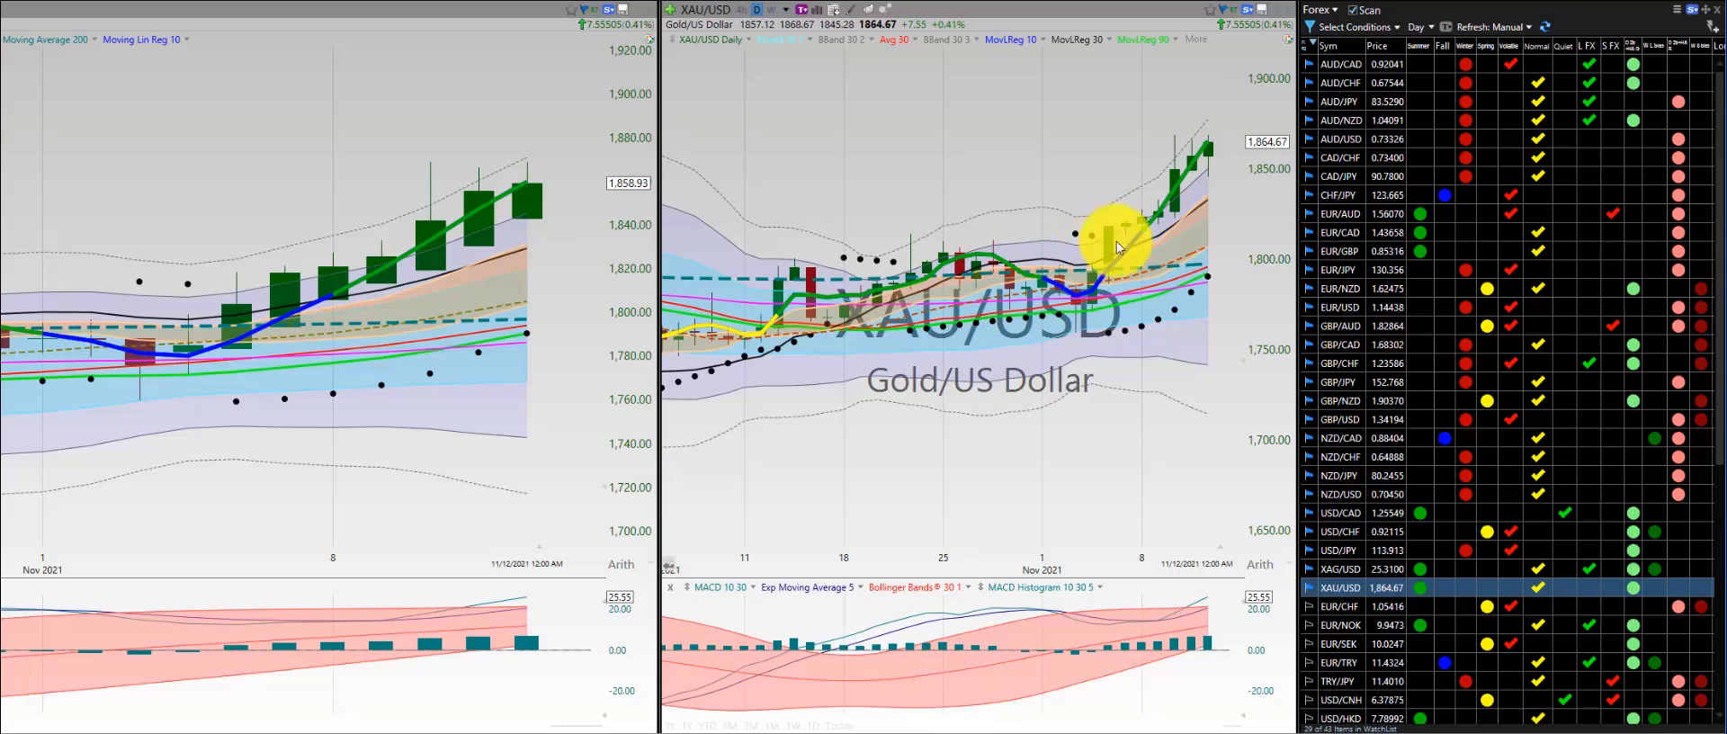